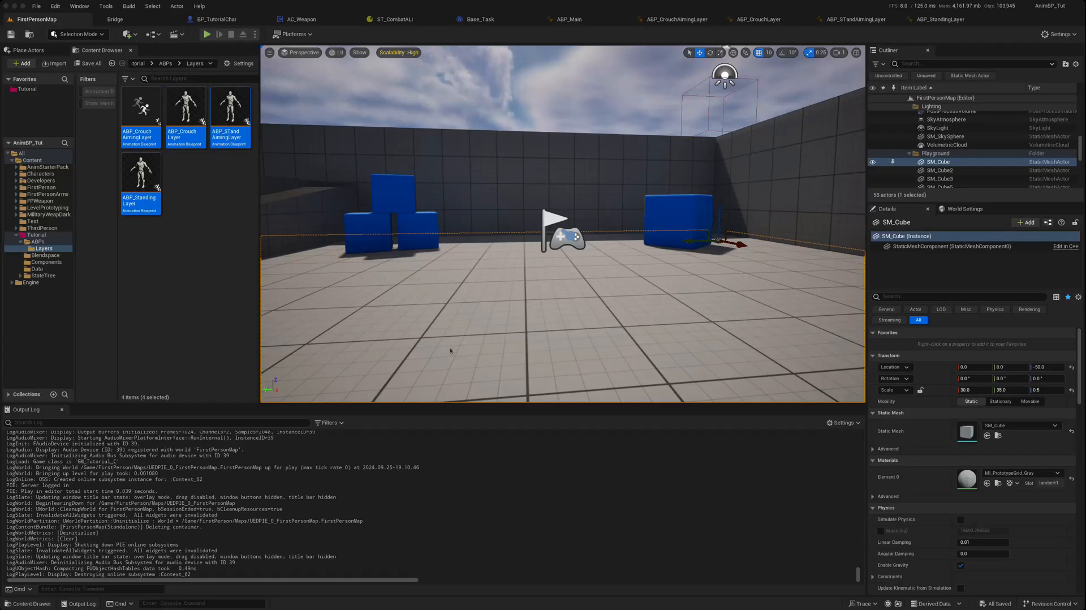
mouse_move(448, 294)
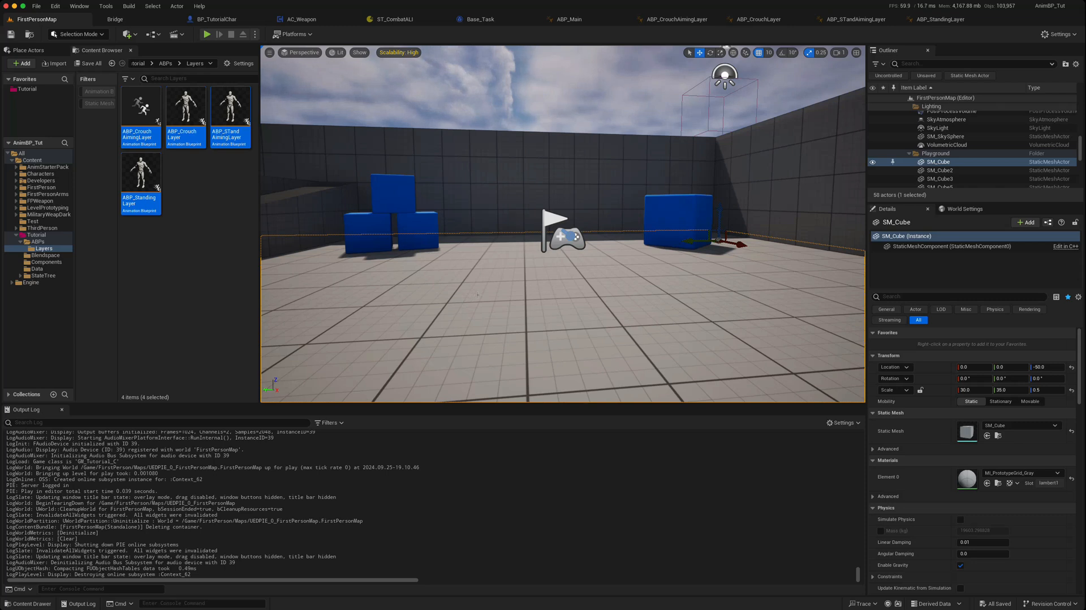
Run a quick play test, then bring up ABP_Main's class settings with the ALI_Locomotion interface.
left_click(206, 34)
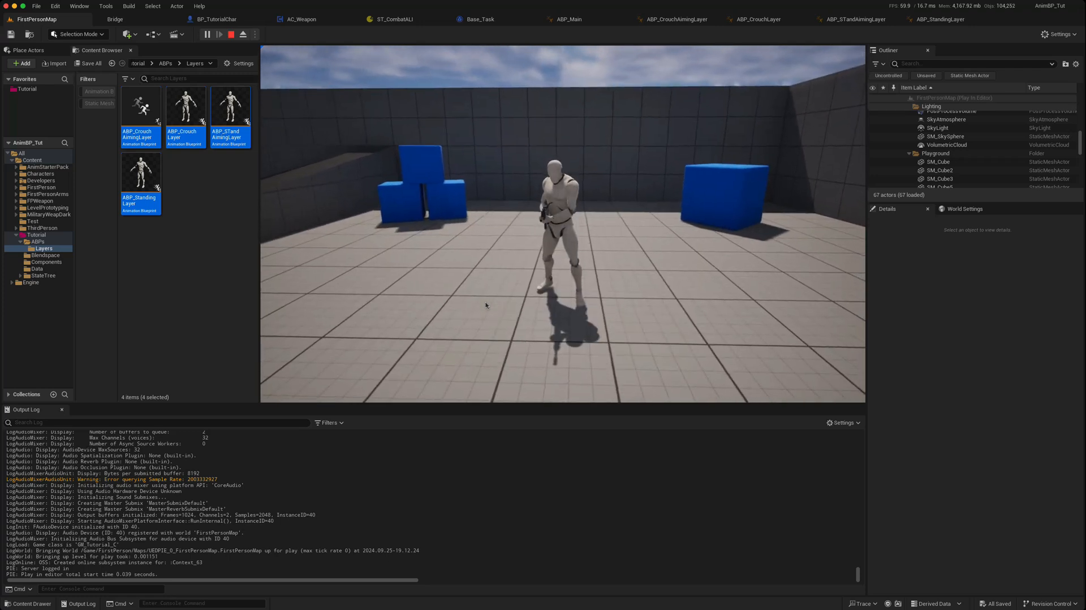
left_click(219, 34)
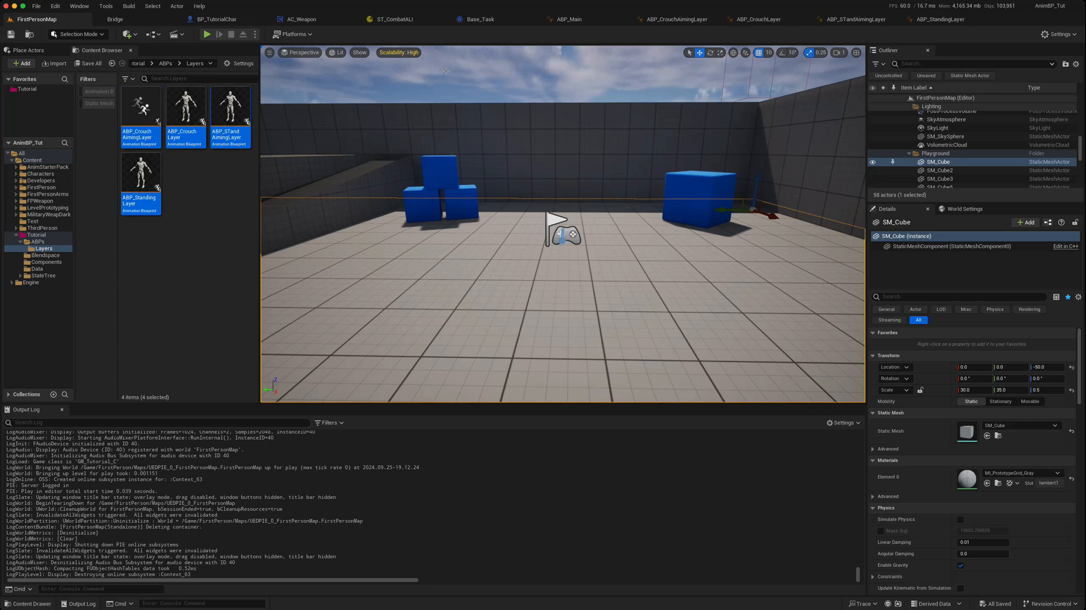
mouse_move(570, 19)
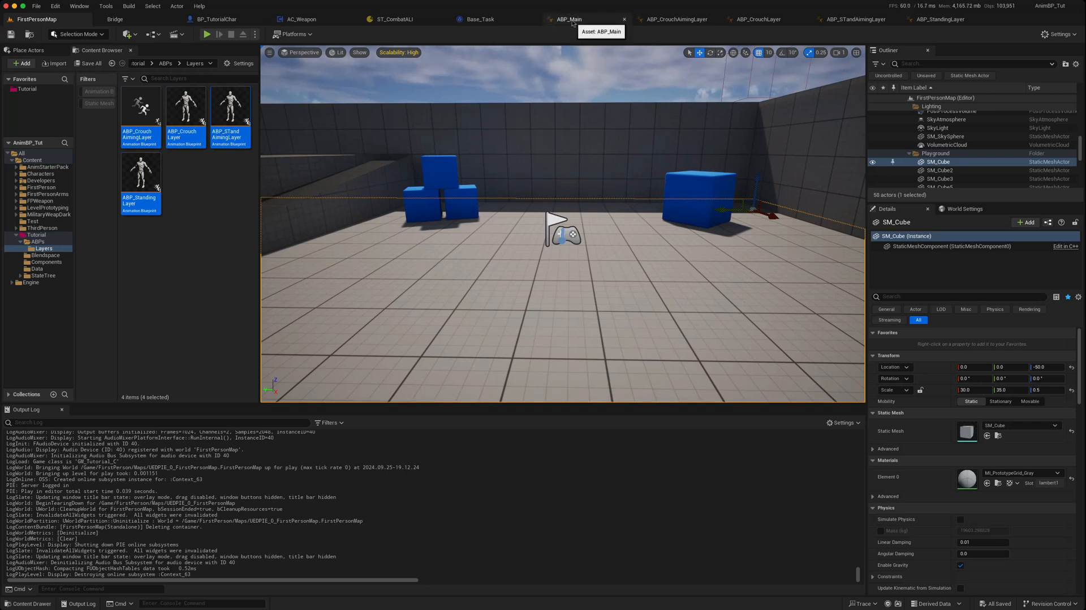
left_click(569, 19)
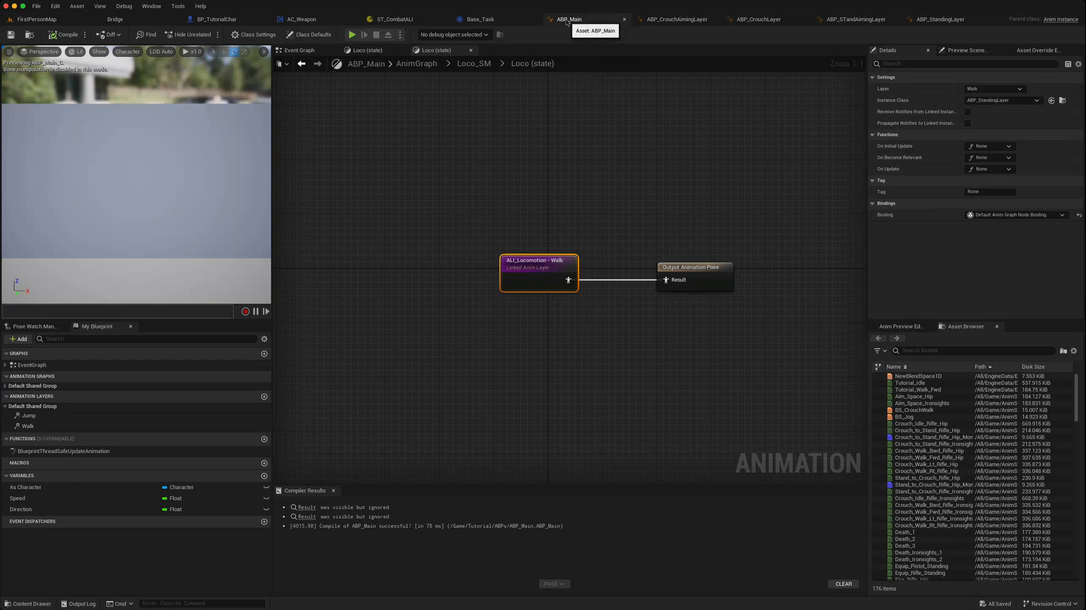
mouse_move(581, 28)
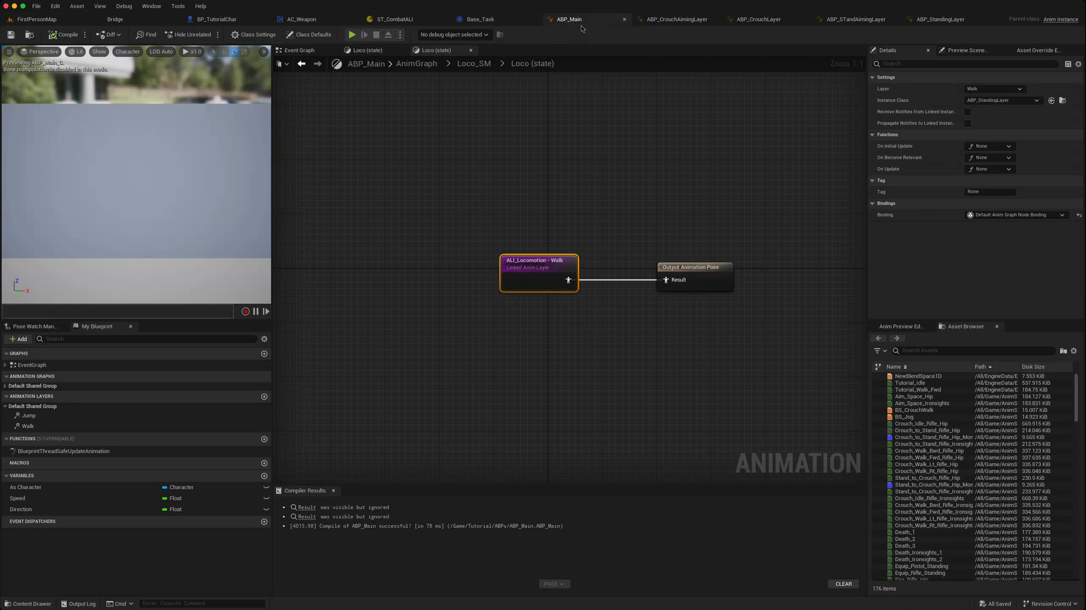
mouse_move(70, 464)
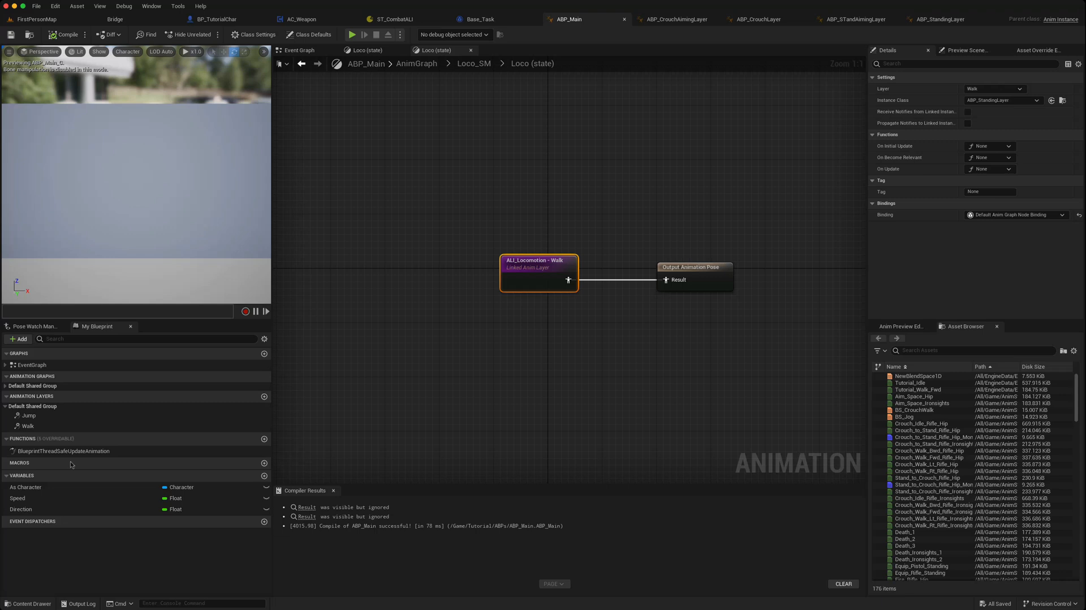
mouse_move(27, 426)
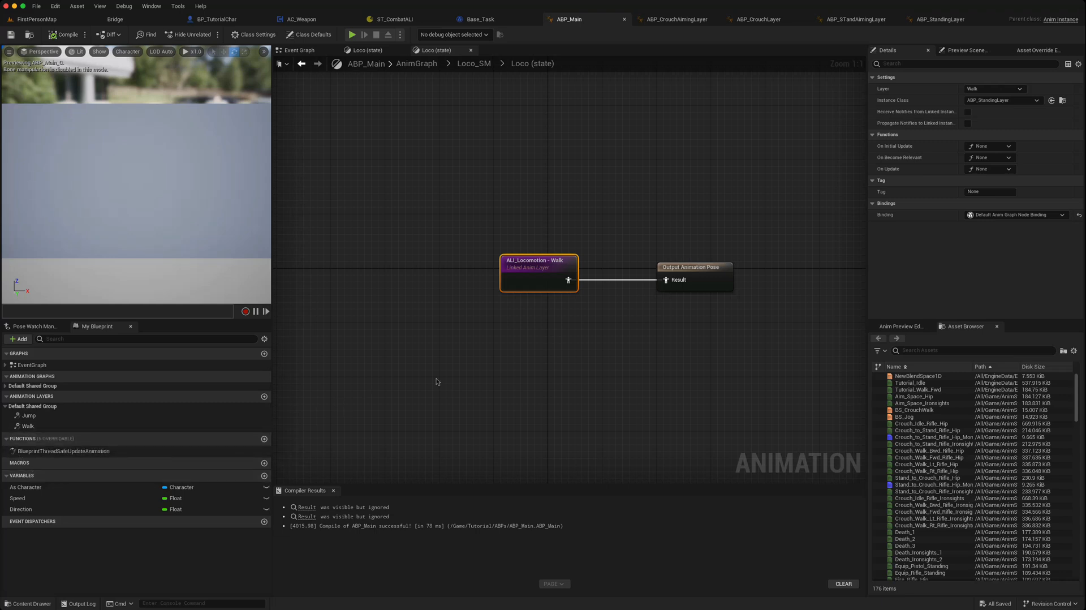
mouse_move(255, 33)
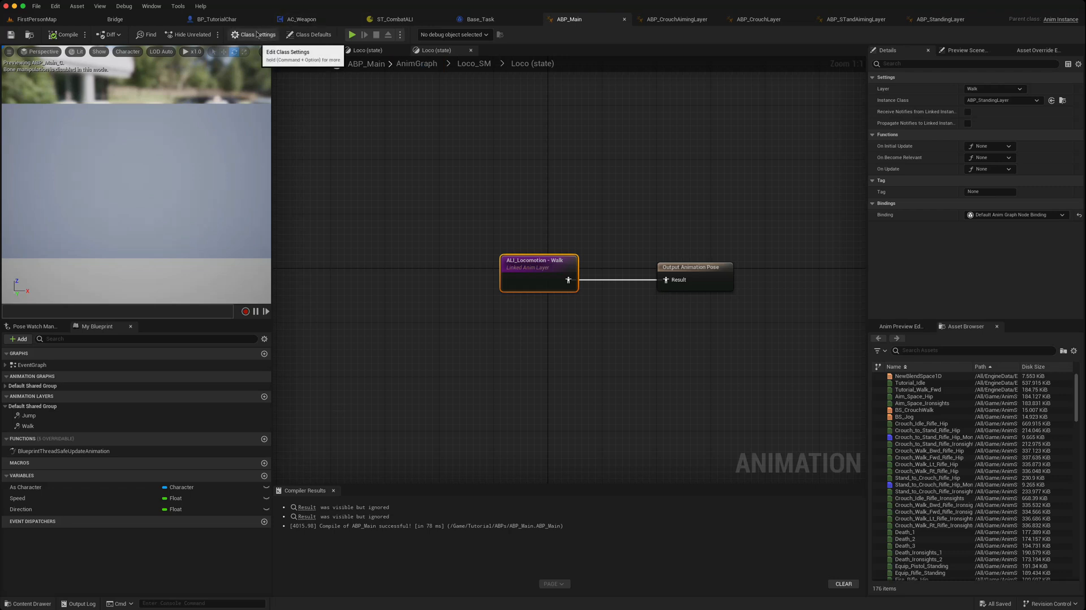
left_click(255, 35)
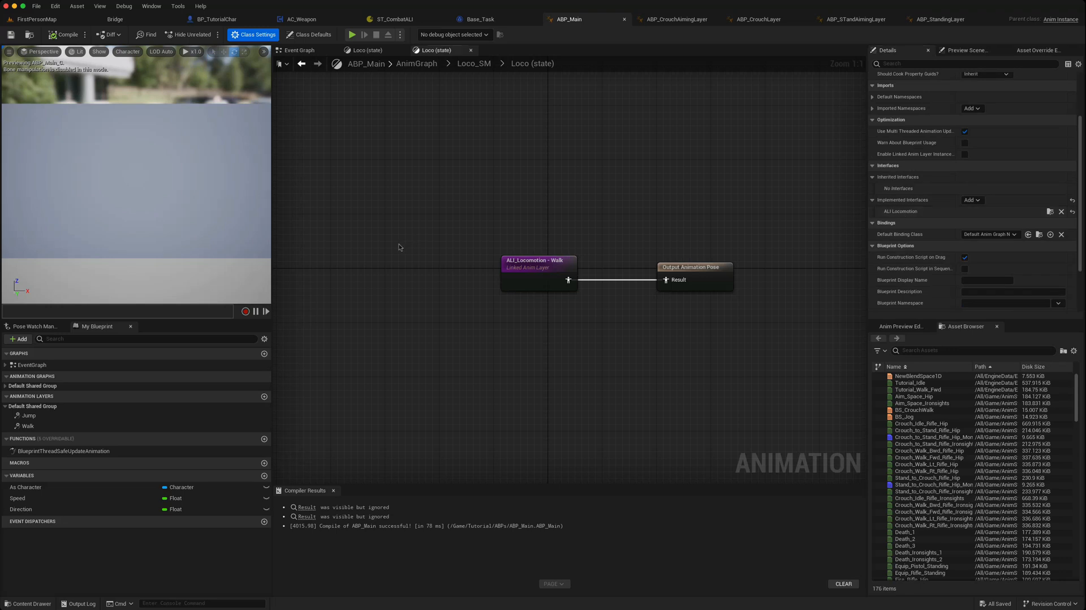
mouse_move(202, 423)
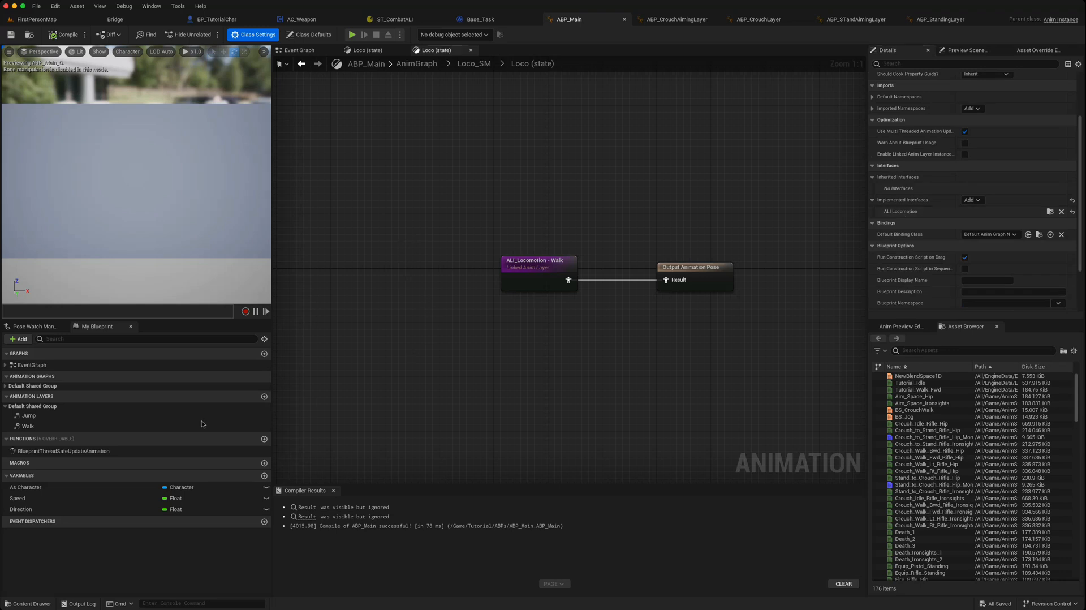
mouse_move(26, 425)
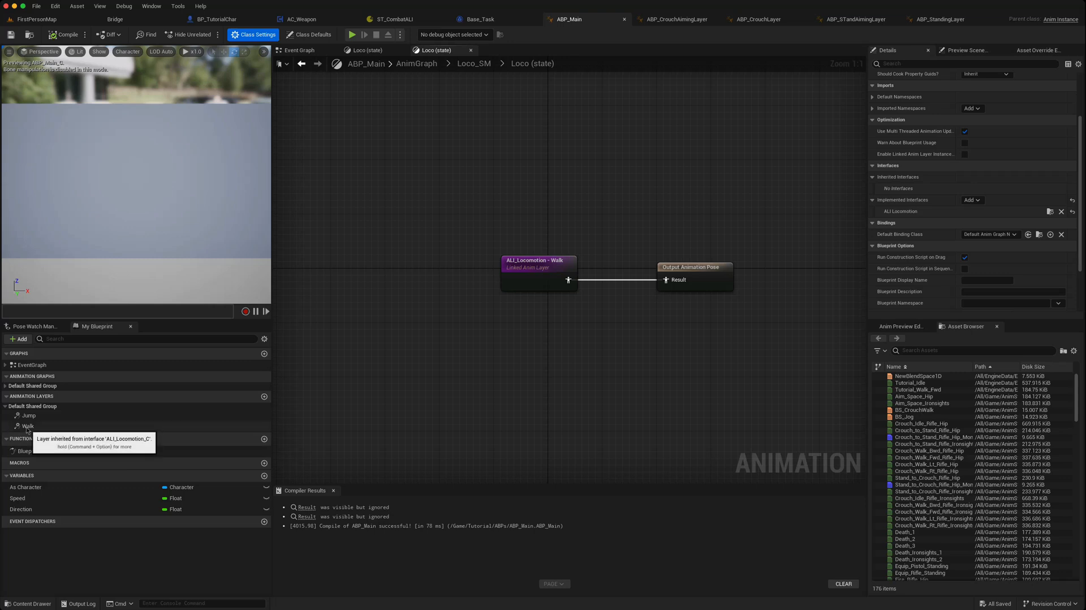
Give the Walk animation layer blend in and blend out times of 0.4.
left_click(28, 426)
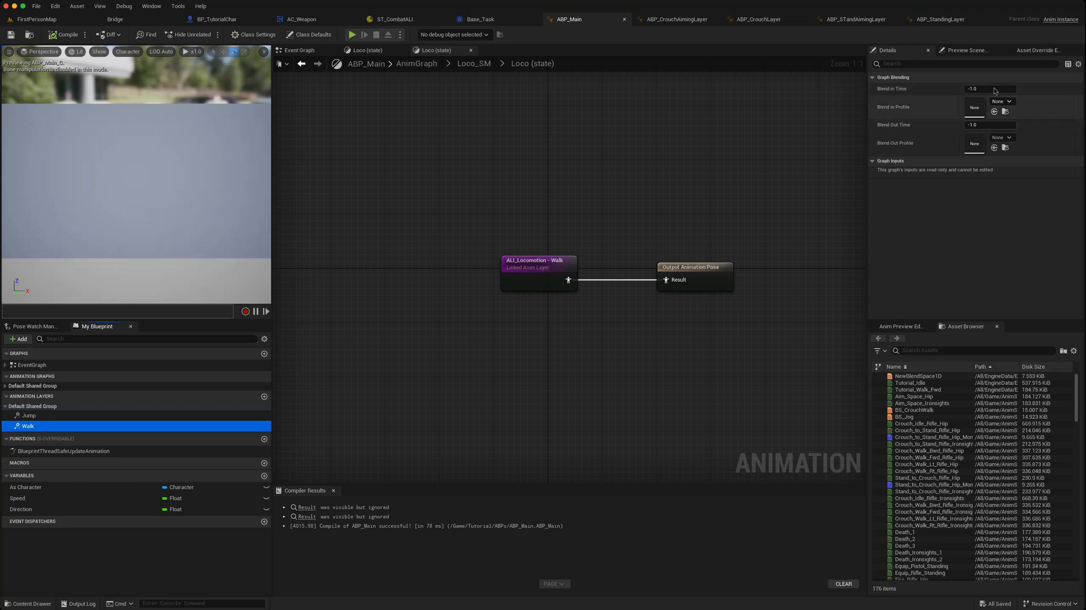
left_click(991, 88)
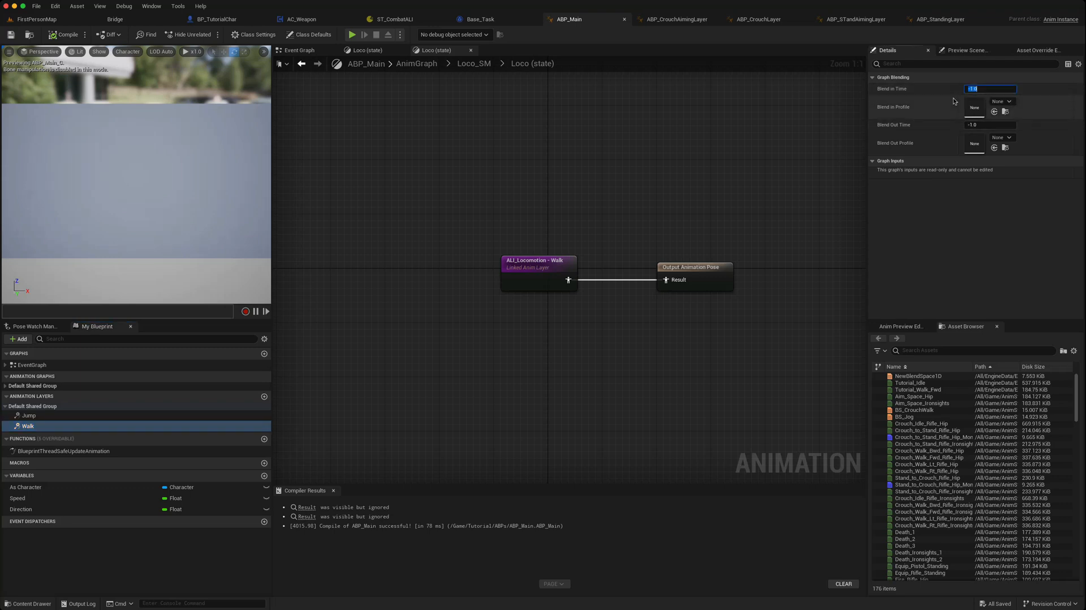
type("0.4")
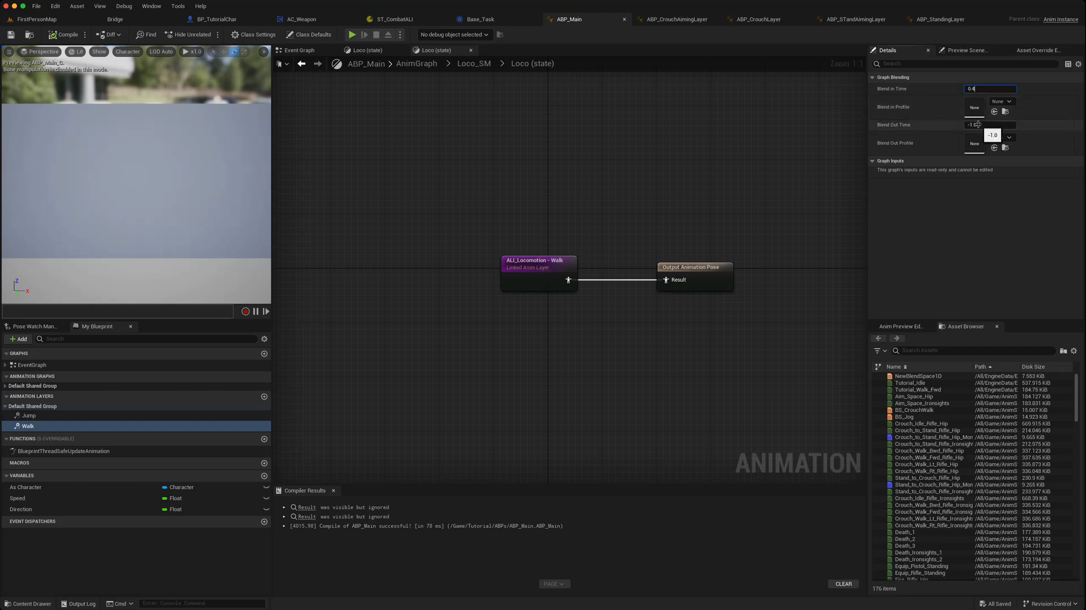
type("0.4")
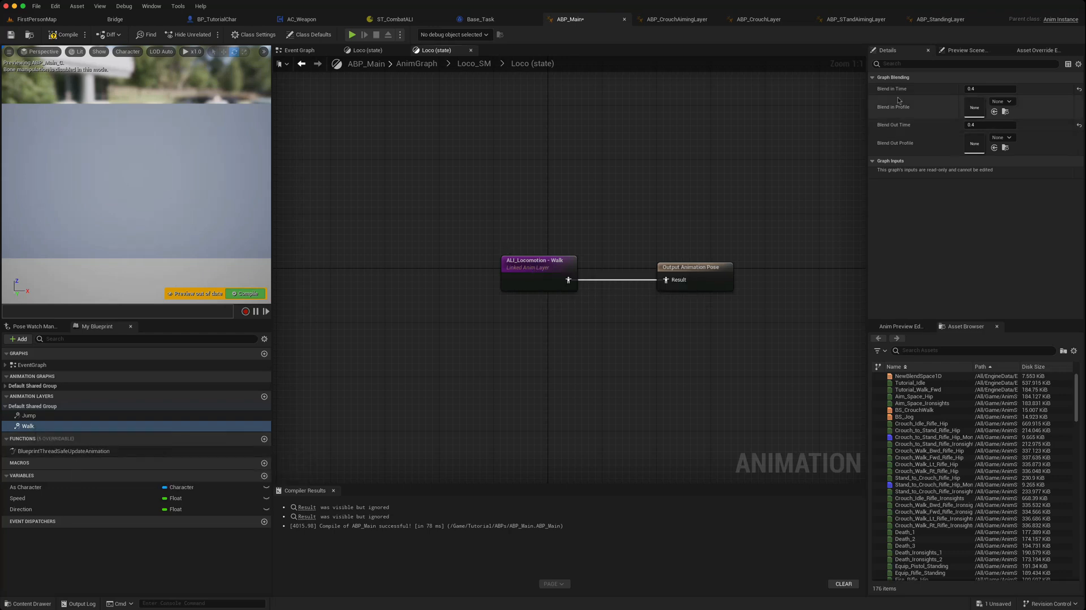
mouse_move(703, 267)
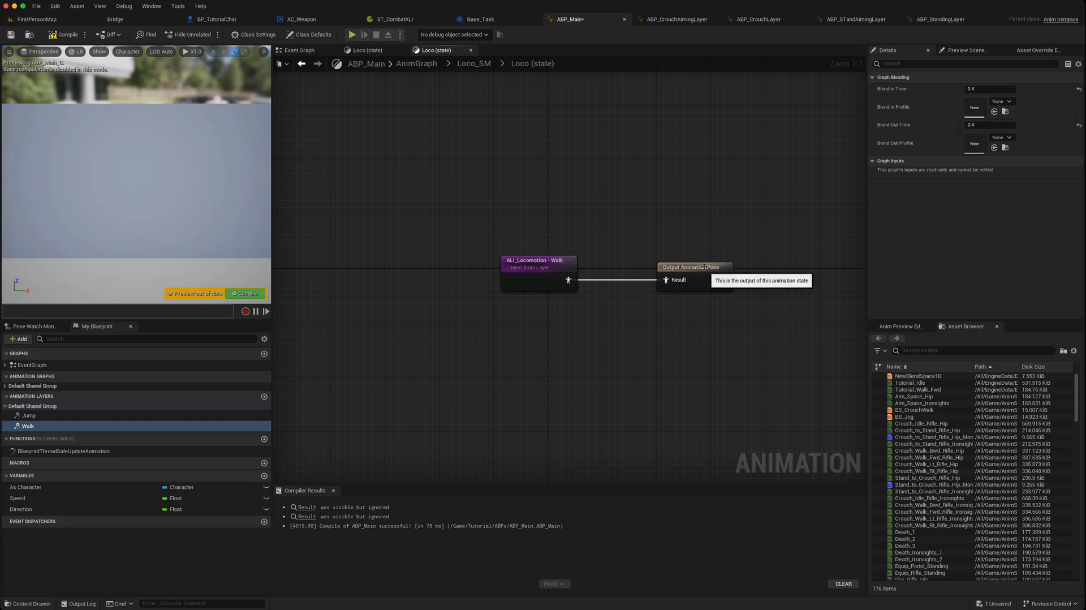
Insert an Inertialization node between the Walk linked layer and the Output Animation Pose.
left_click(470, 260)
type("ine")
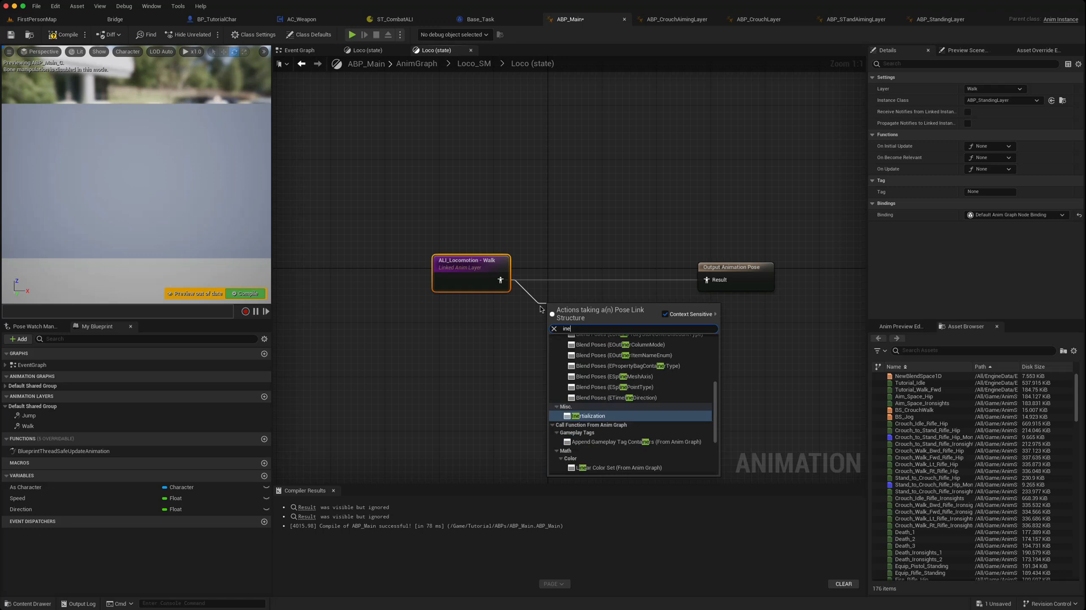
left_click(587, 415)
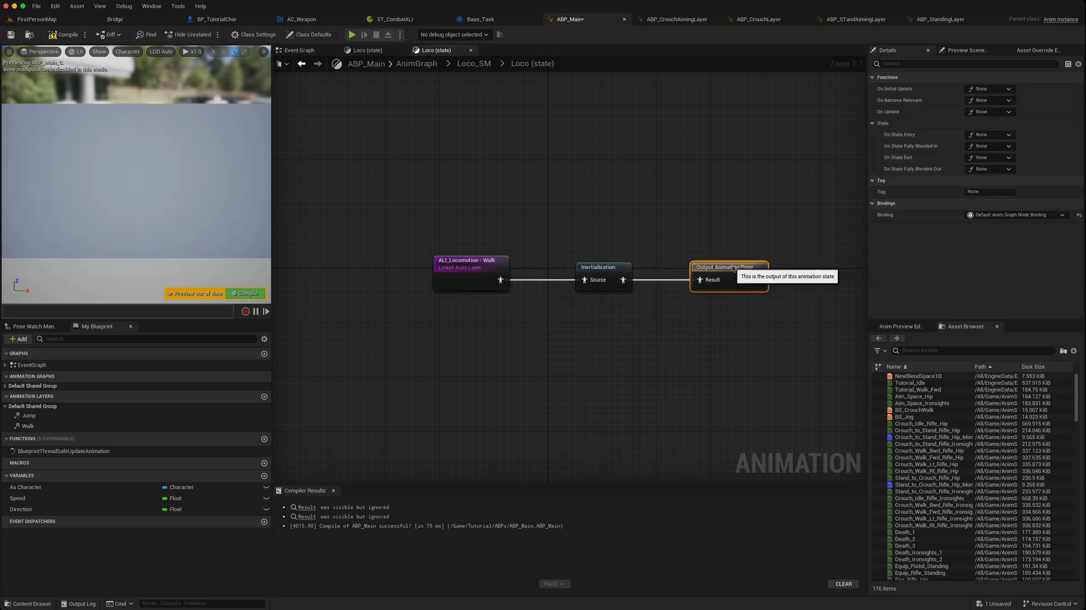
mouse_move(457, 260)
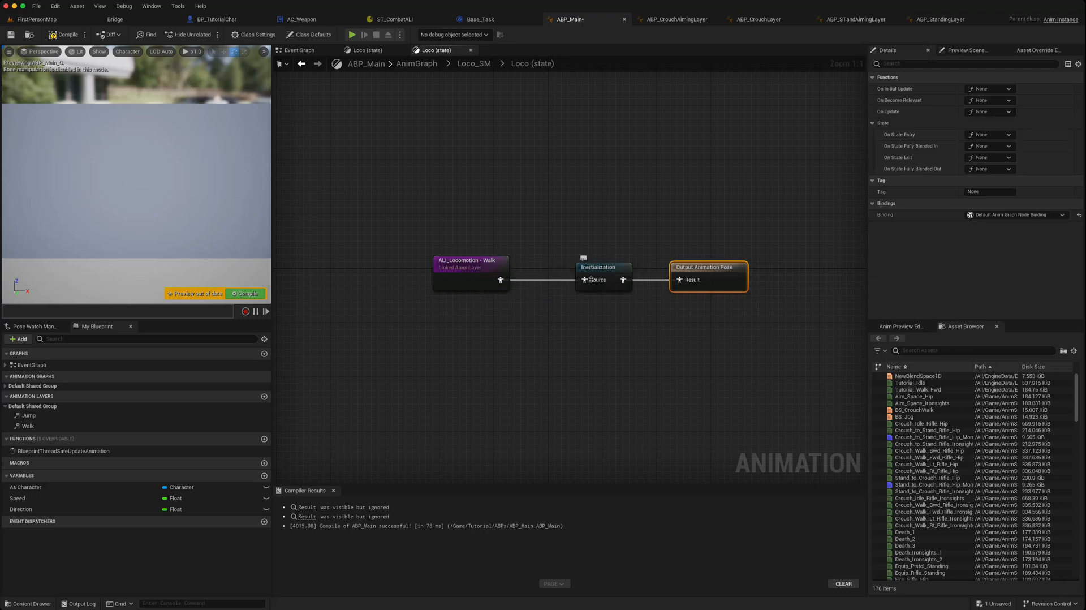
mouse_move(707, 273)
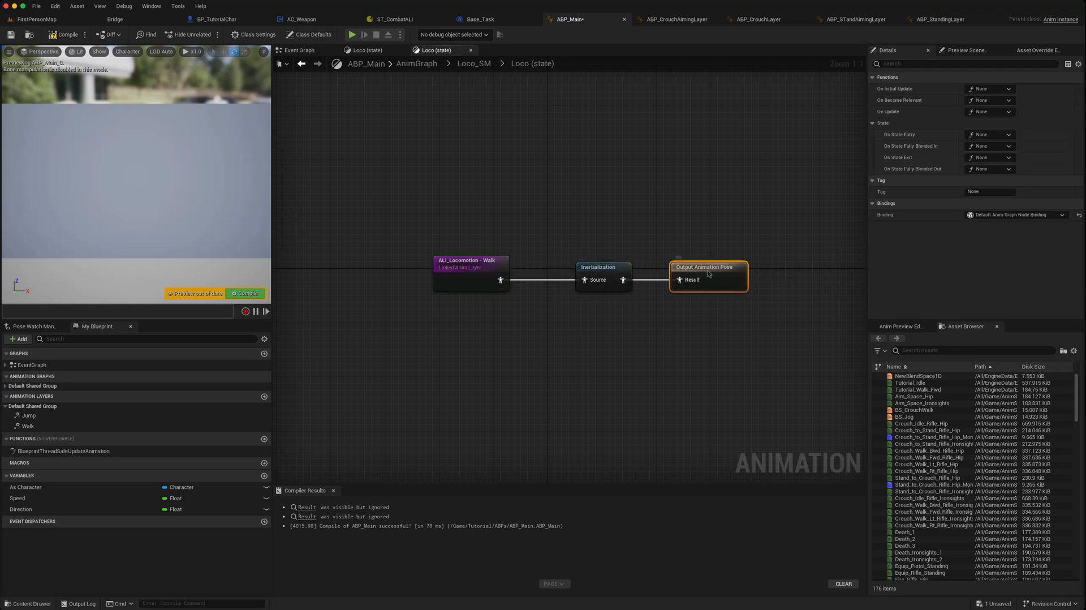
mouse_move(704, 267)
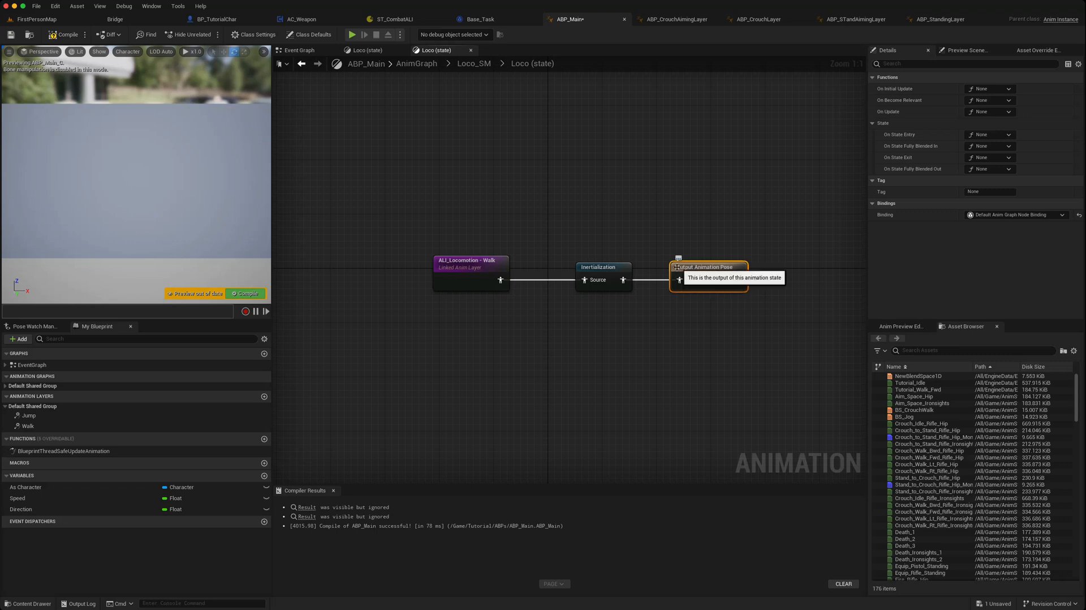
mouse_move(603, 281)
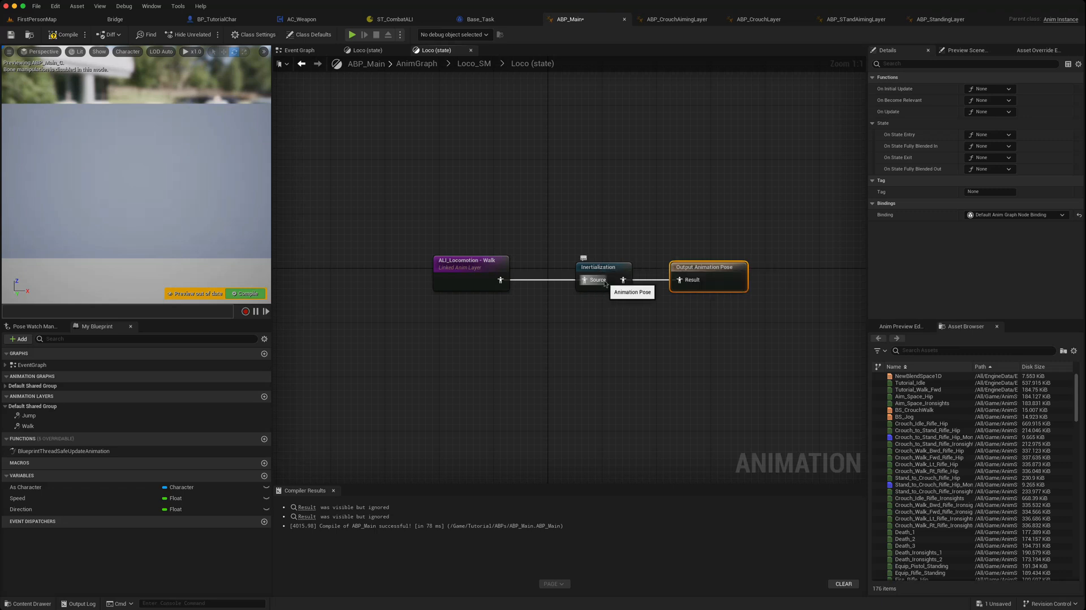
mouse_move(591, 140)
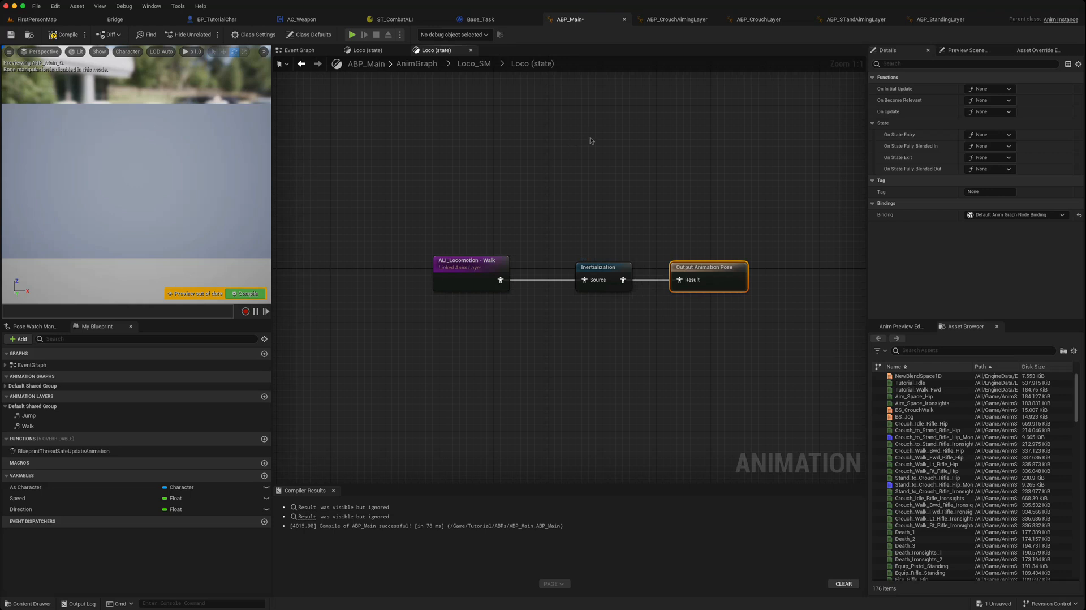
mouse_move(670, 19)
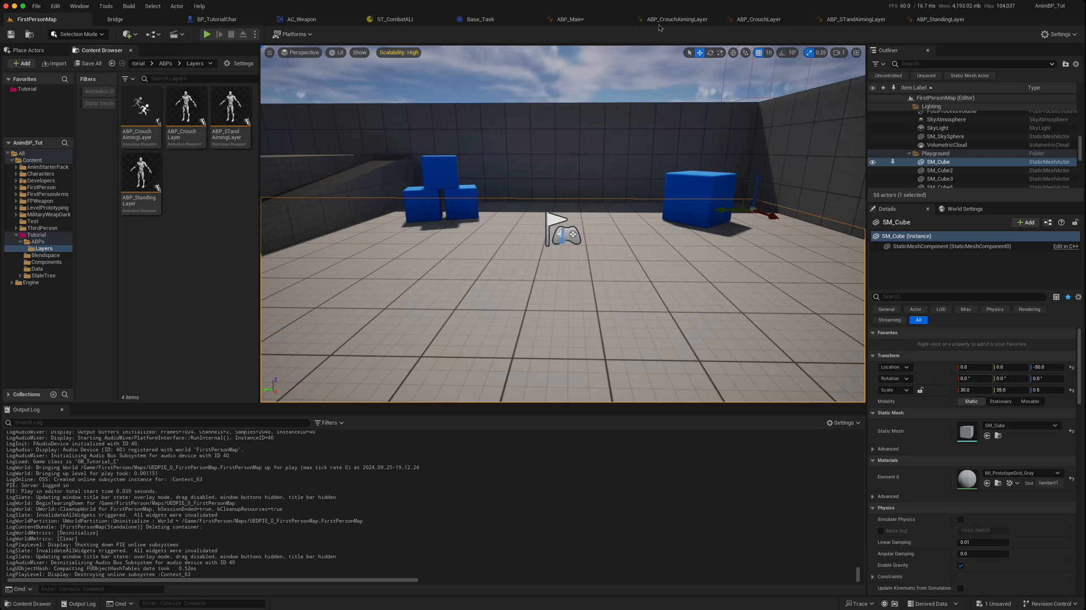
In Crouch_NoAim_SM, make the Enter-to-CrouchLoco transition use Inertialization blend logic.
left_click(671, 20)
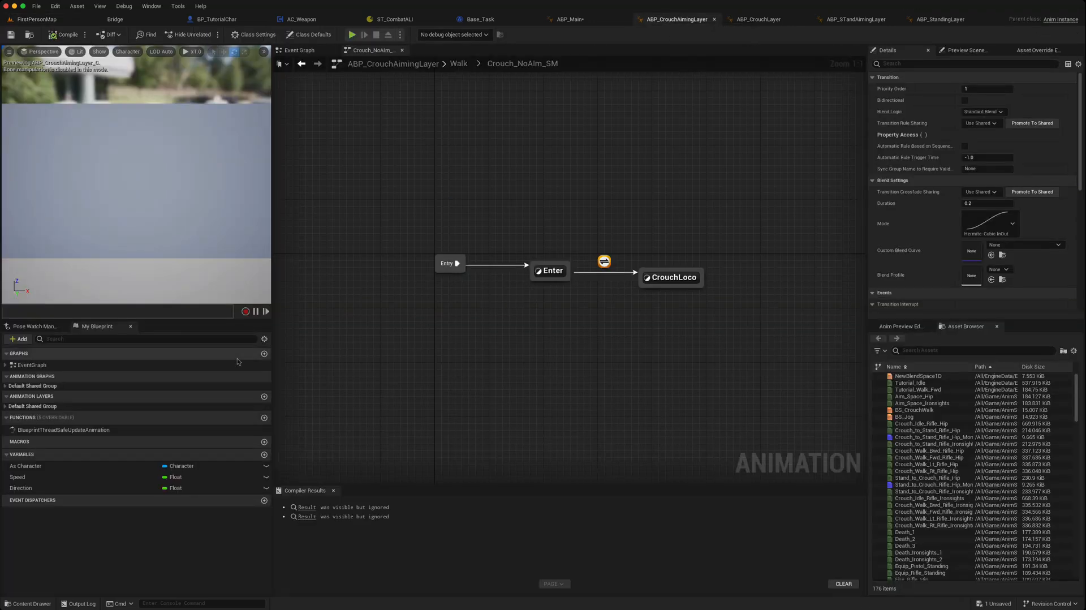
left_click(31, 405)
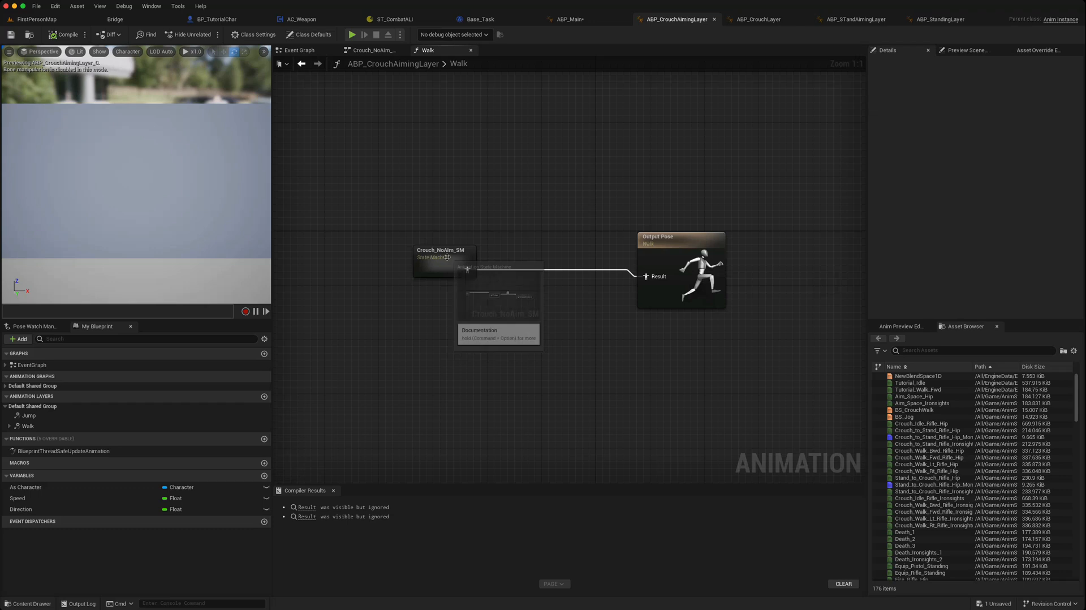
double_click(438, 254)
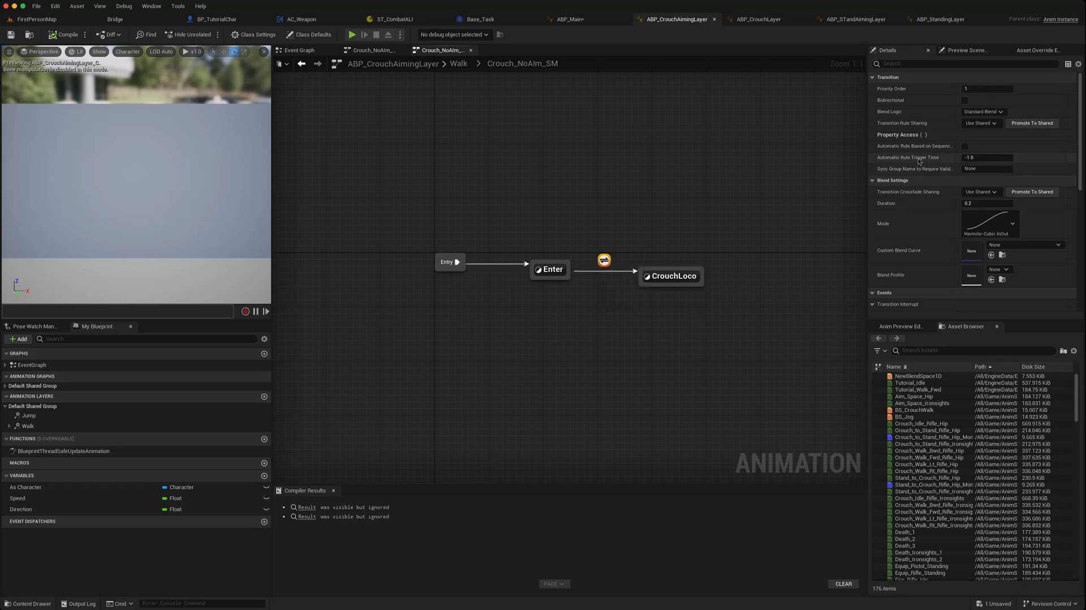
left_click(982, 112)
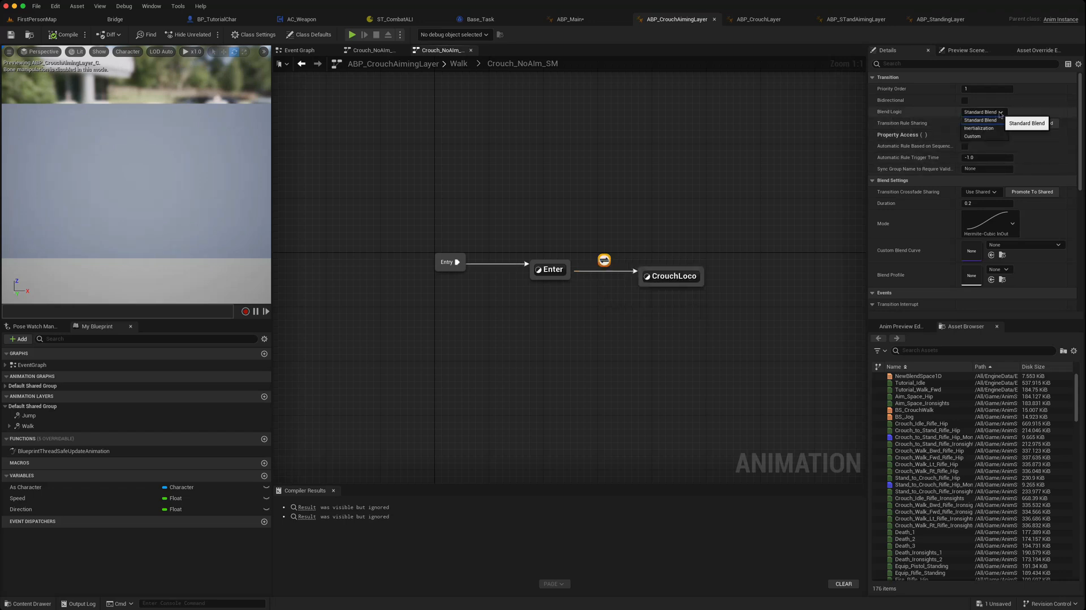
left_click(978, 128)
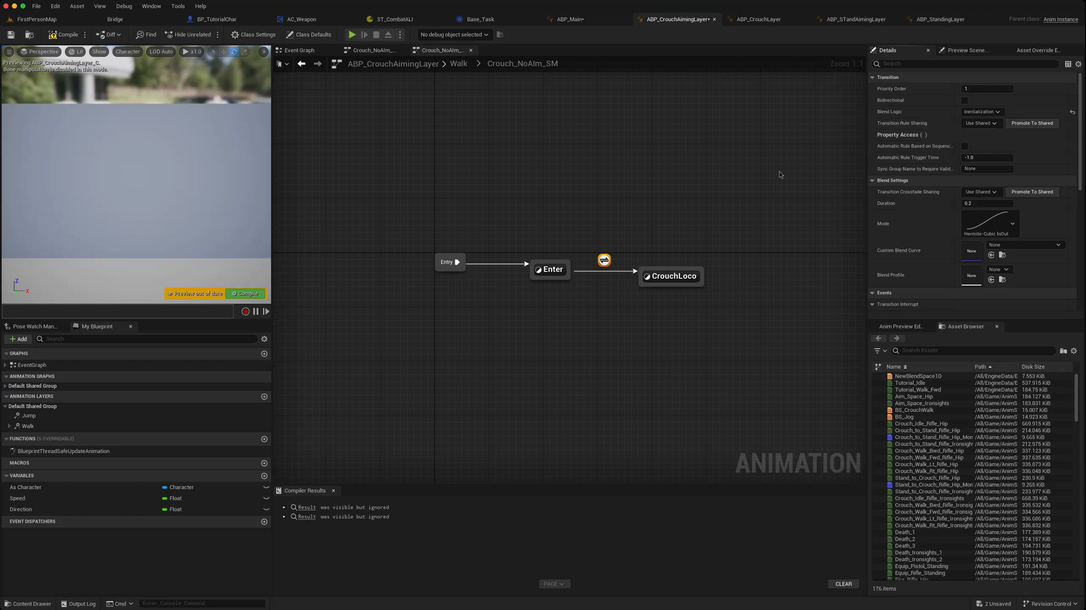
left_click(757, 19)
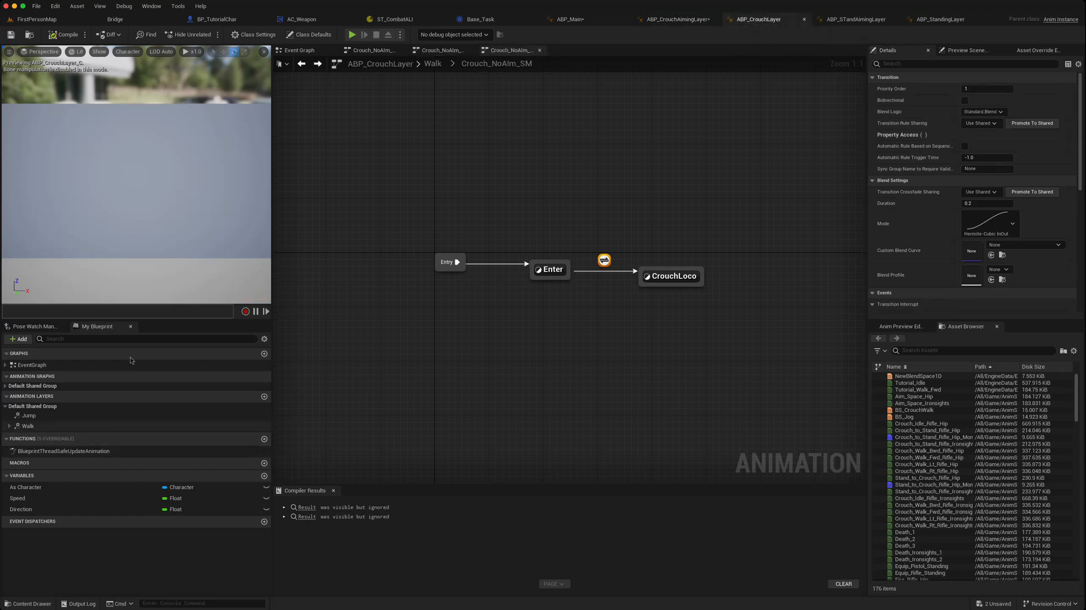
mouse_move(603, 260)
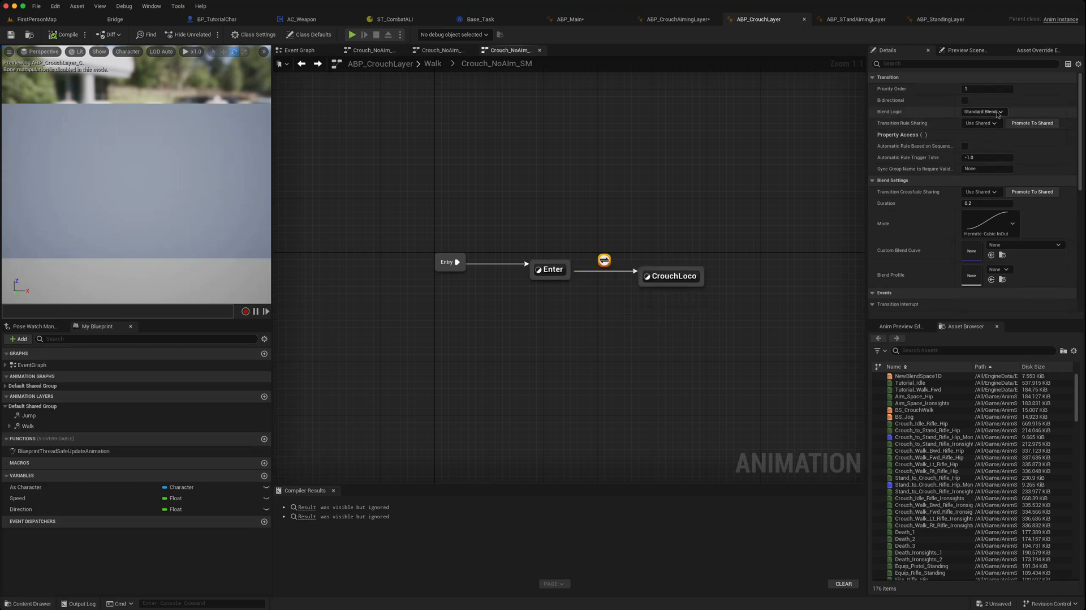
Switch to the ABP_STandAimingLayer blueprint with its StandingAim_SM state machine.
left_click(982, 112)
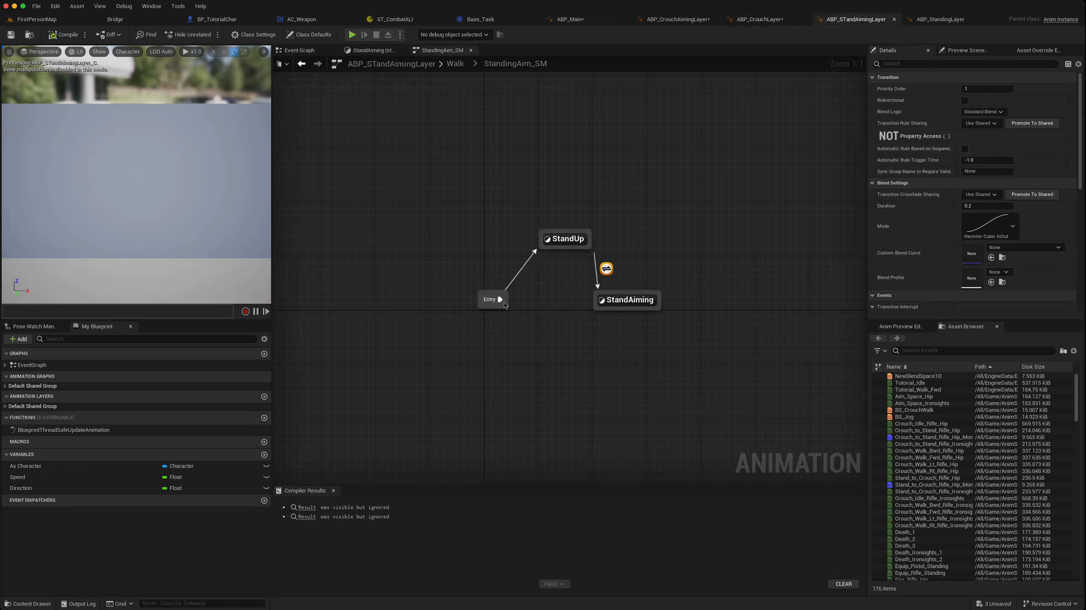
Make the StandUp-to-StandAiming transition blend with Inertialization, then move to ABP_StandingLayer.
left_click(492, 299)
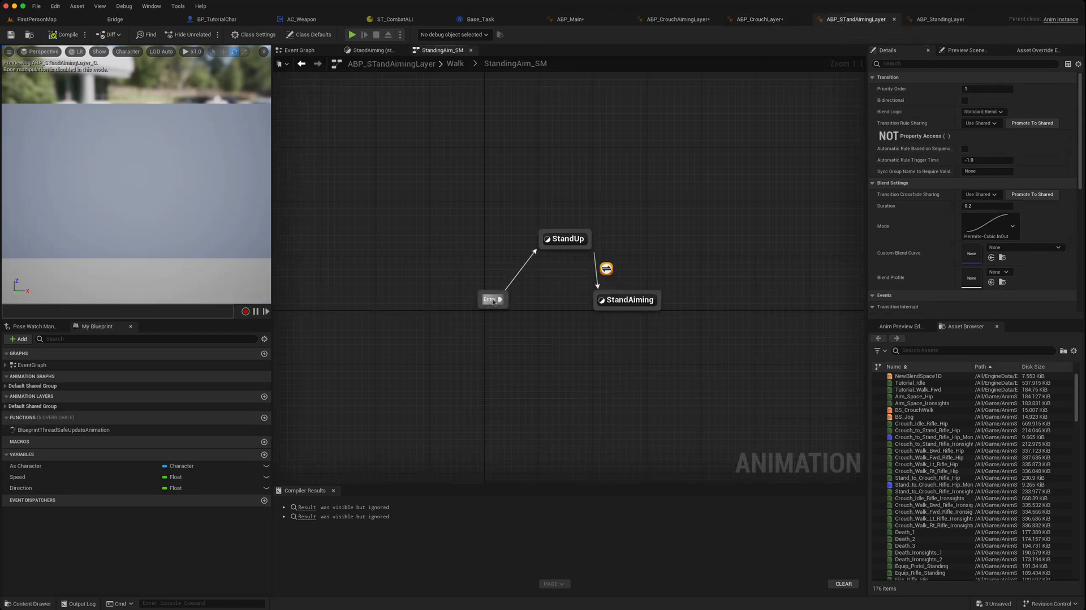
left_click(628, 299)
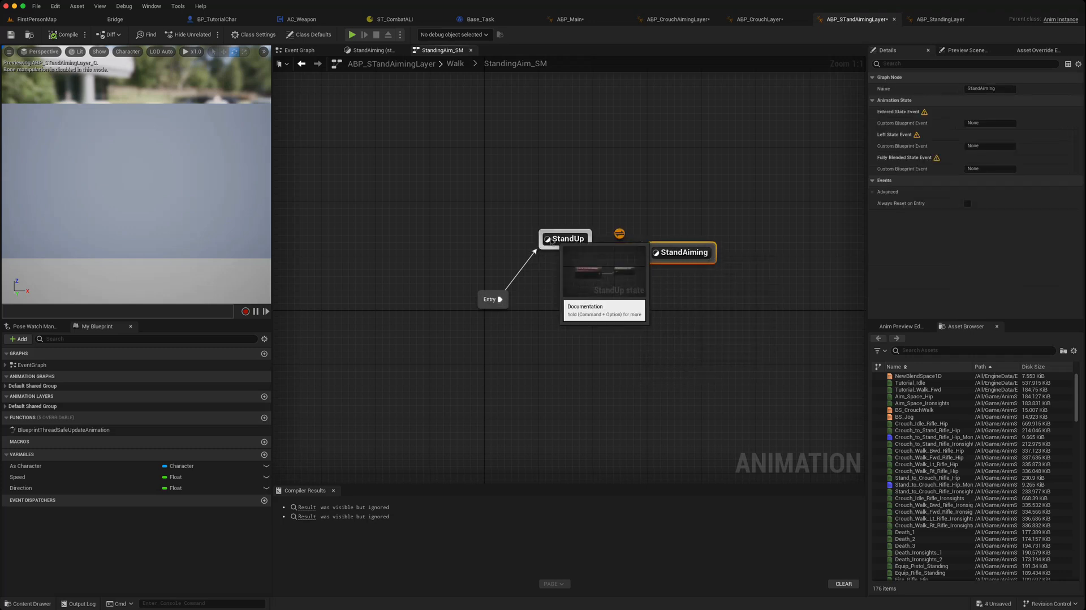
left_click(618, 233)
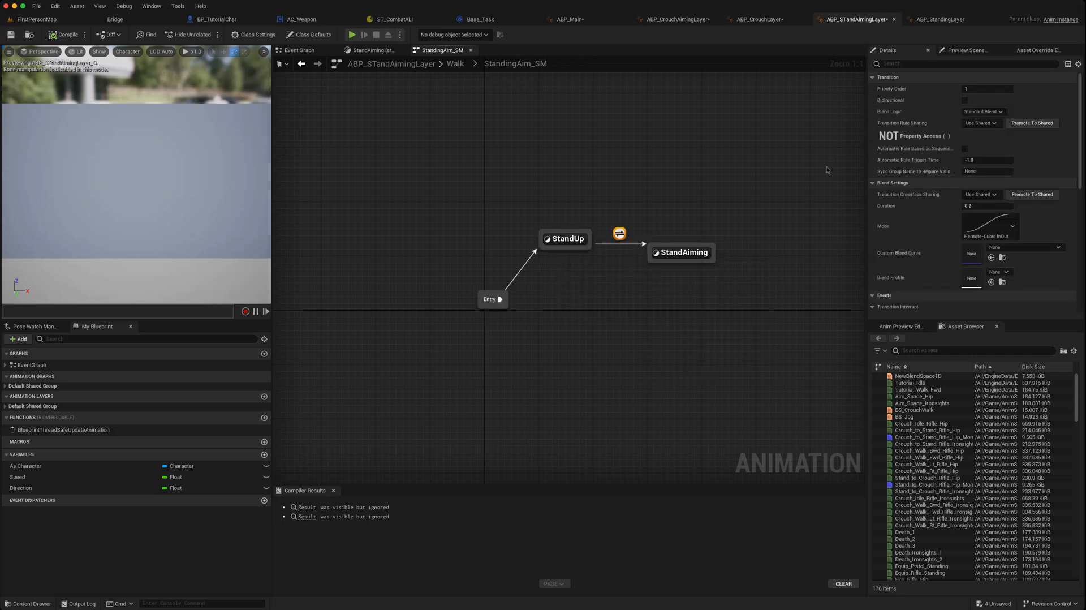
left_click(983, 111)
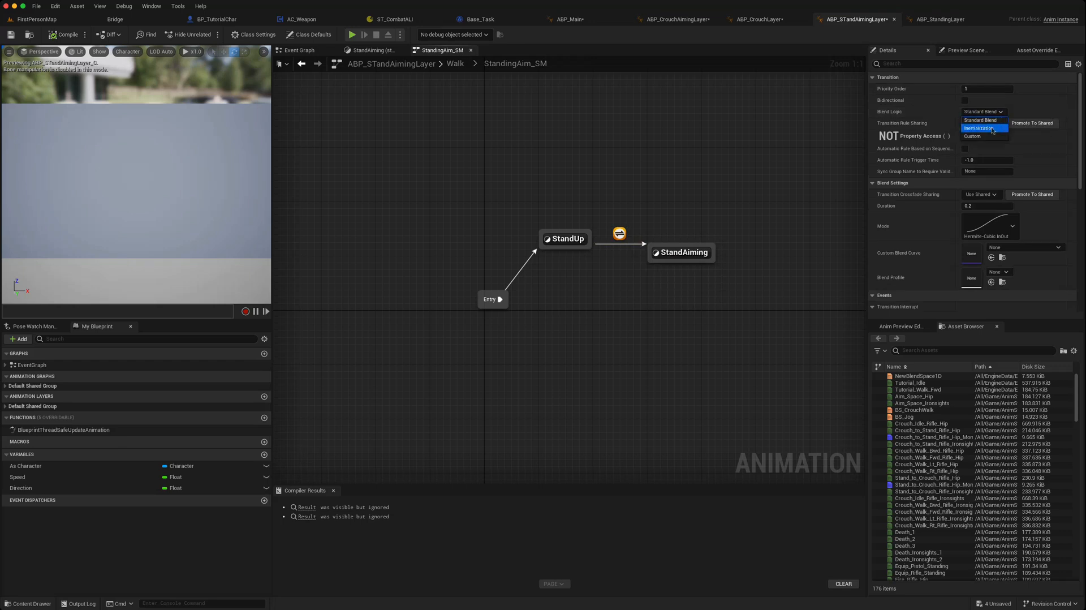
left_click(976, 128)
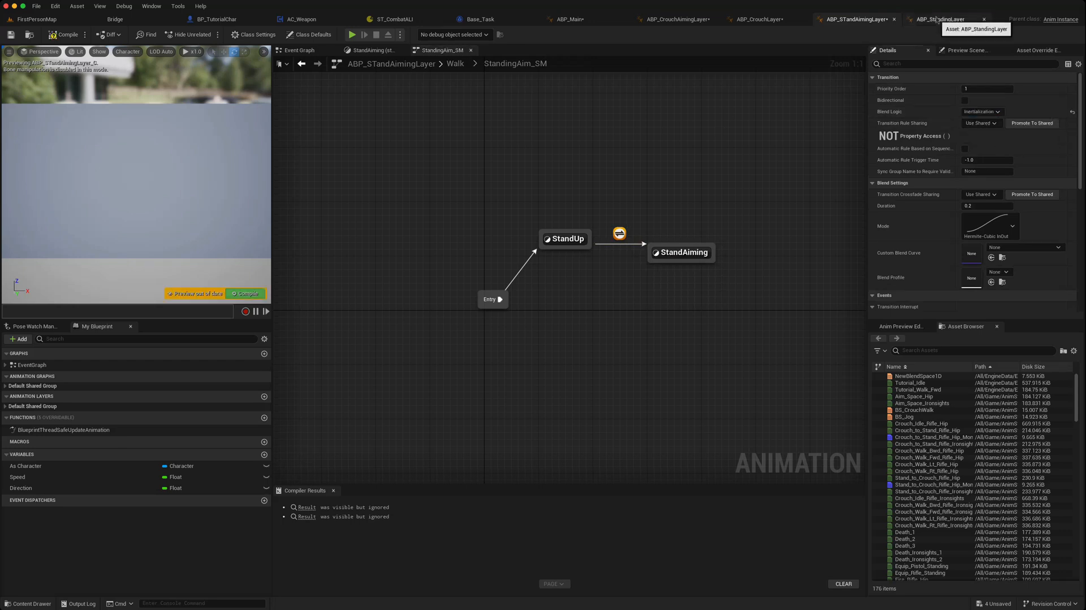
left_click(940, 20)
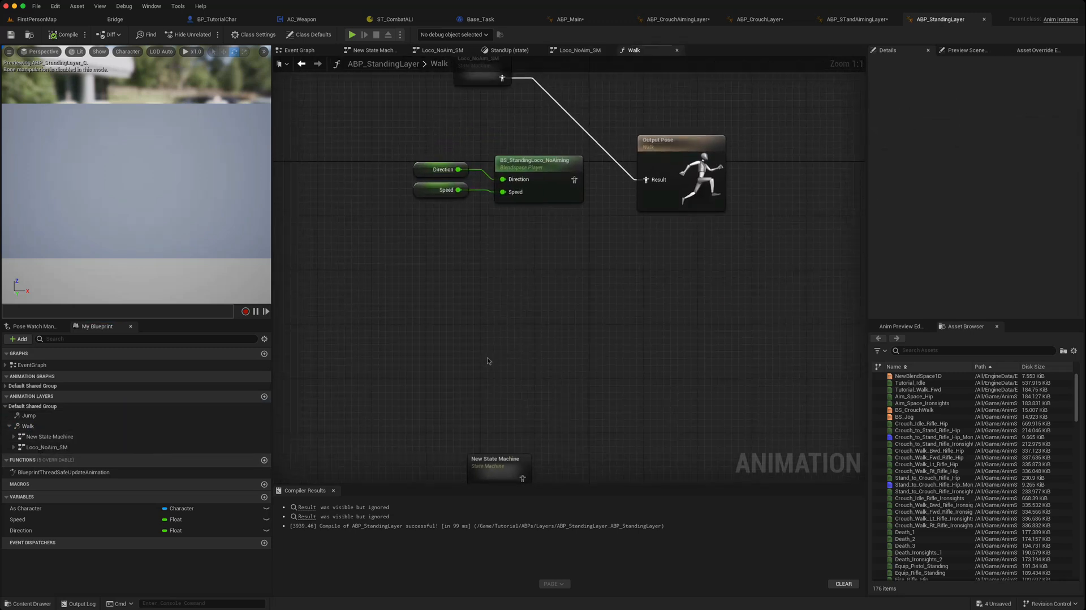
In Loco_NoAim_SM, switch the transition's blend logic to Inertialization.
left_click(467, 201)
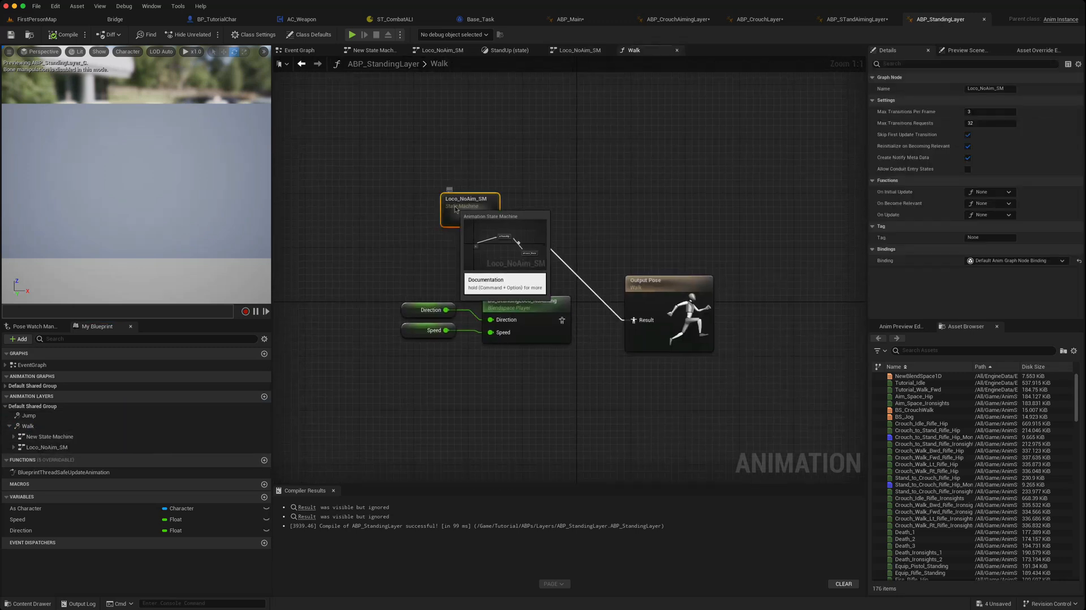
double_click(467, 202)
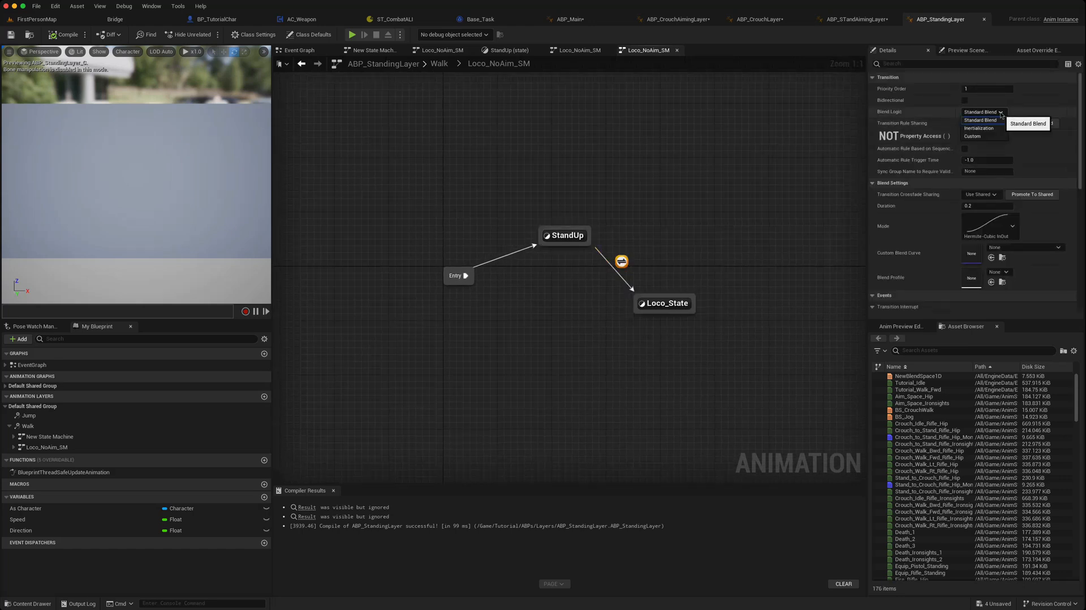
left_click(977, 128)
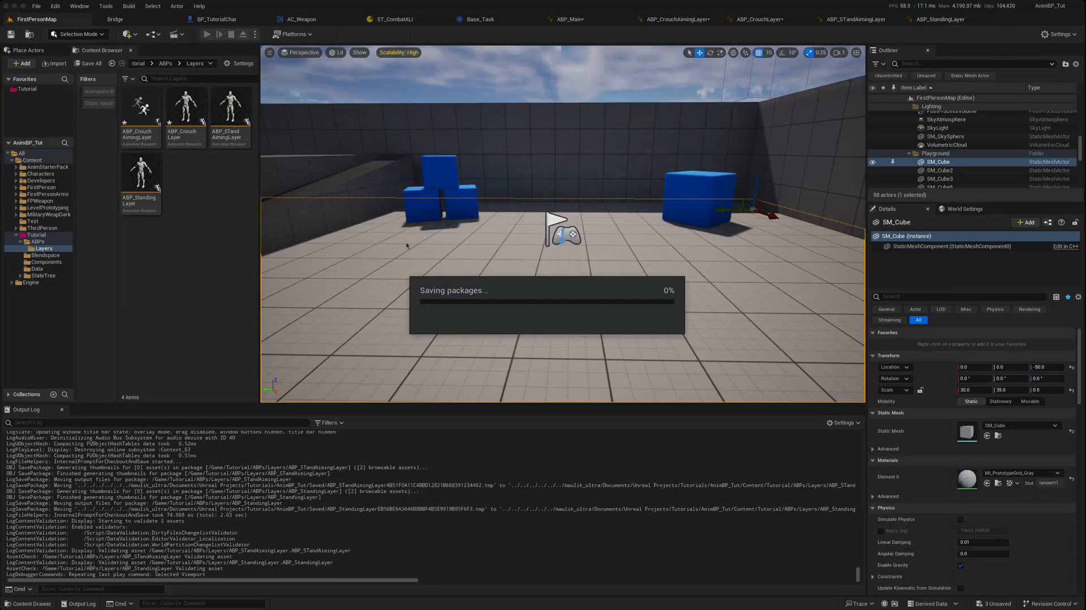
Play-test the level to watch the character walk, then move to BP_TutorialChar.
left_click(206, 34)
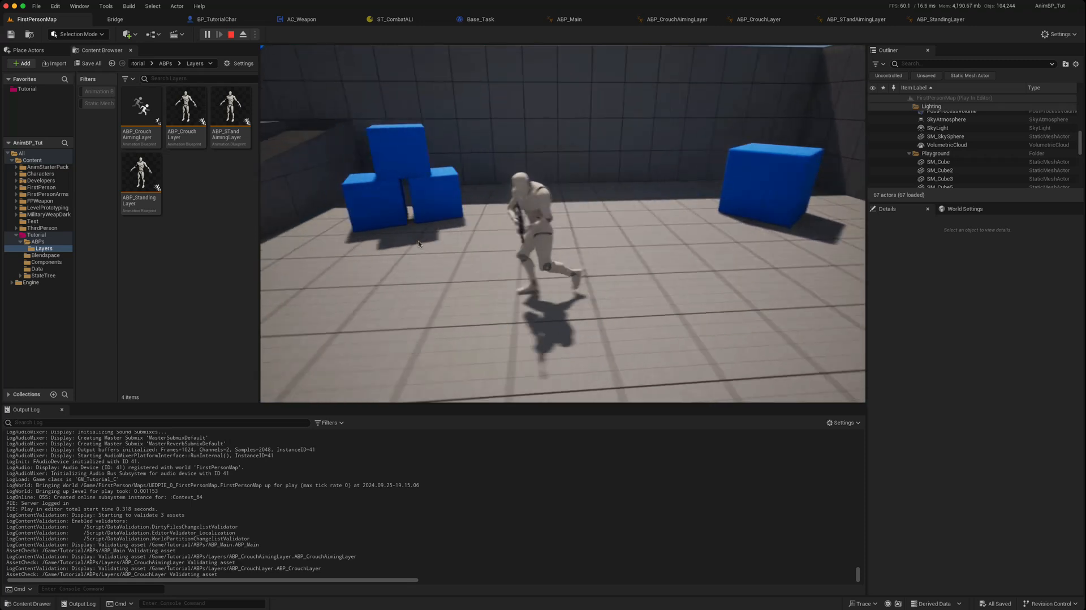
left_click(220, 34)
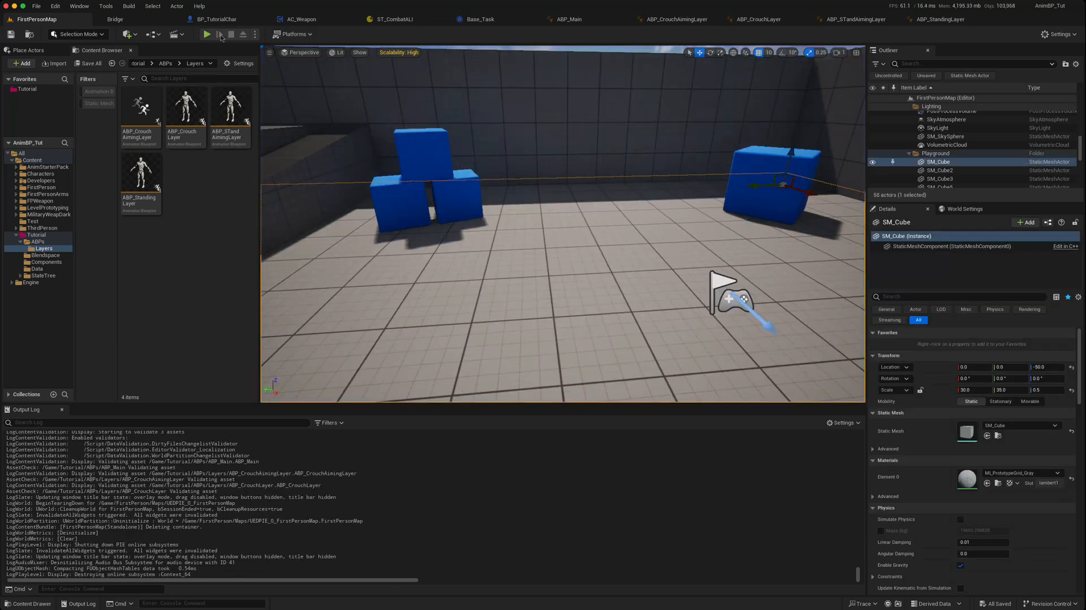
left_click(214, 19)
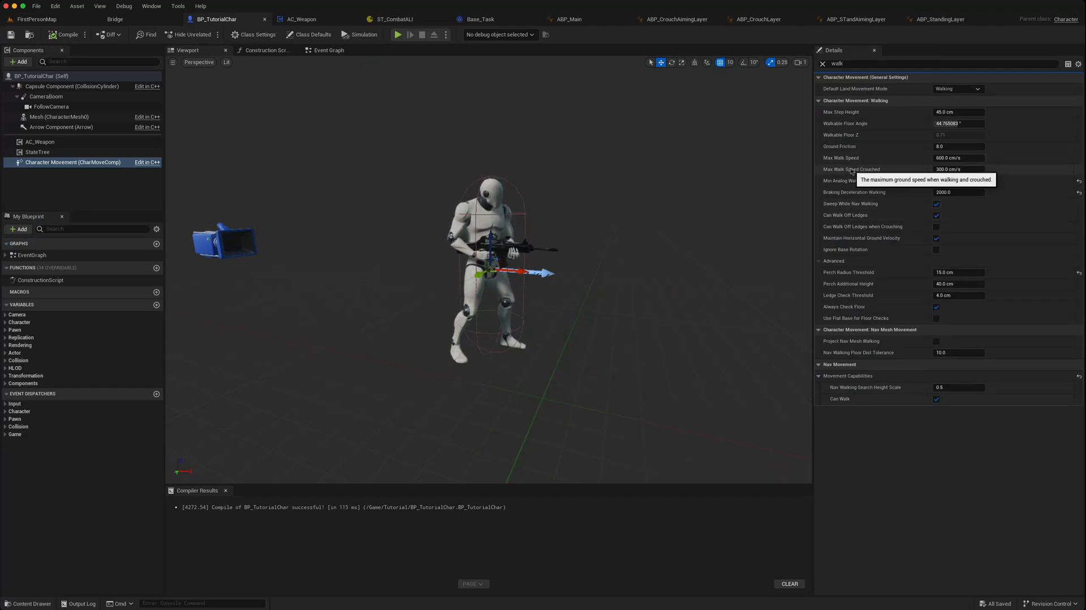
mouse_move(881, 157)
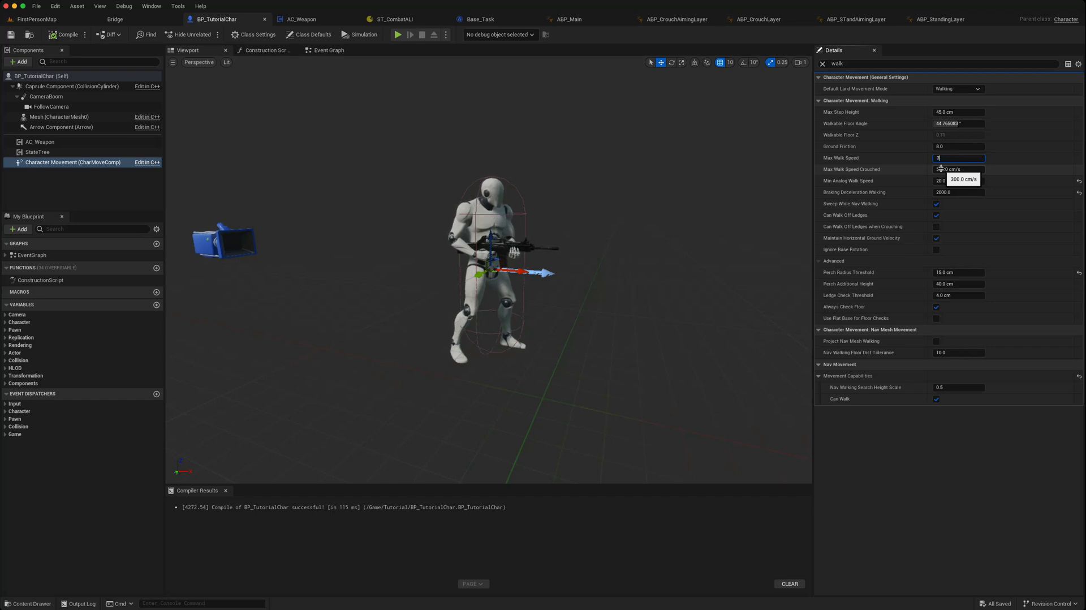
Set BP_TutorialChar's Max Walk Speed to 3.5 m/s and play-test walking and crouching.
type("3.5 m/s")
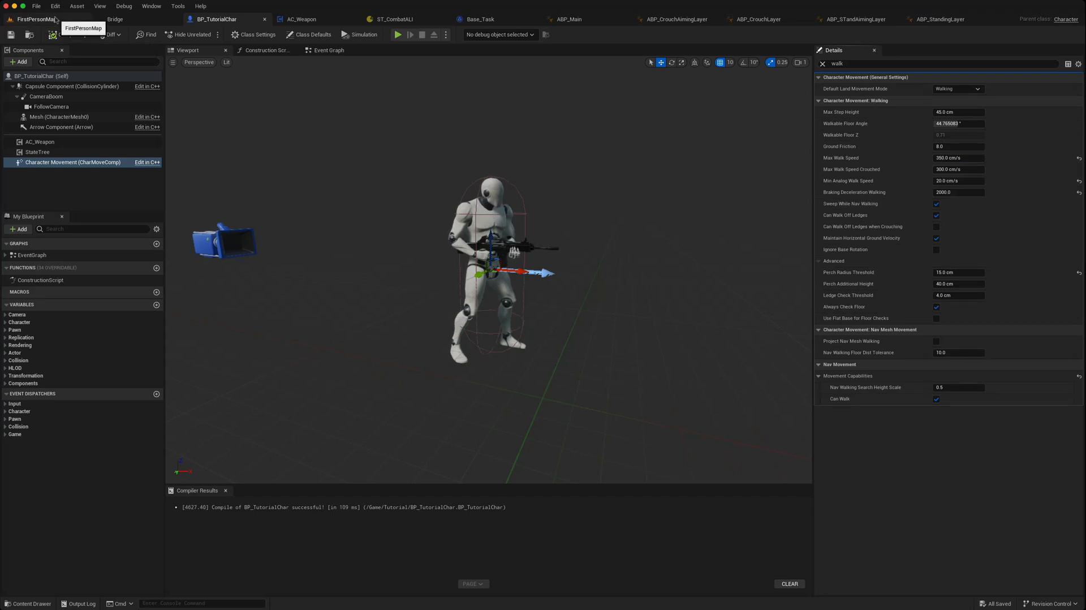
left_click(398, 34)
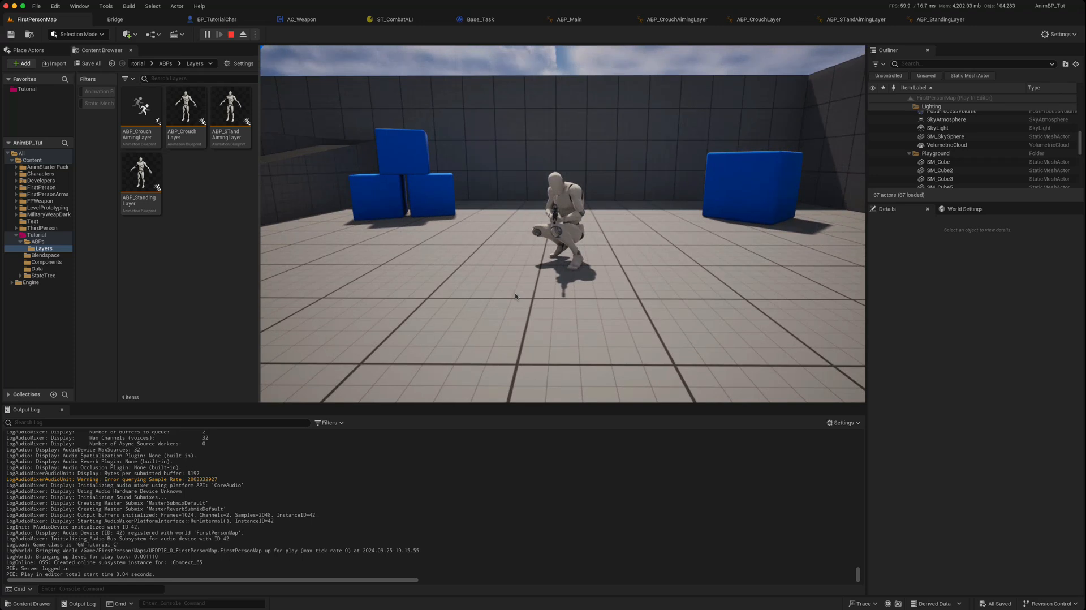
left_click(223, 34)
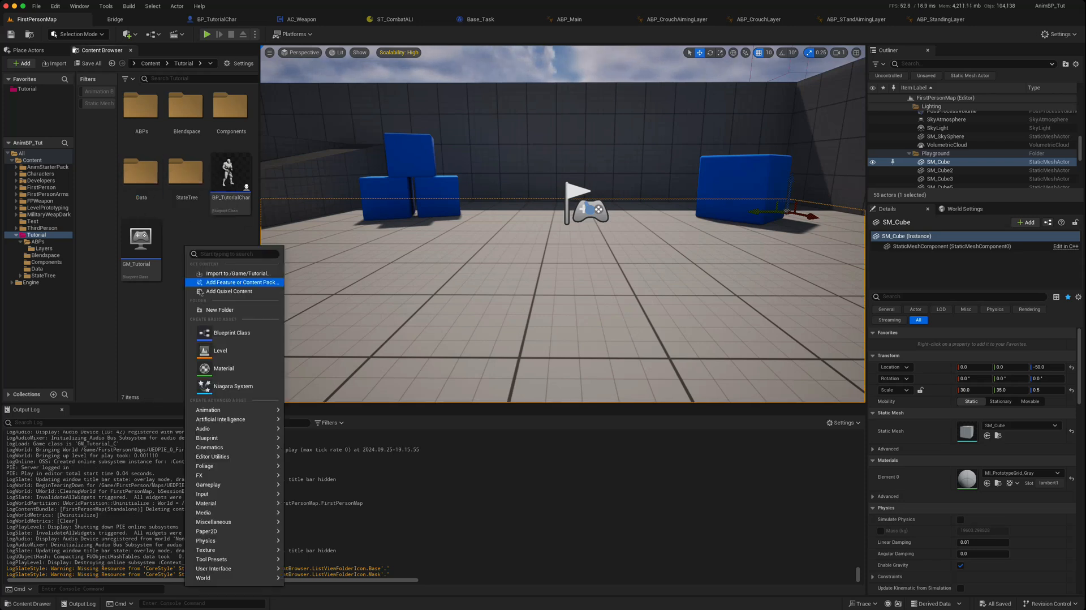
Create a Structures_Enums folder holding a new F_CharAttributes structure and open it.
left_click(220, 309)
type("Structures_Enums")
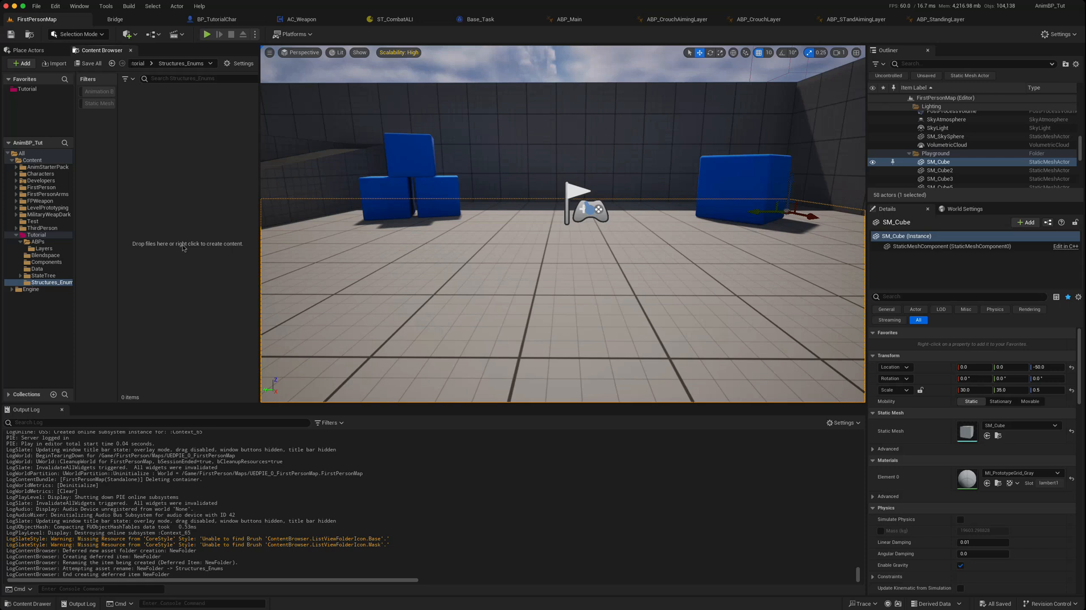
mouse_move(137, 140)
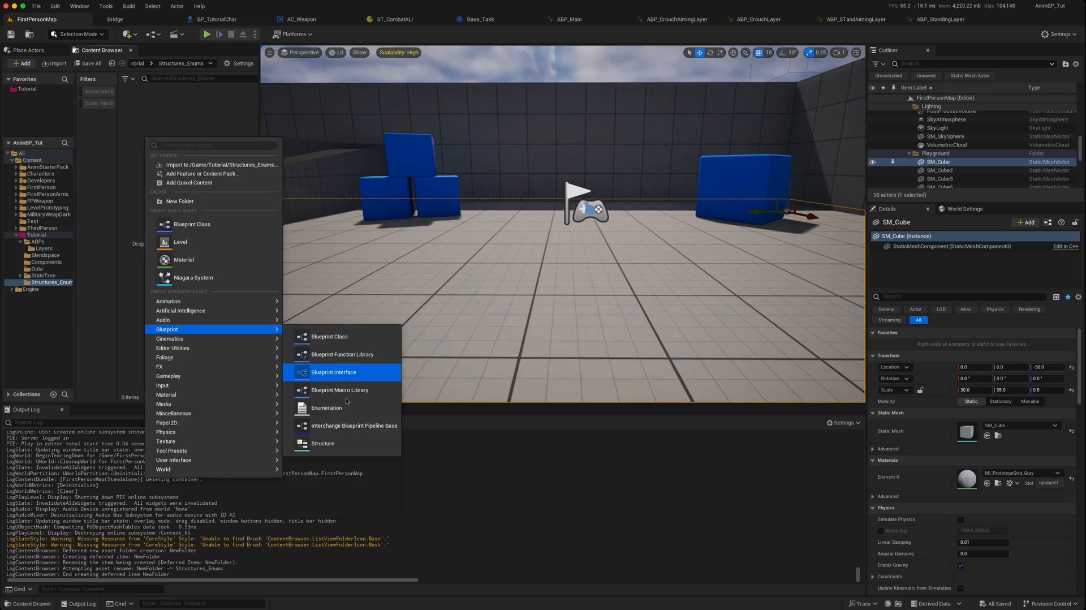
left_click(322, 442)
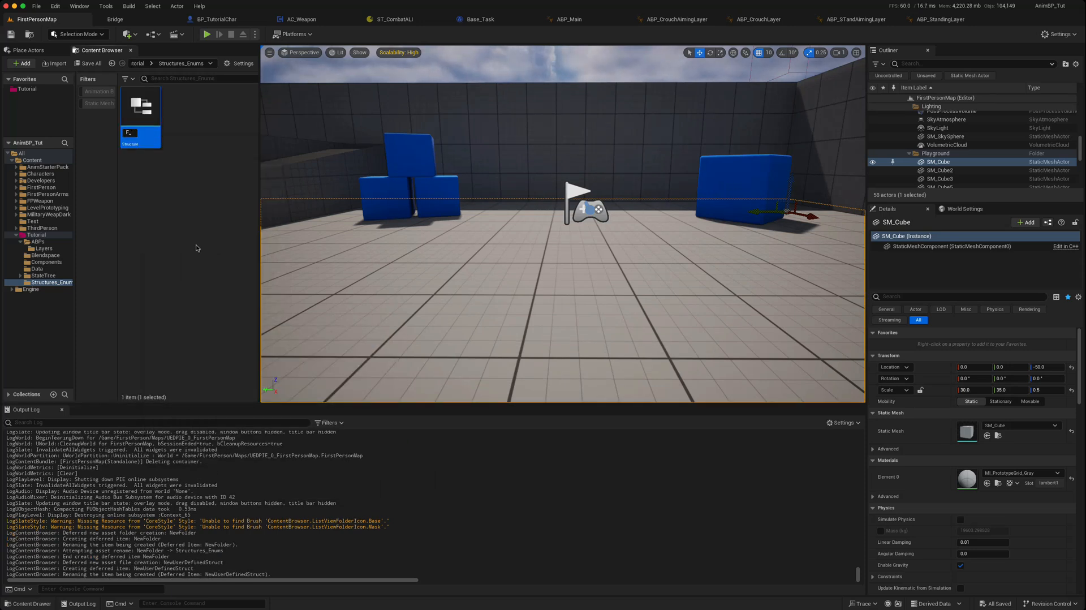
type("F_CharAttr")
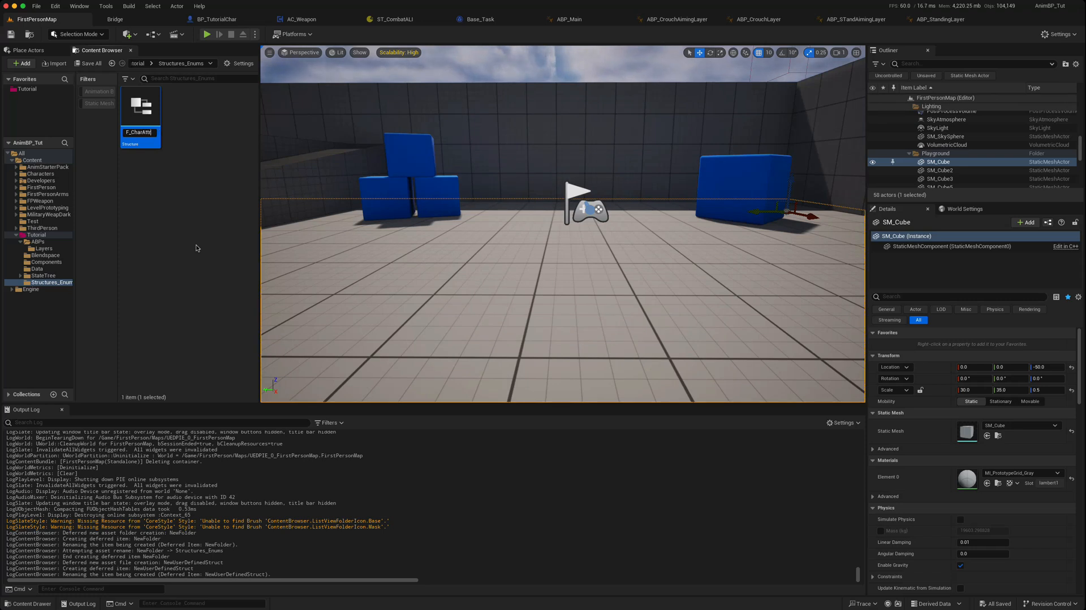
type("CharAttribute")
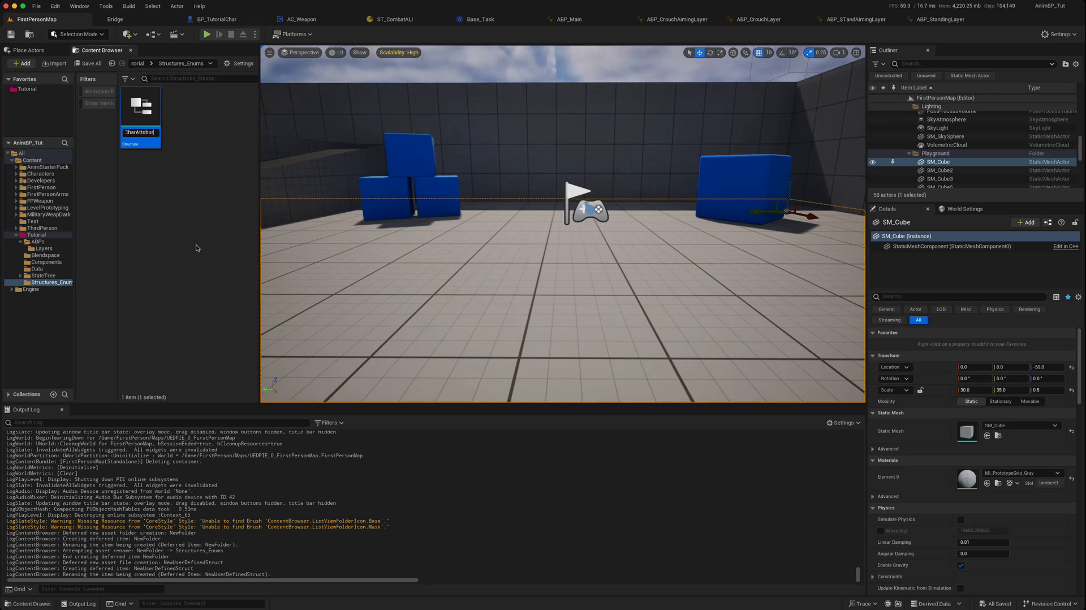
double_click(140, 107)
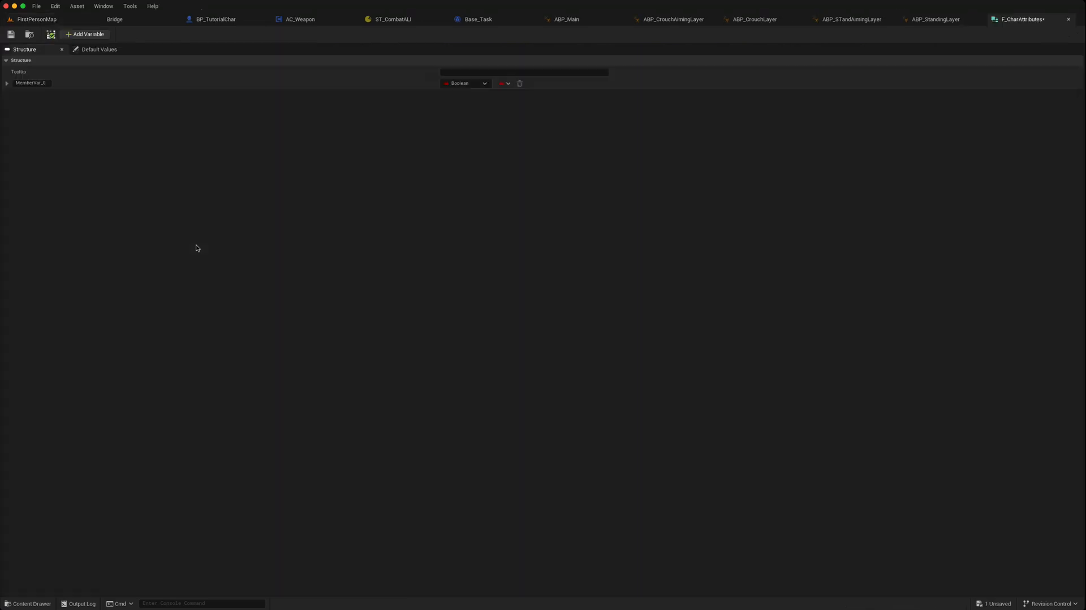
Define float members Max Walks Speed and Max Crouch Walk Speed in F_CharAttributes.
double_click(30, 83)
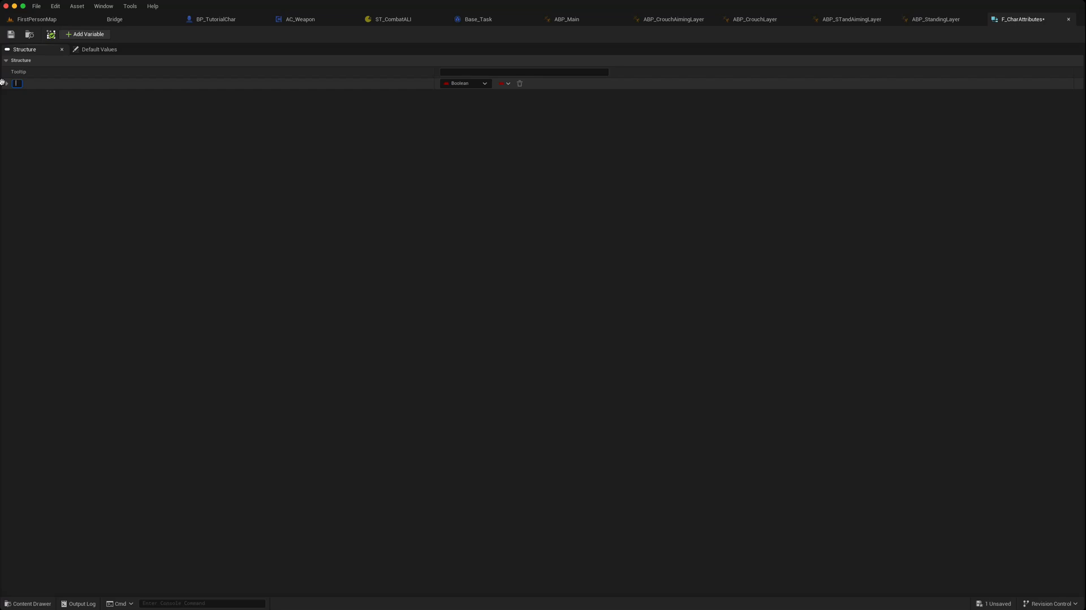
type("Max Walks Speed")
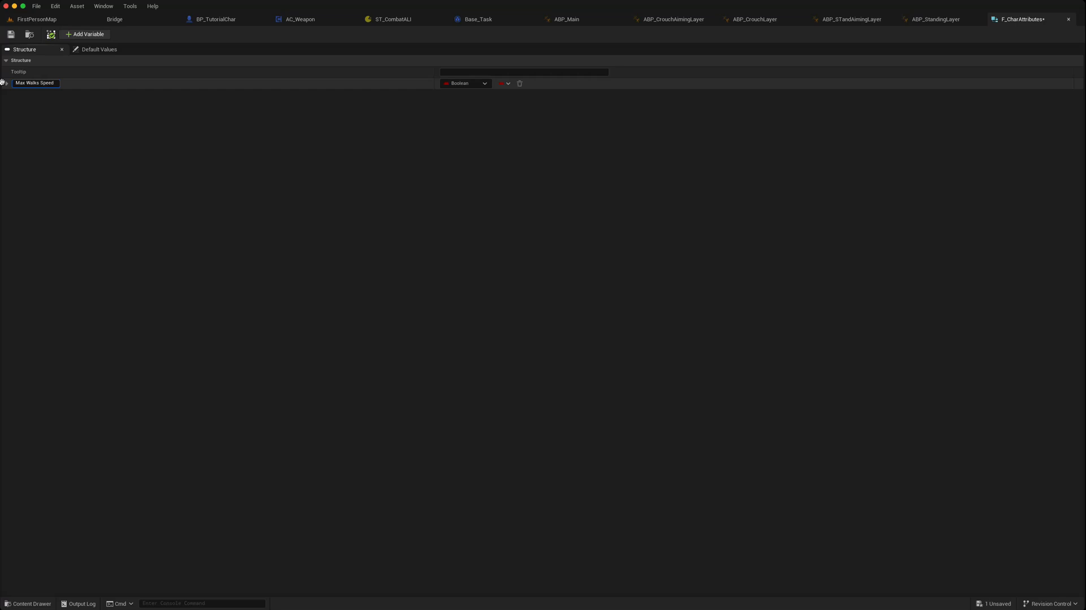
mouse_move(489, 84)
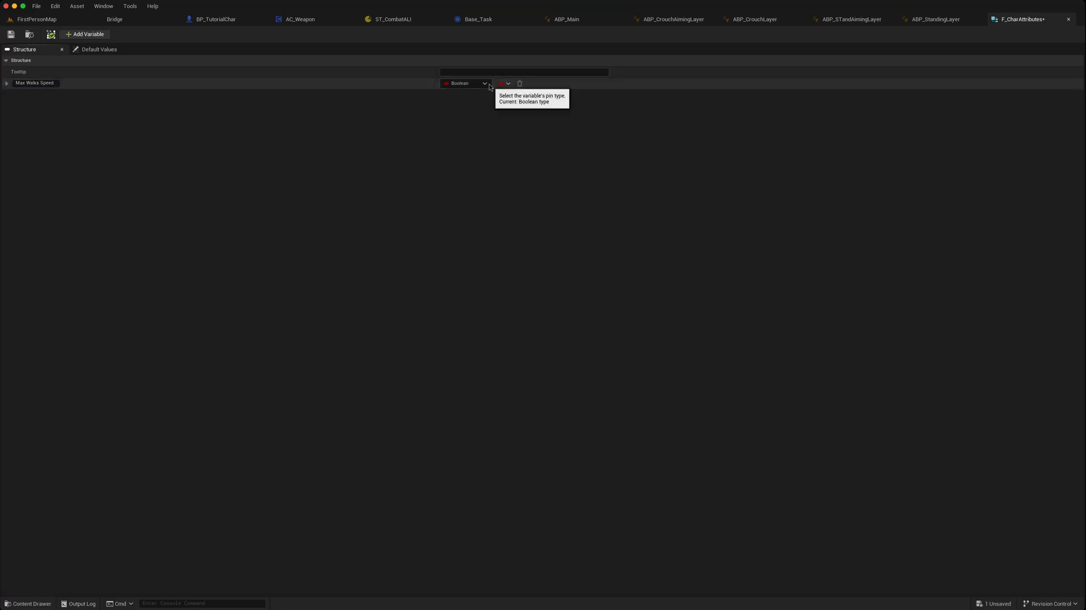
left_click(464, 83)
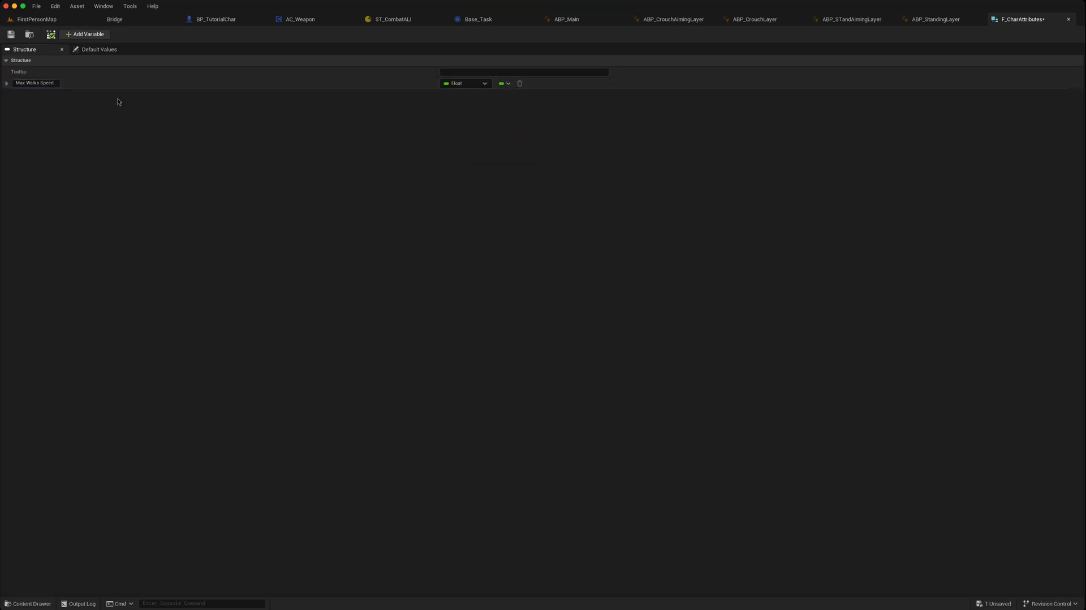
left_click(84, 34)
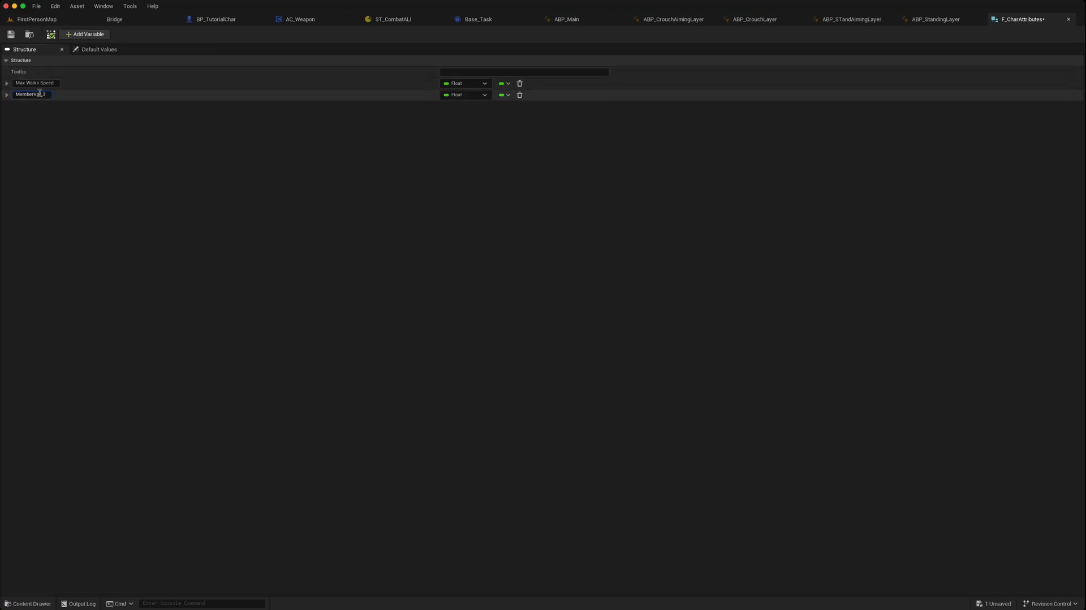
type("M")
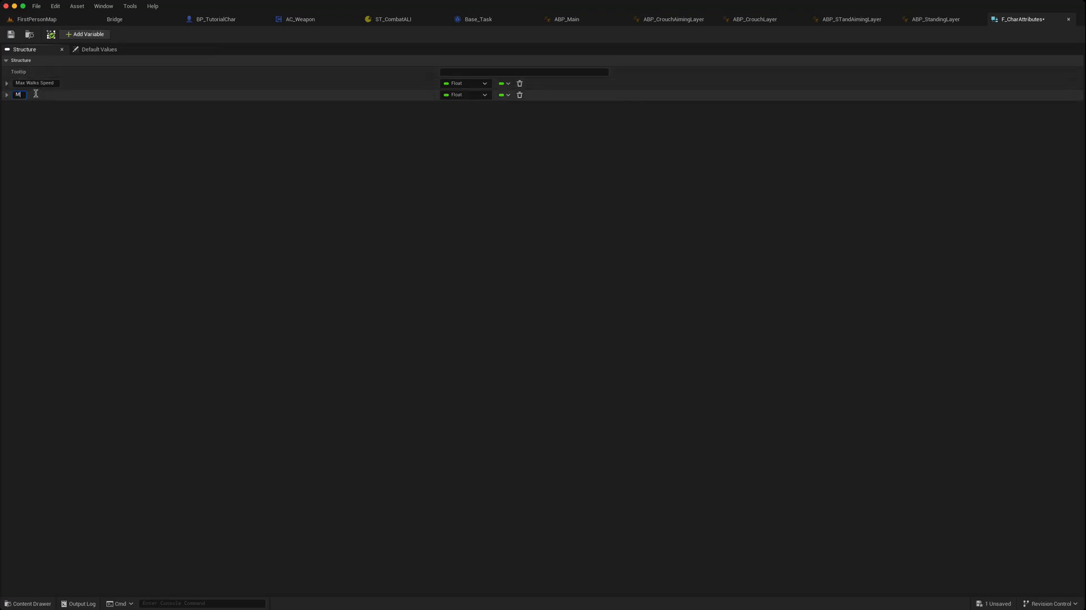
type("ax Crouch Walk Speed")
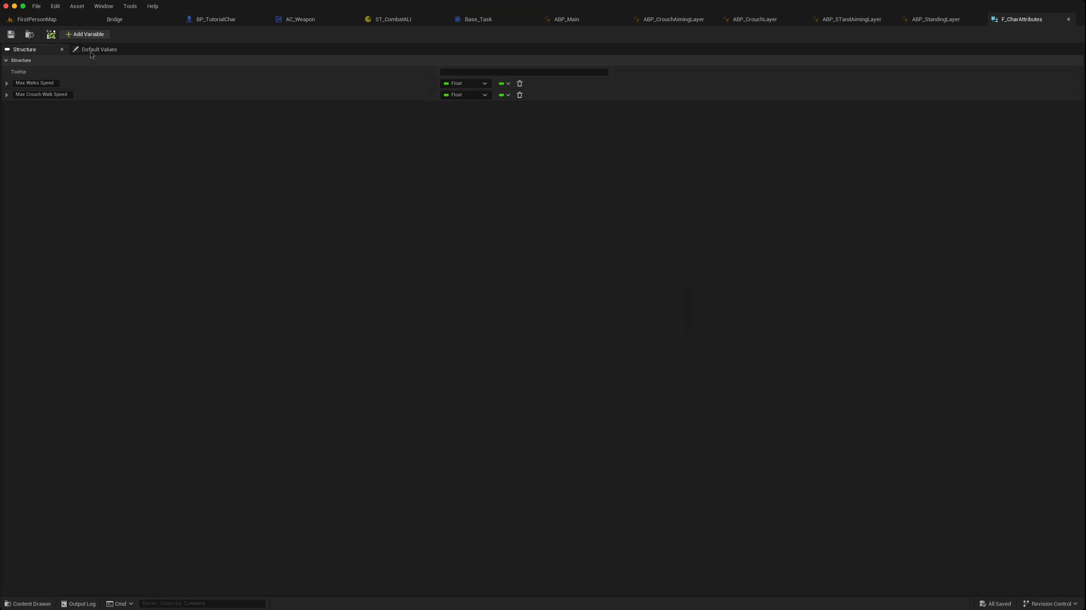
Set the default crouch walk speed to 300.0 in the structure's Default Values.
left_click(100, 48)
type("350")
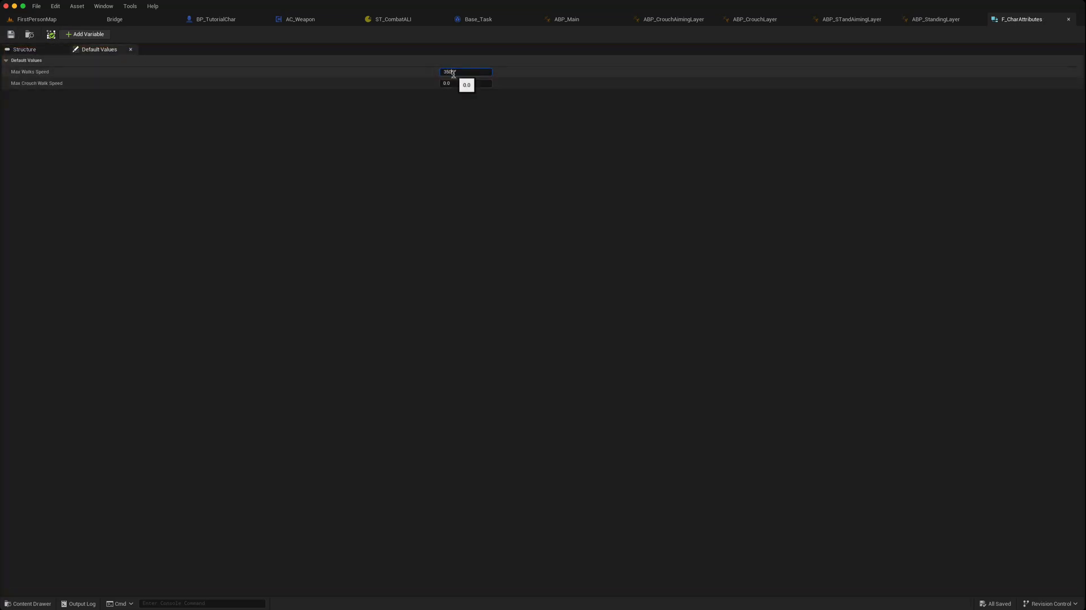
left_click(464, 83)
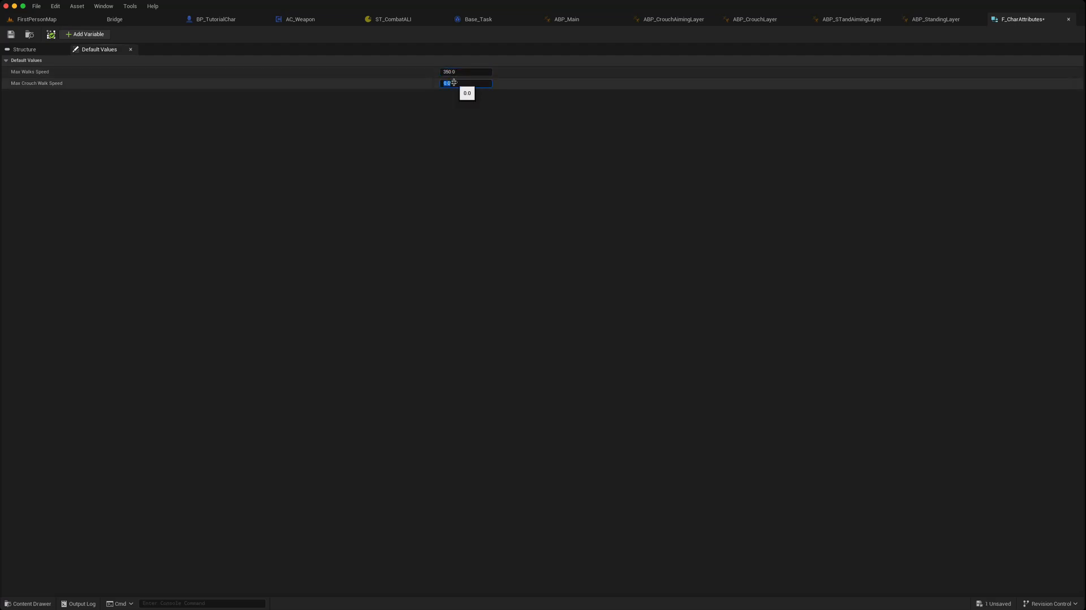
type("300.0")
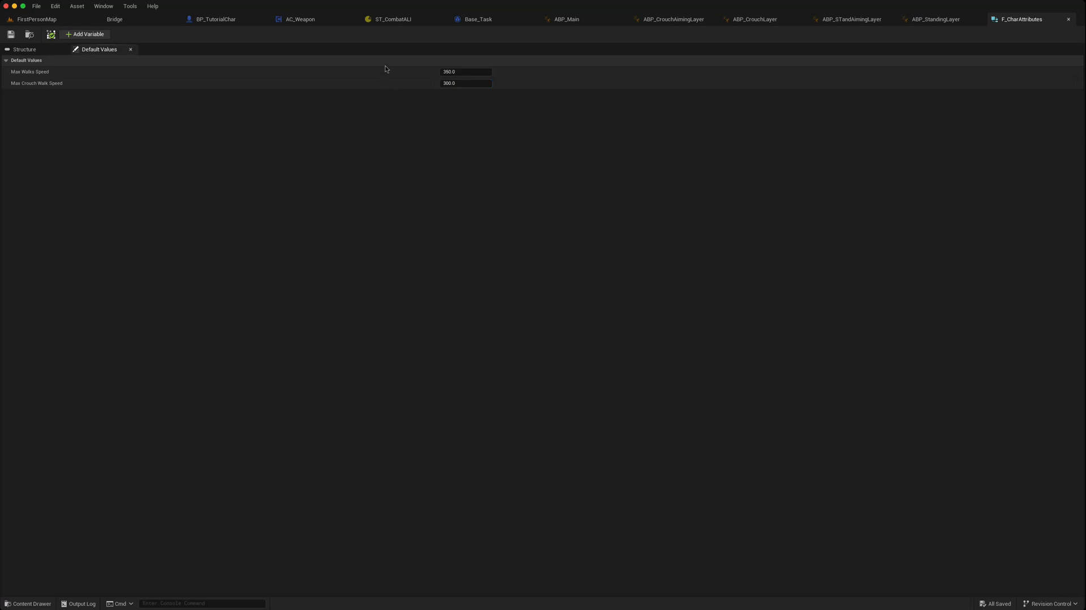
mouse_move(476, 20)
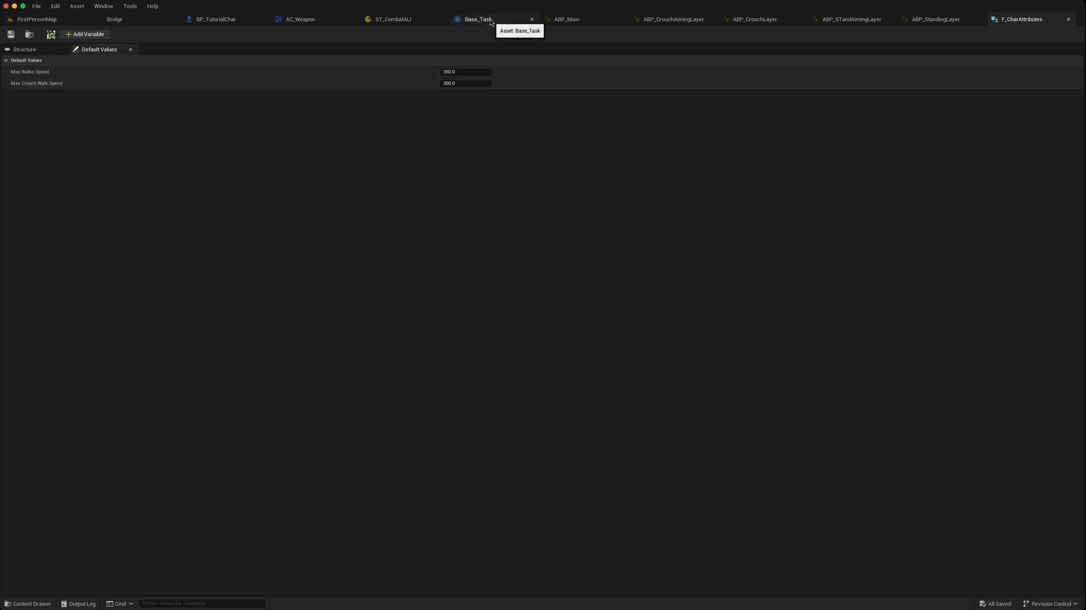
Add a new variable named CharacterAttributes to the Base_Task blueprint.
left_click(477, 19)
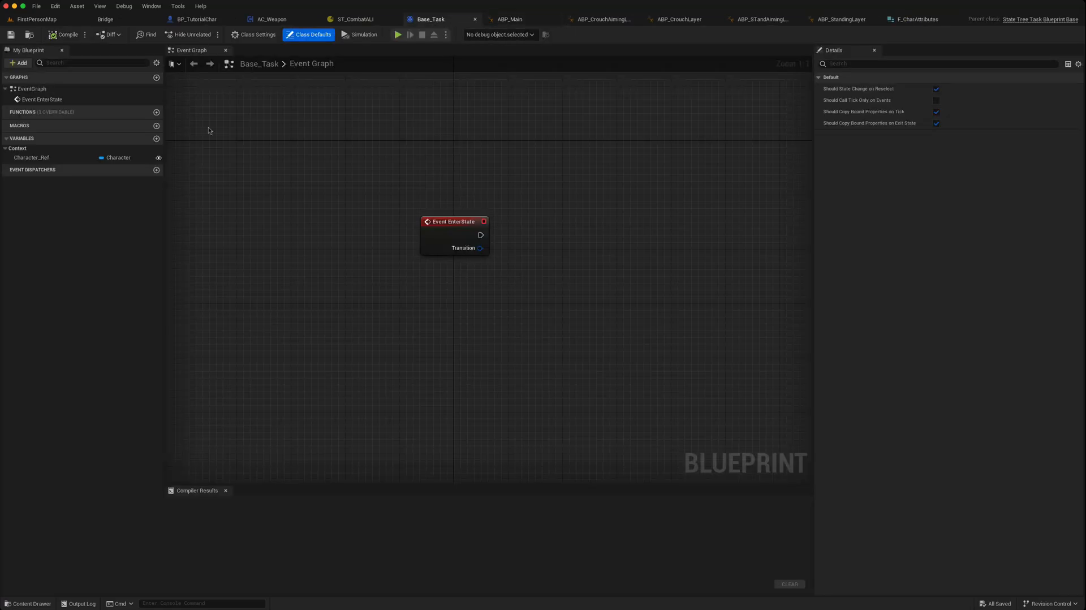
left_click(36, 19)
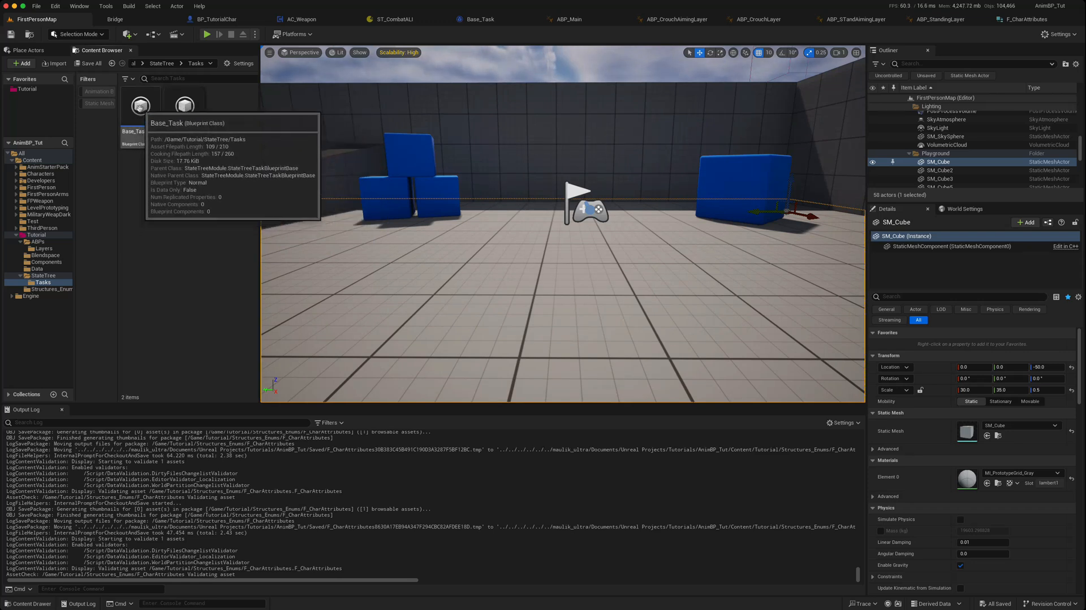
double_click(138, 105)
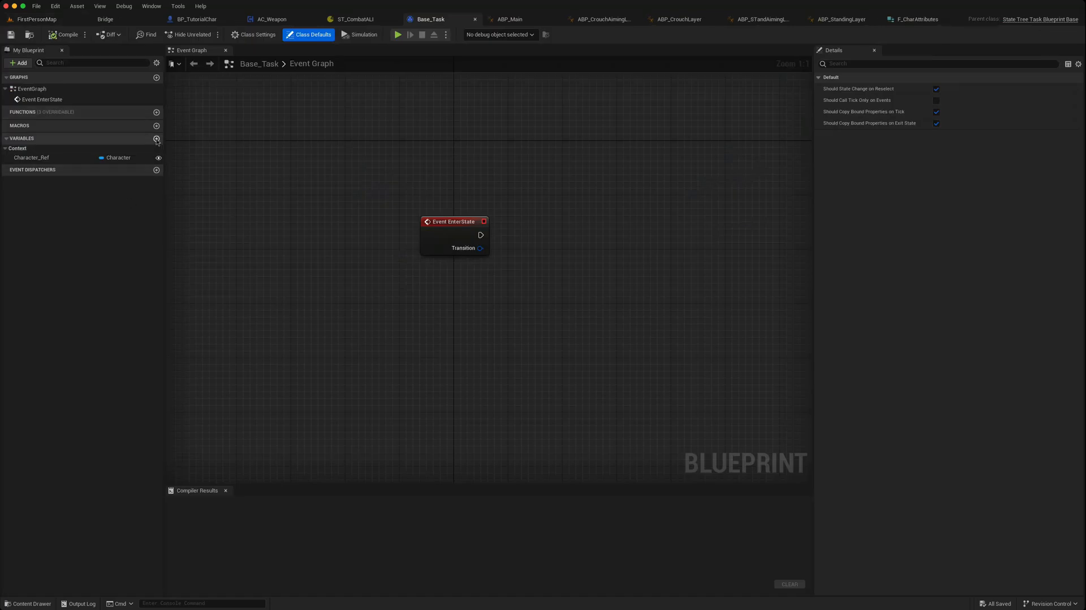
left_click(156, 138)
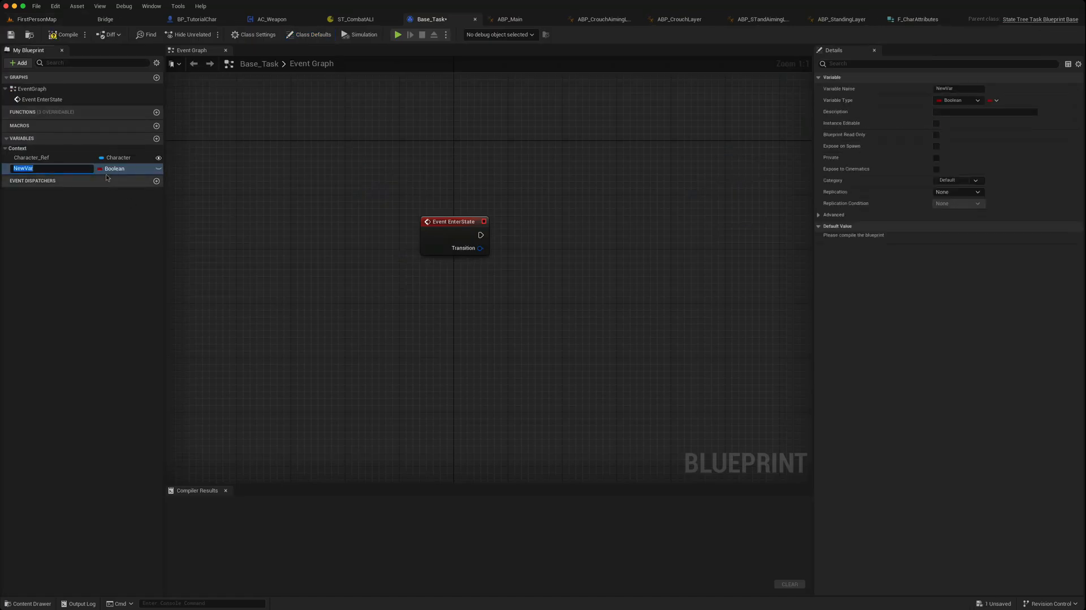
type("Char")
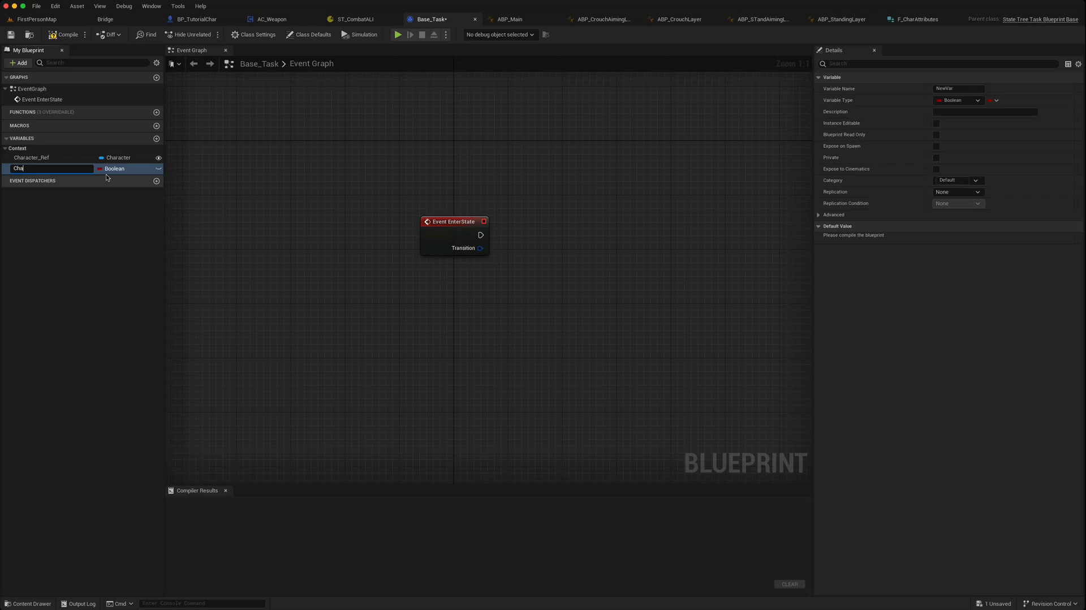
type("CharacterAttributes")
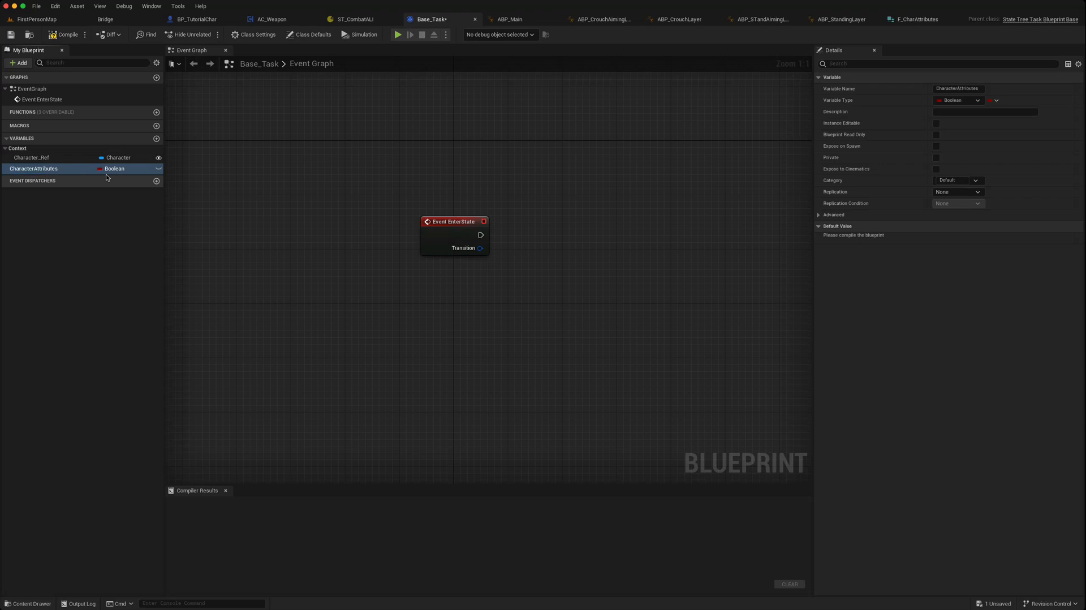
Make CharacterAttributes an F_CharAttributes structure and compile Base_Task.
left_click(115, 168)
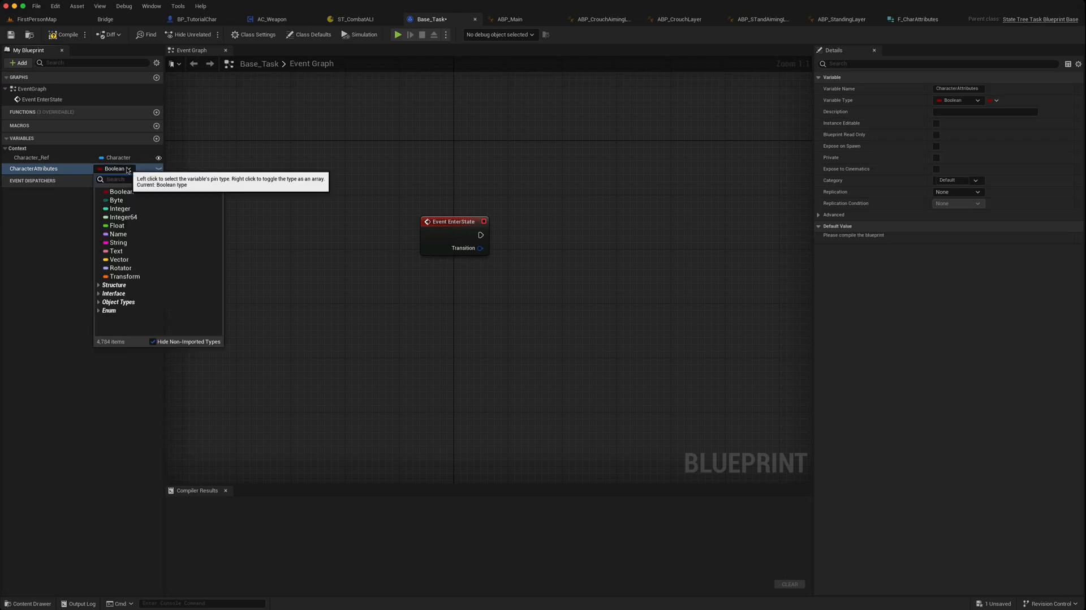
type("l")
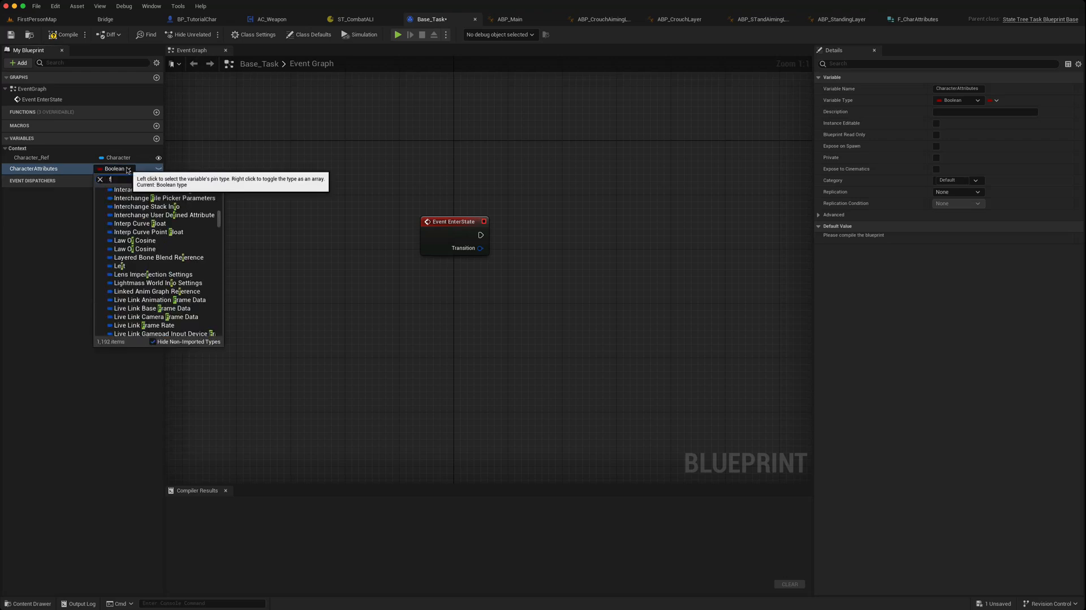
type("_char")
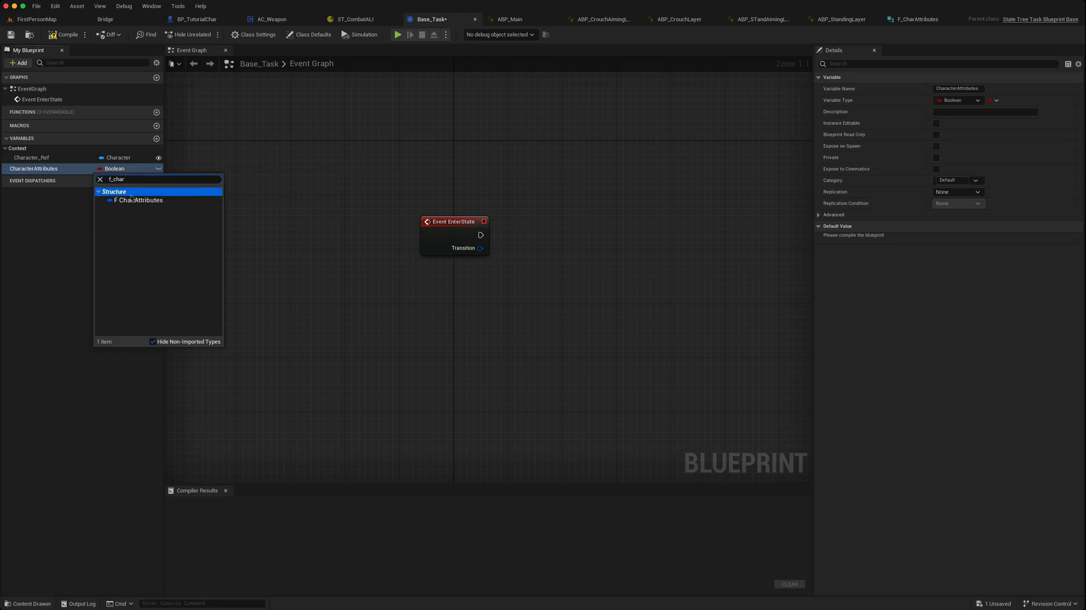
left_click(138, 200)
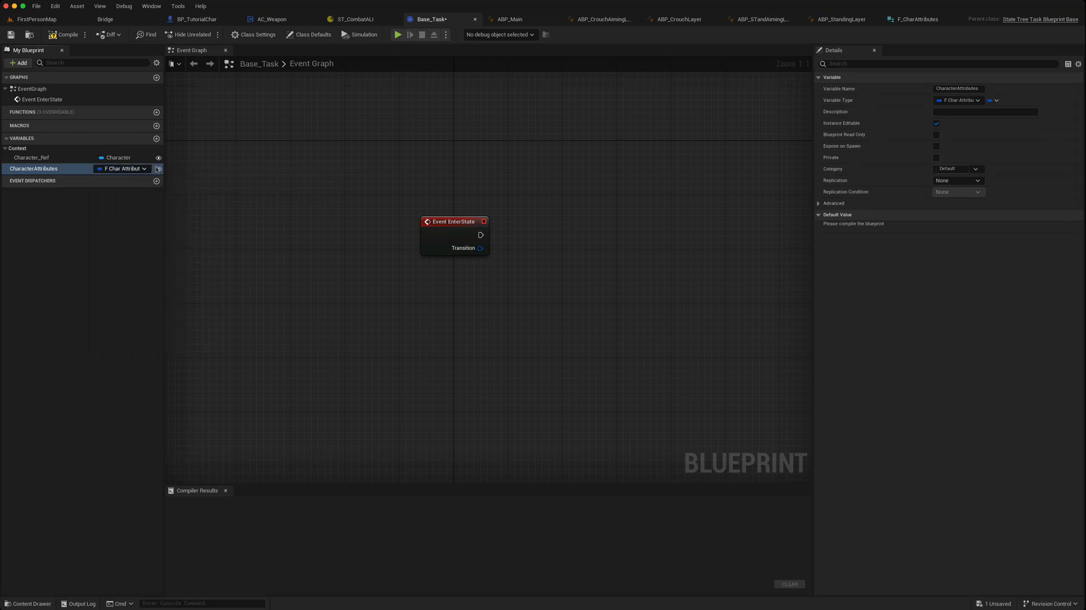
left_click(67, 35)
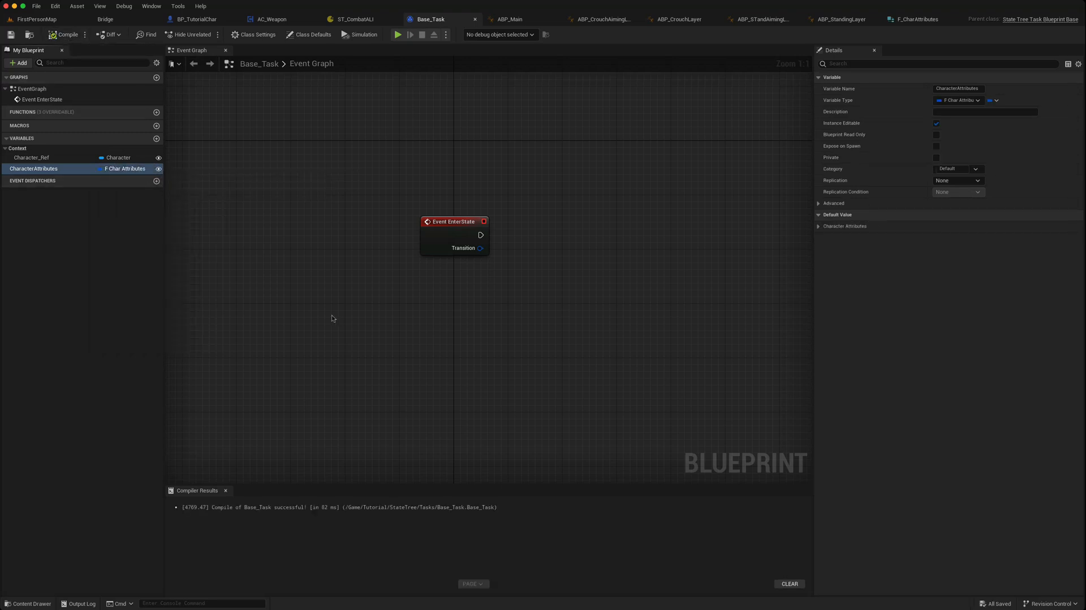
left_click_drag(454, 220, 381, 173)
type("S")
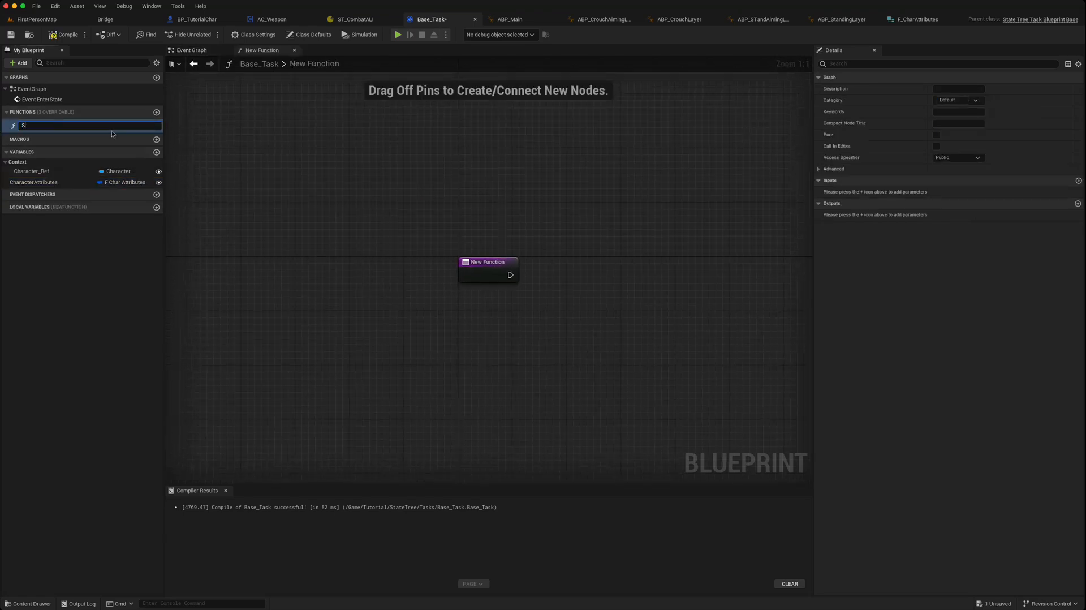
Name the function Set Char Attributes and split a CharacterAttributes getter into walk and crouch speeds.
type("et A")
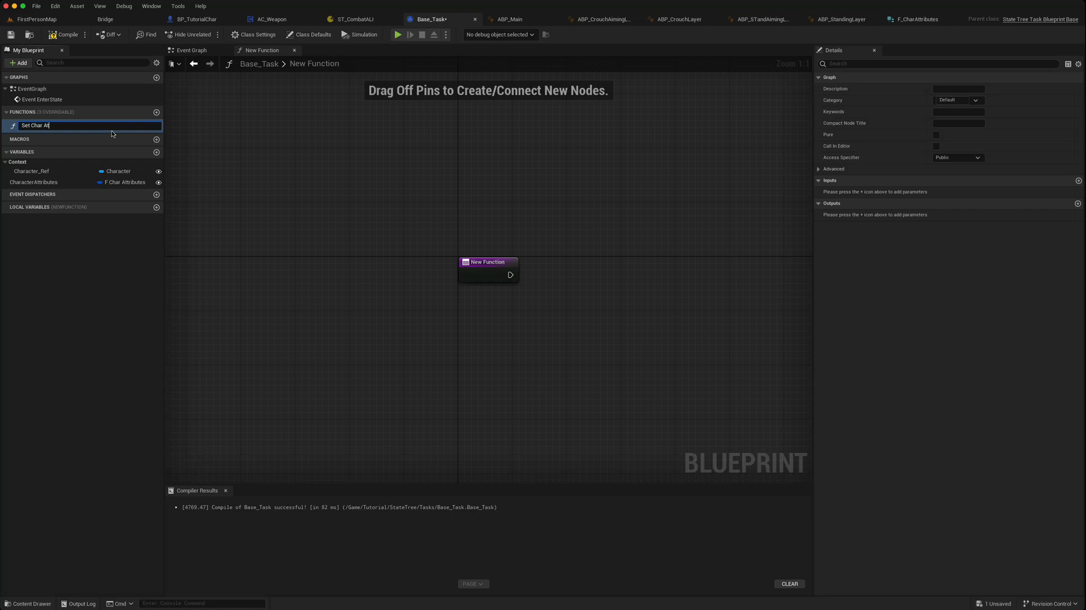
key("enter")
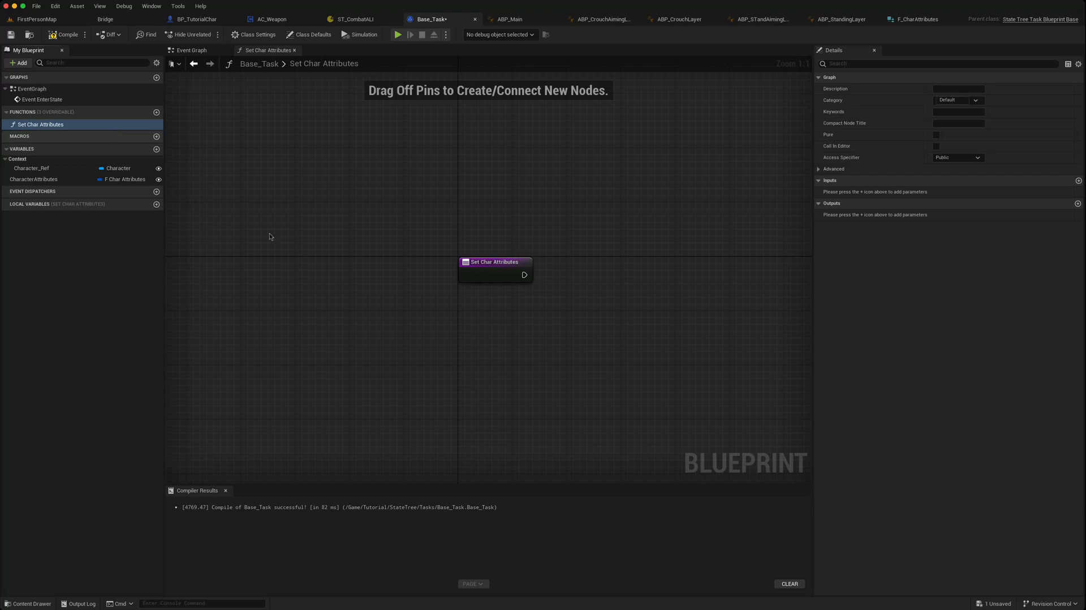
left_click_drag(496, 262, 380, 241)
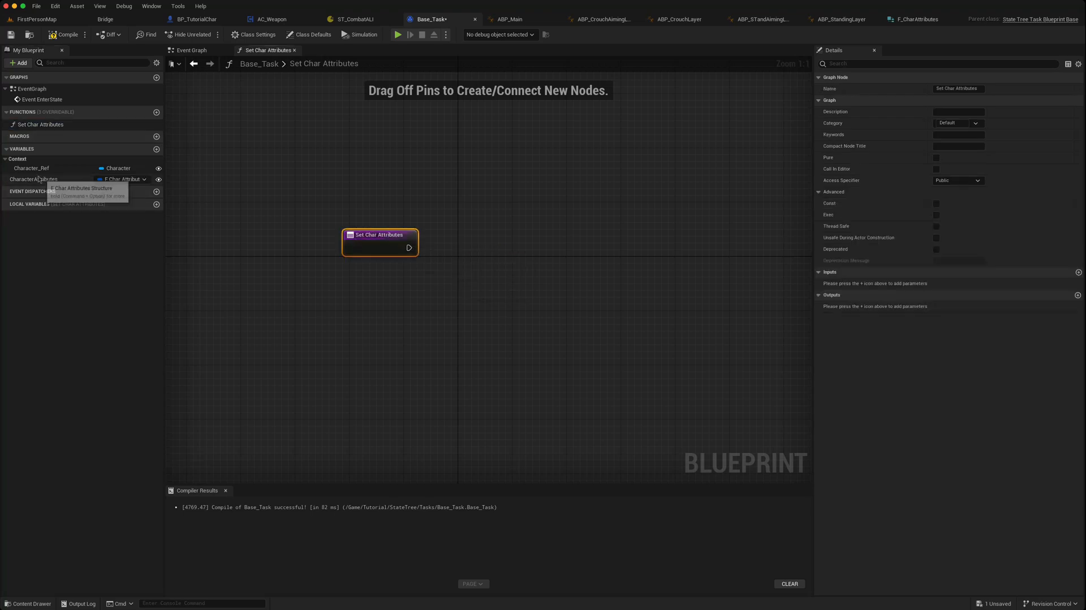
left_click(33, 179)
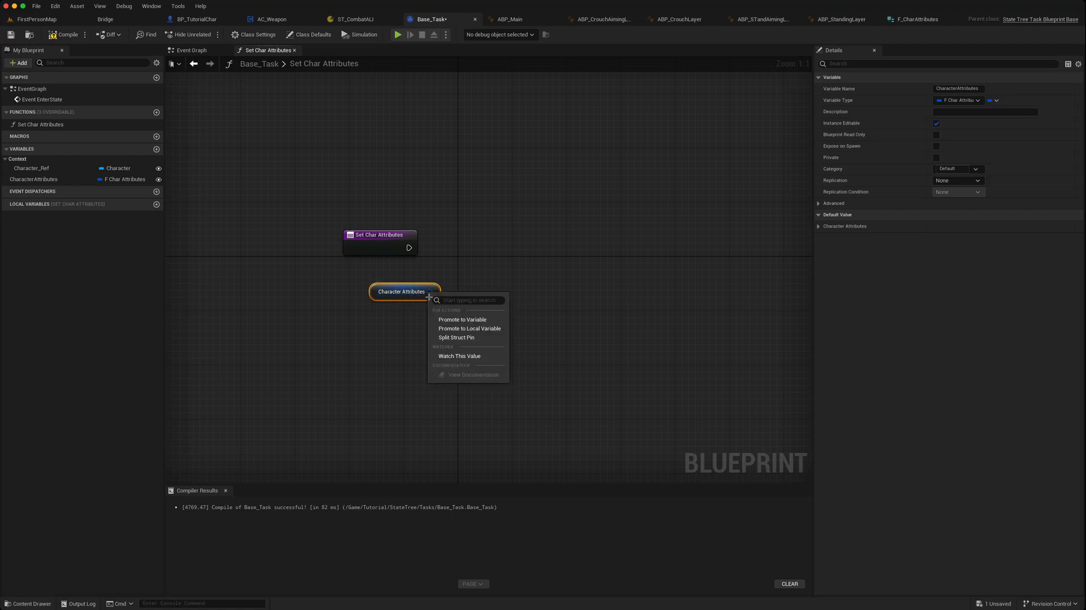
left_click(455, 337)
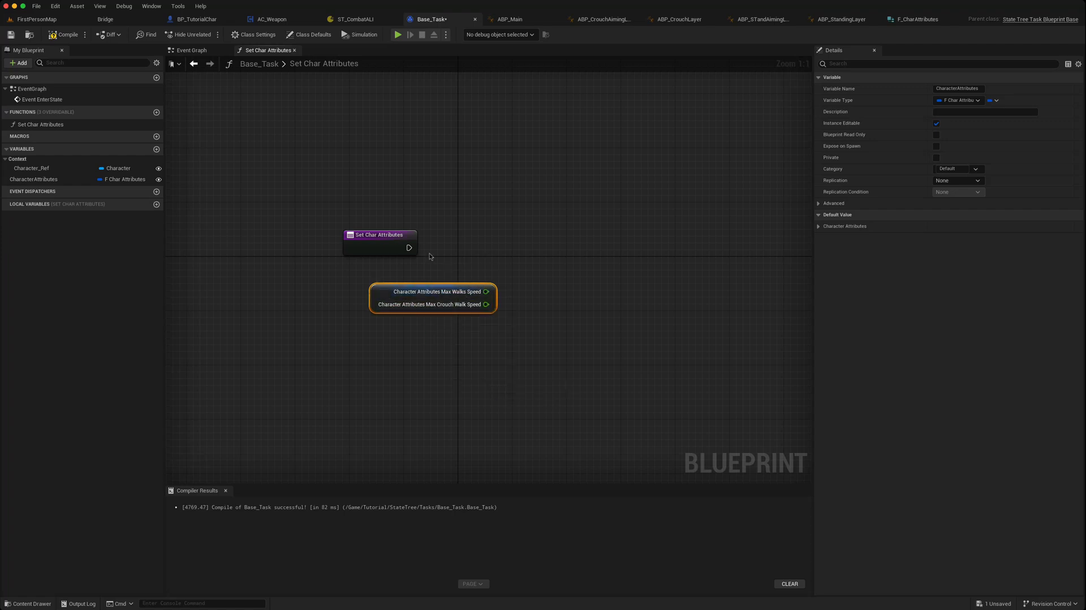
left_click(31, 168)
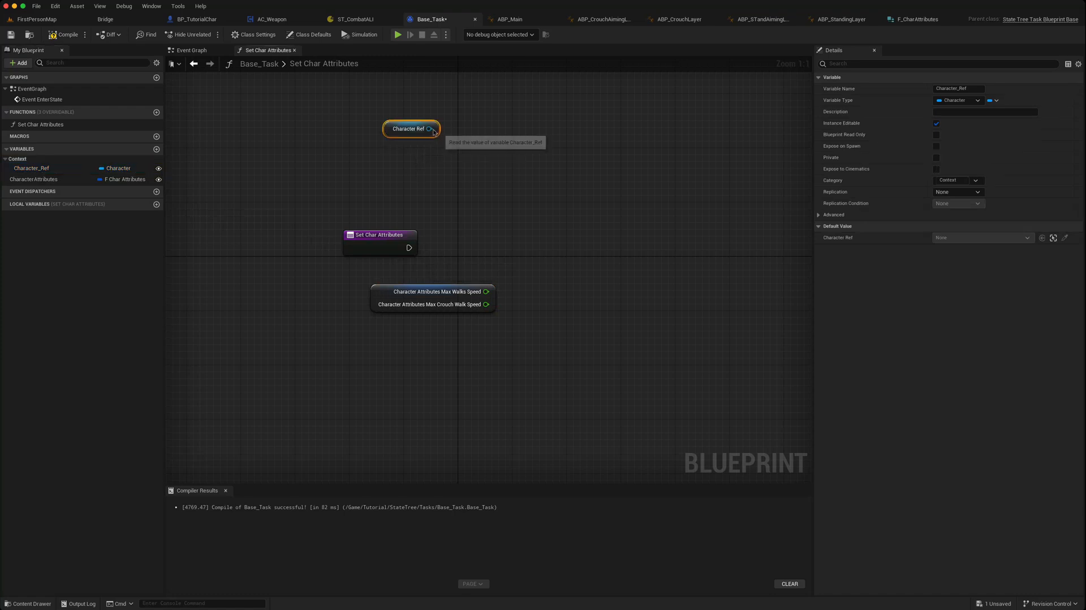
Get Character Movement from Character Ref and set its Max Walk Speed from the attributes.
left_click_drag(431, 128, 474, 184)
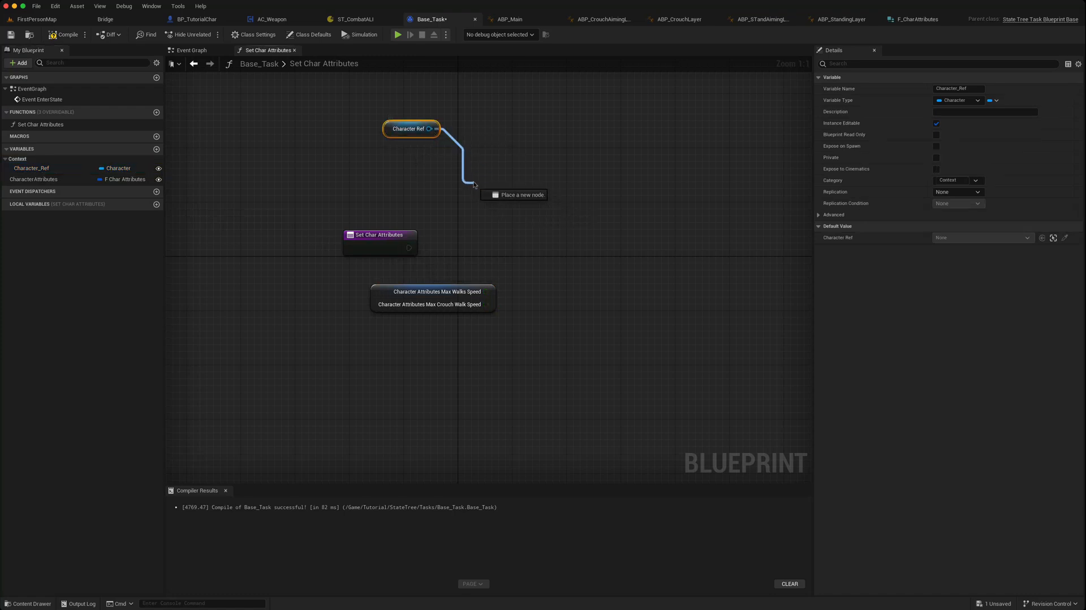
type("s")
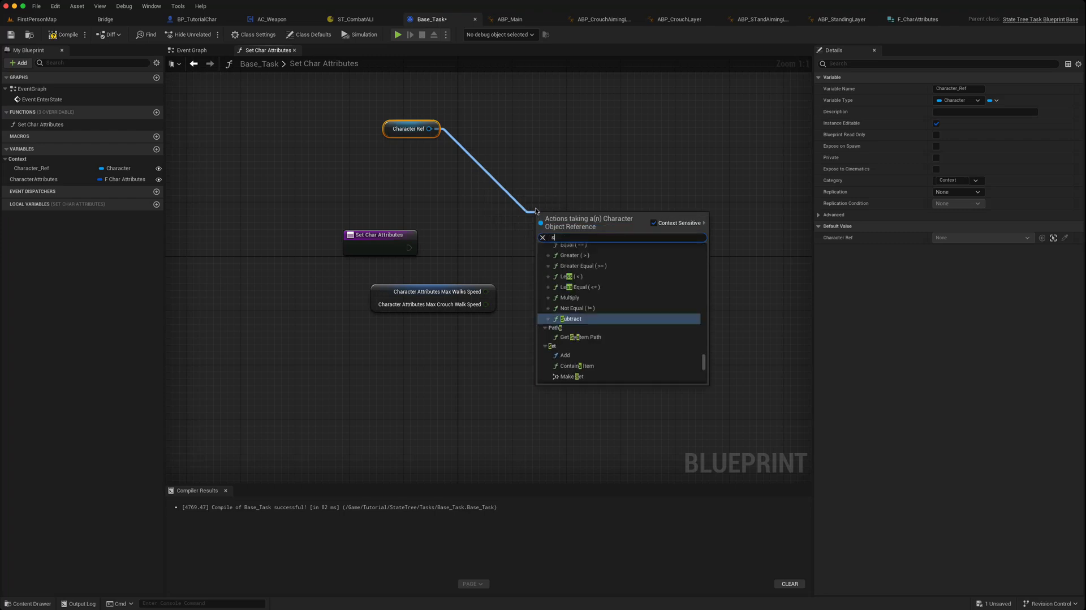
type("set max walk")
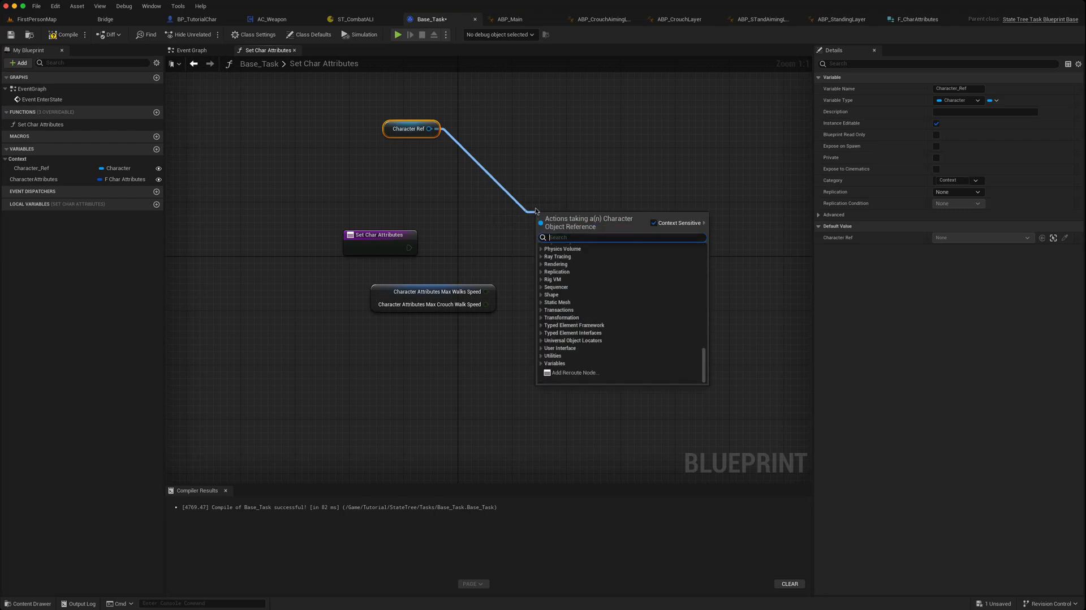
type("get char m")
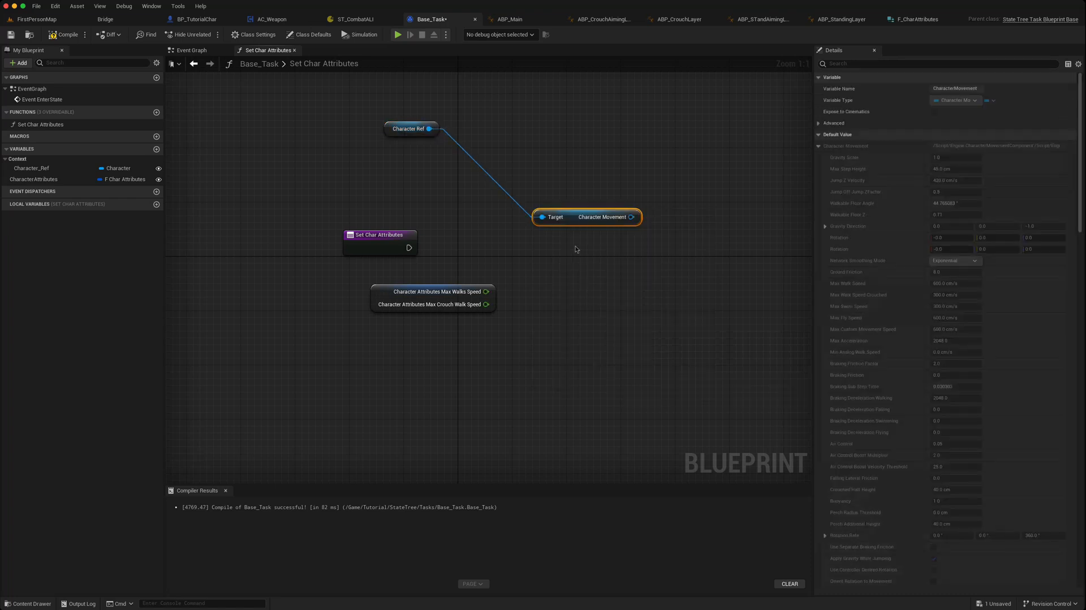
left_click_drag(587, 216, 492, 168)
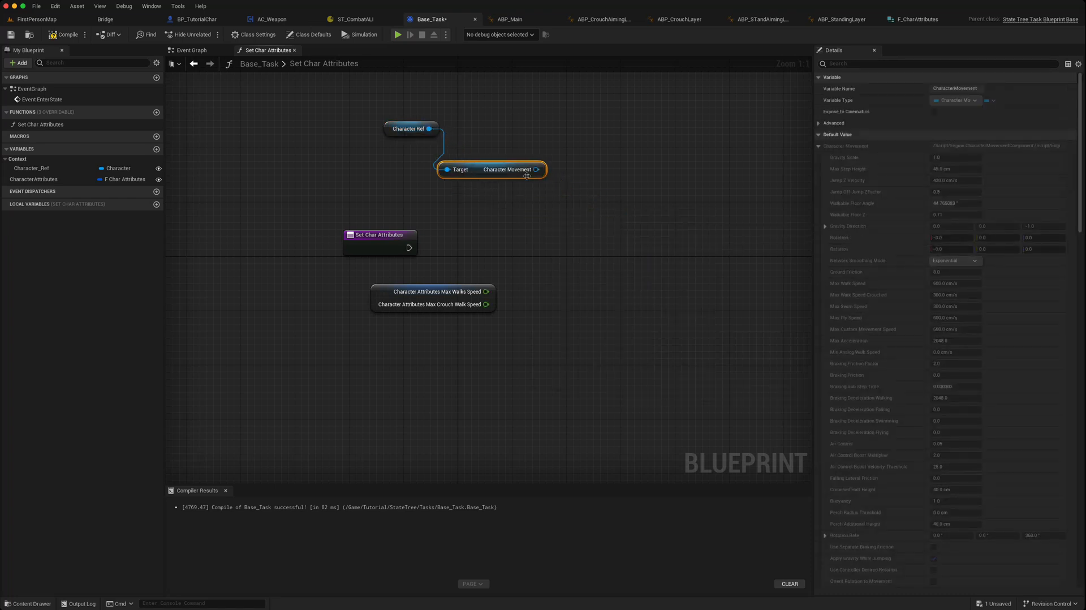
left_click_drag(534, 169, 544, 237)
type("set max walk")
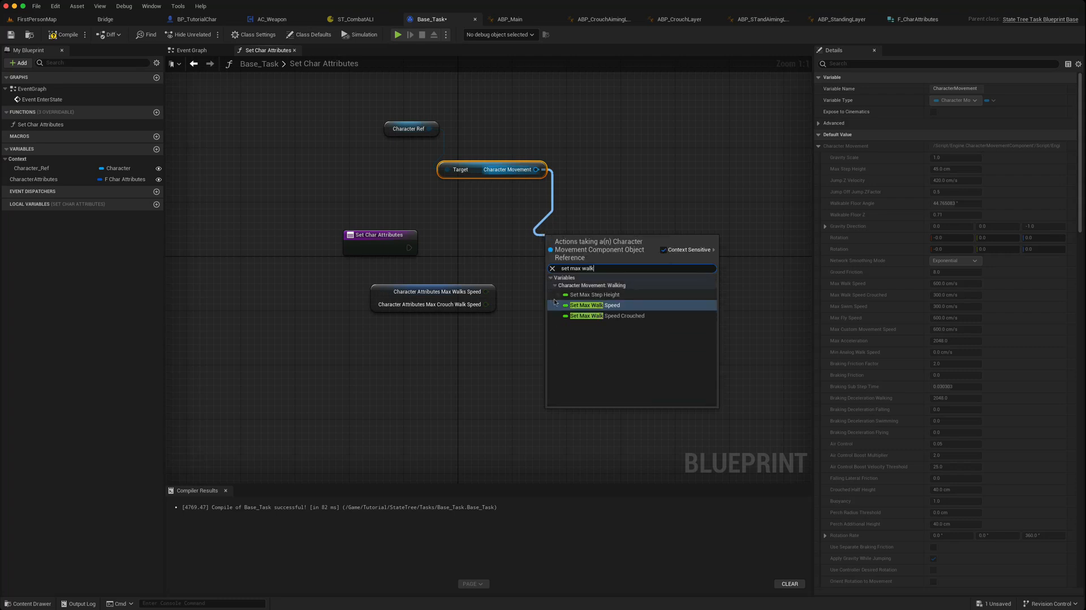
left_click(597, 305)
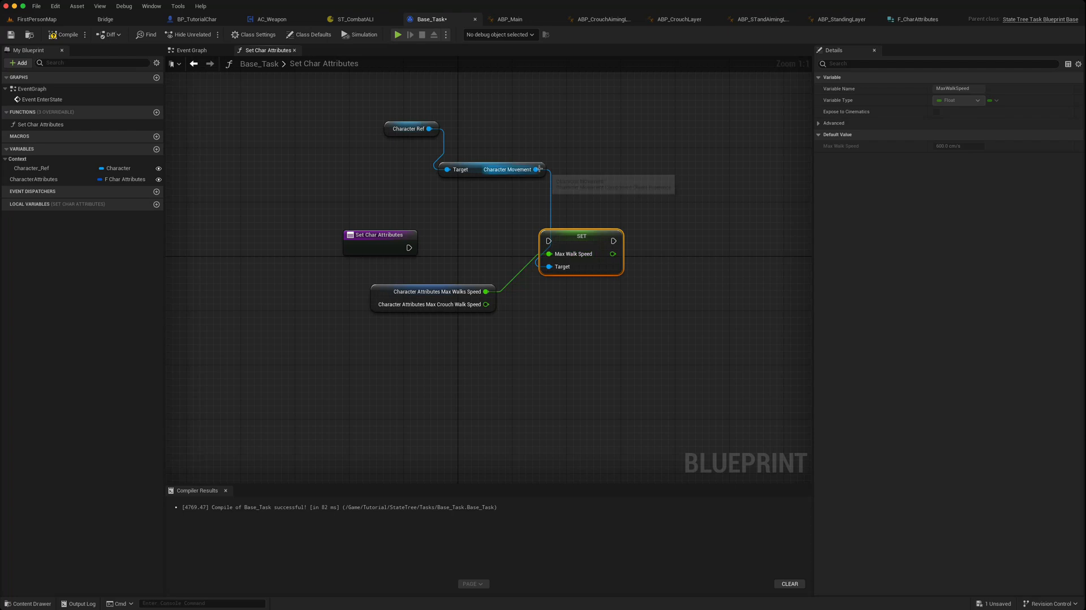
Set Max Walk Speed Crouched from Max Crouch Walk Speed, chained after the walk speed setter.
left_click_drag(536, 168, 655, 242)
type("set max cro")
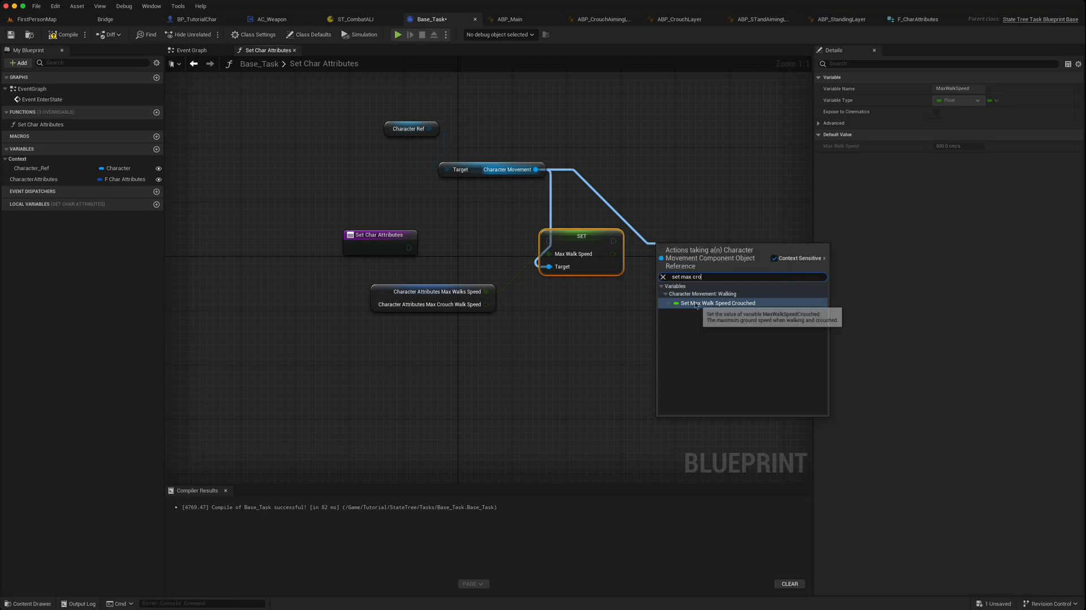
left_click(717, 303)
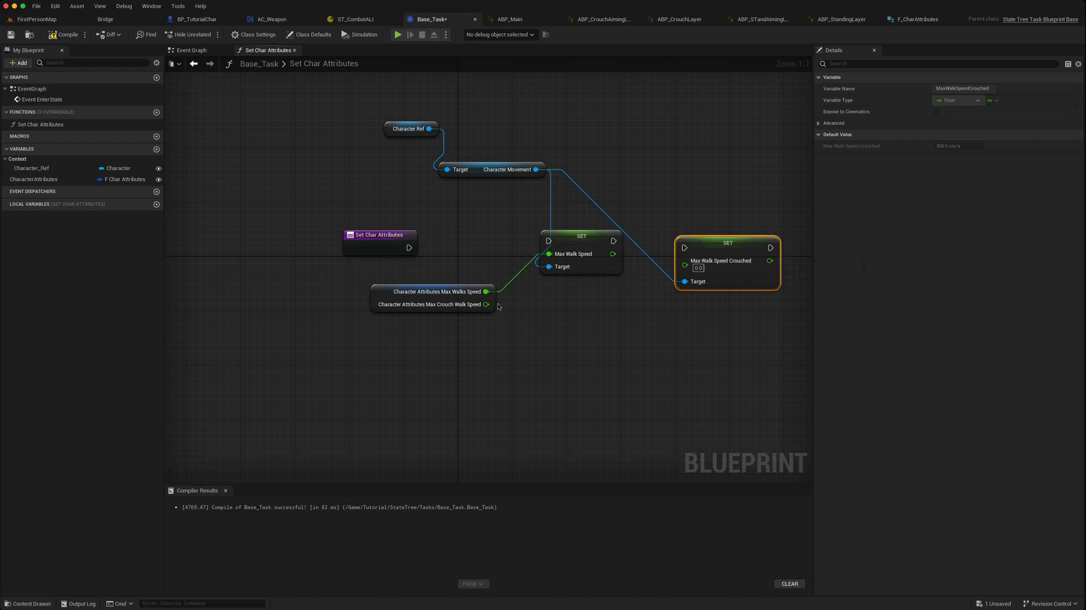
left_click_drag(486, 304, 685, 260)
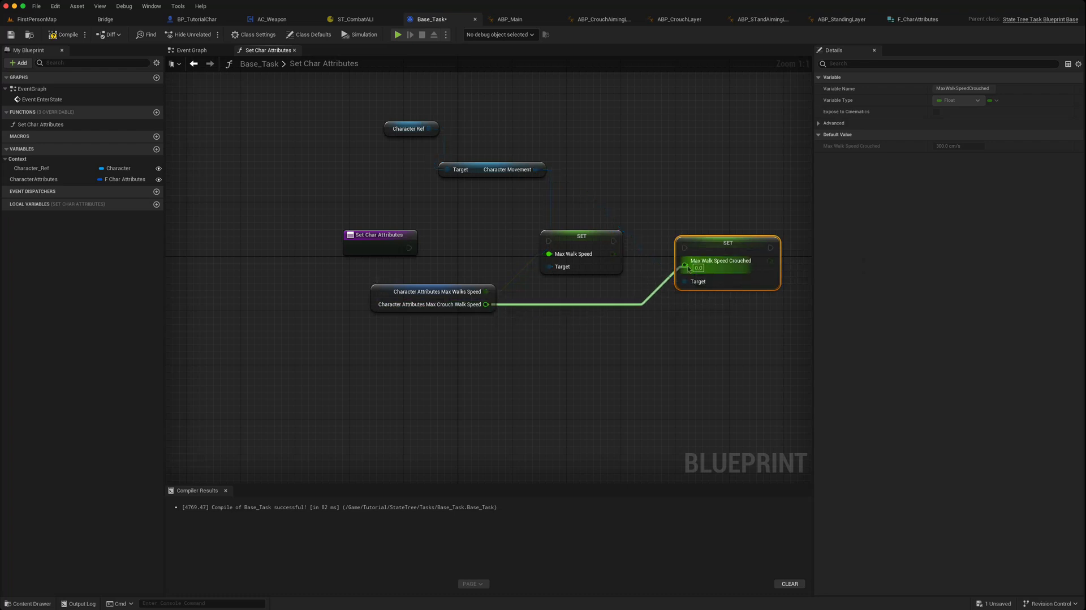
left_click_drag(408, 248, 548, 241)
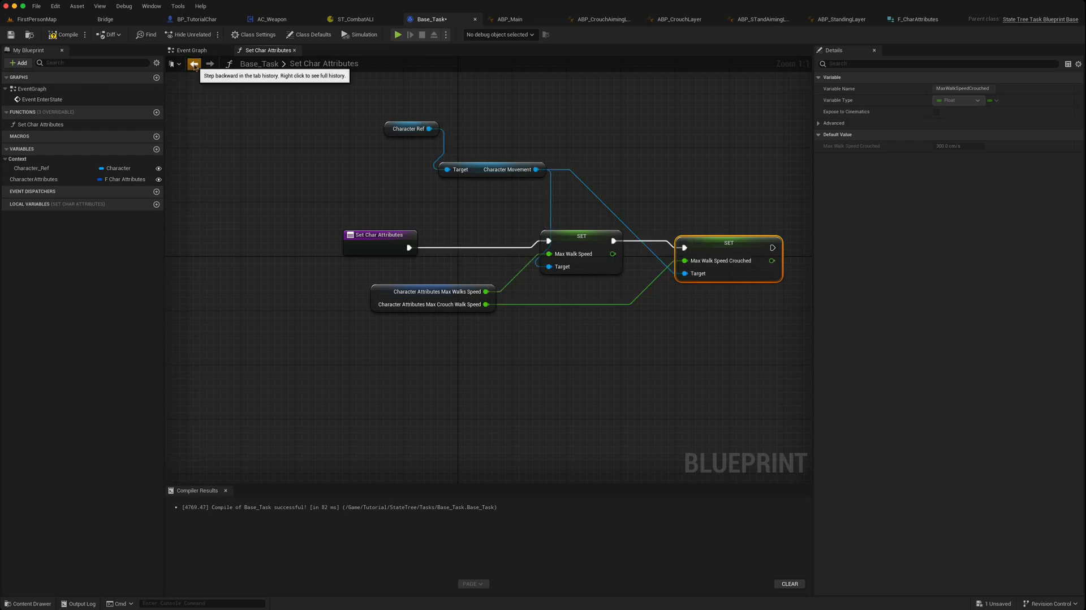
Call Set Char Attributes from Event EnterState in Base_Task's event graph.
left_click(194, 64)
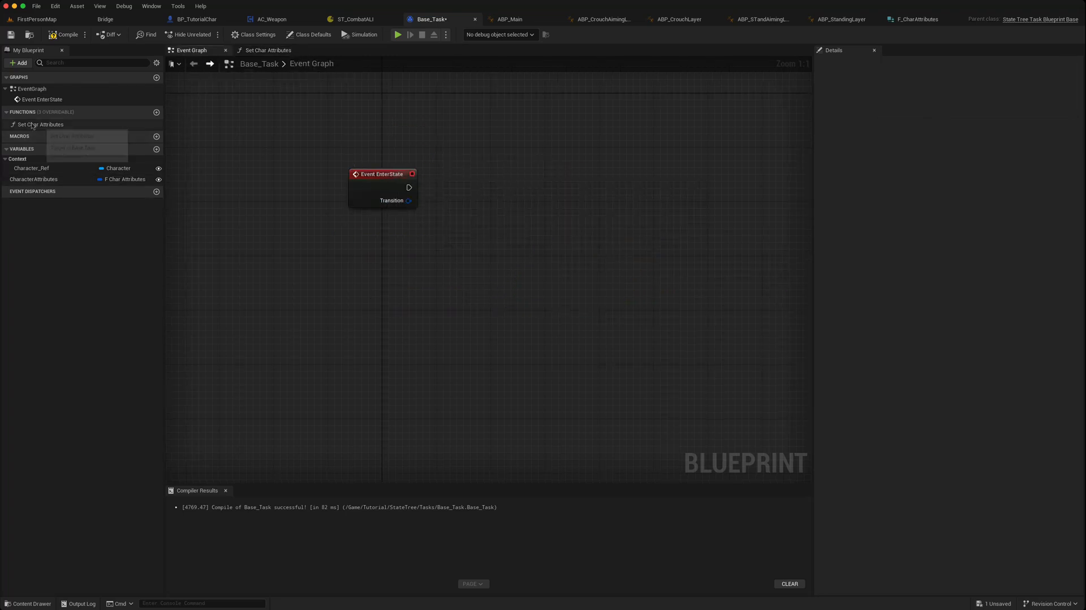
left_click(40, 124)
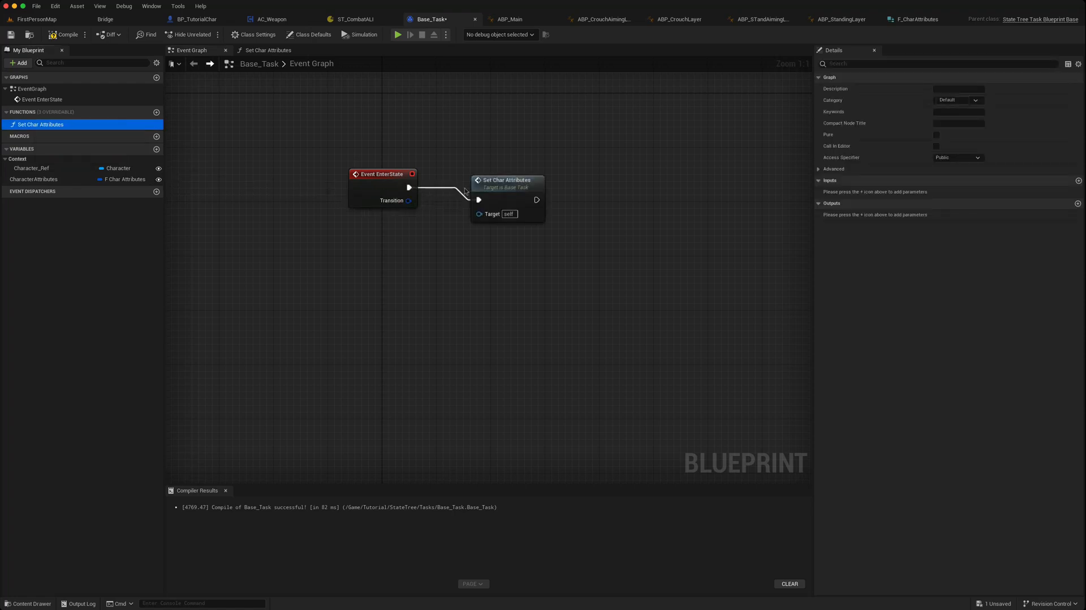
left_click(505, 179)
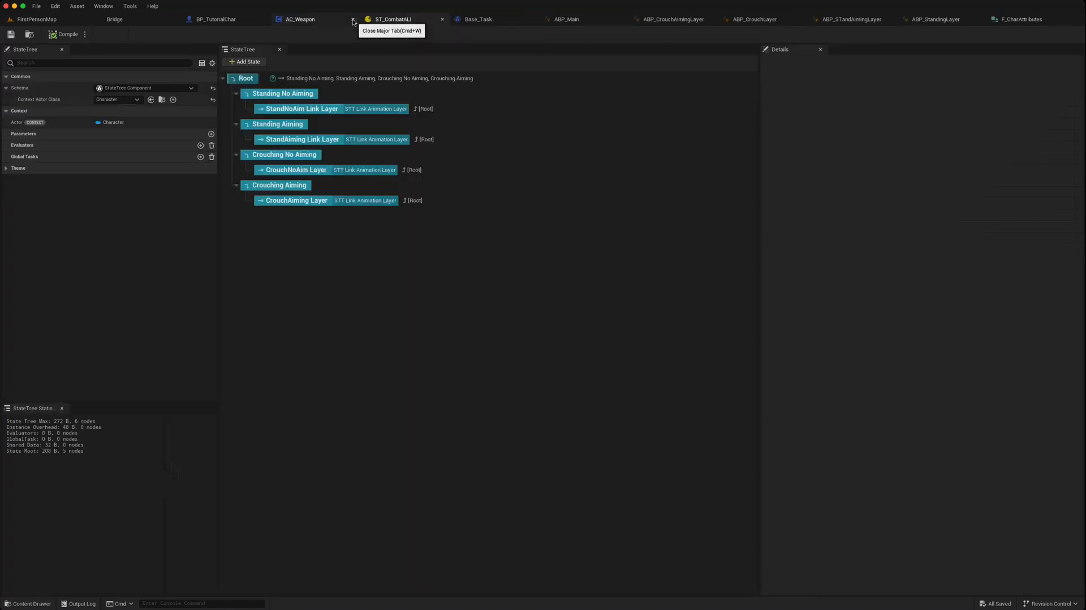
mouse_move(283, 94)
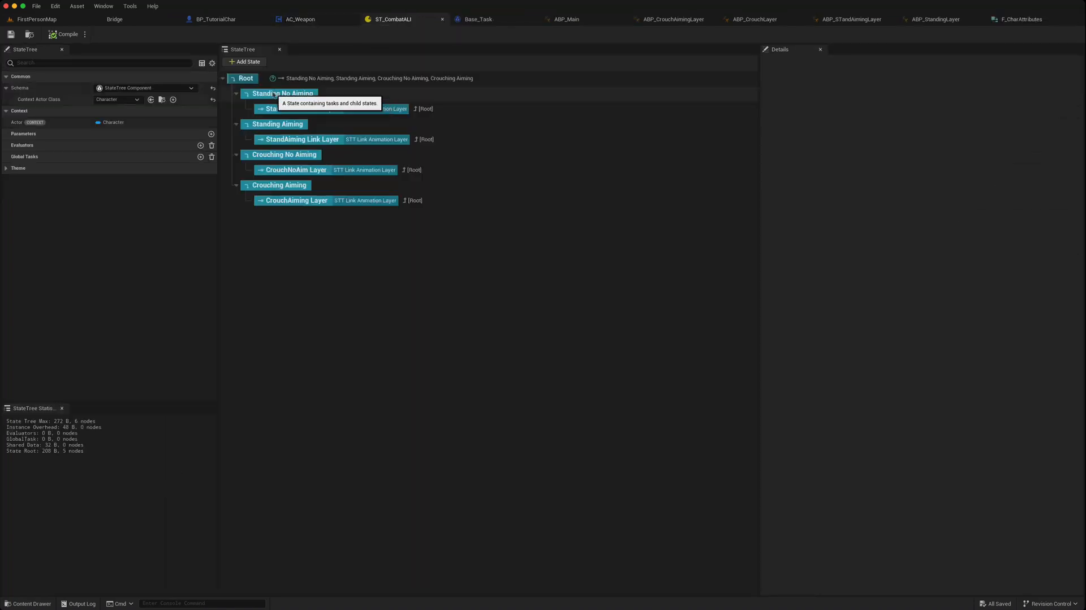
Show the StandNoAim Link Layer state's task settings with Character Attributes expanded.
left_click(299, 108)
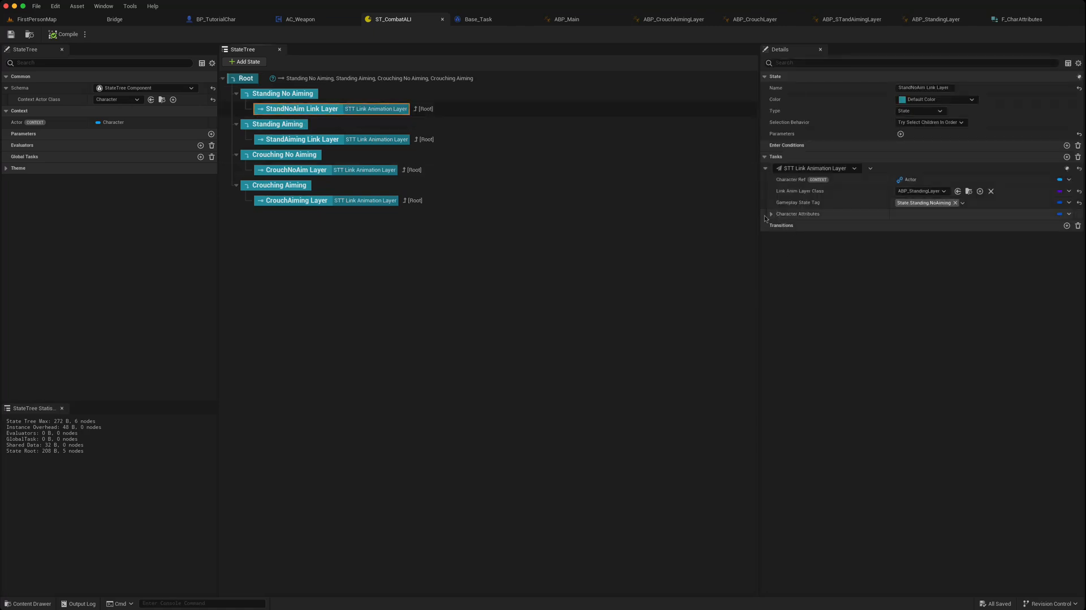
left_click(770, 214)
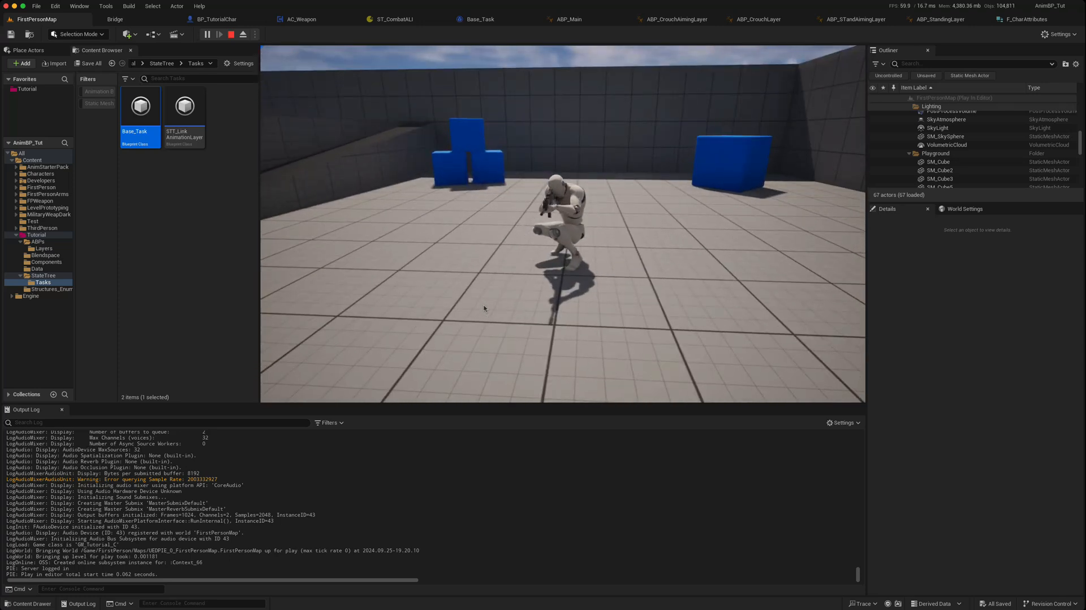
End the crouch-walk play test and return to the AC_Weapon blueprint.
left_click(219, 35)
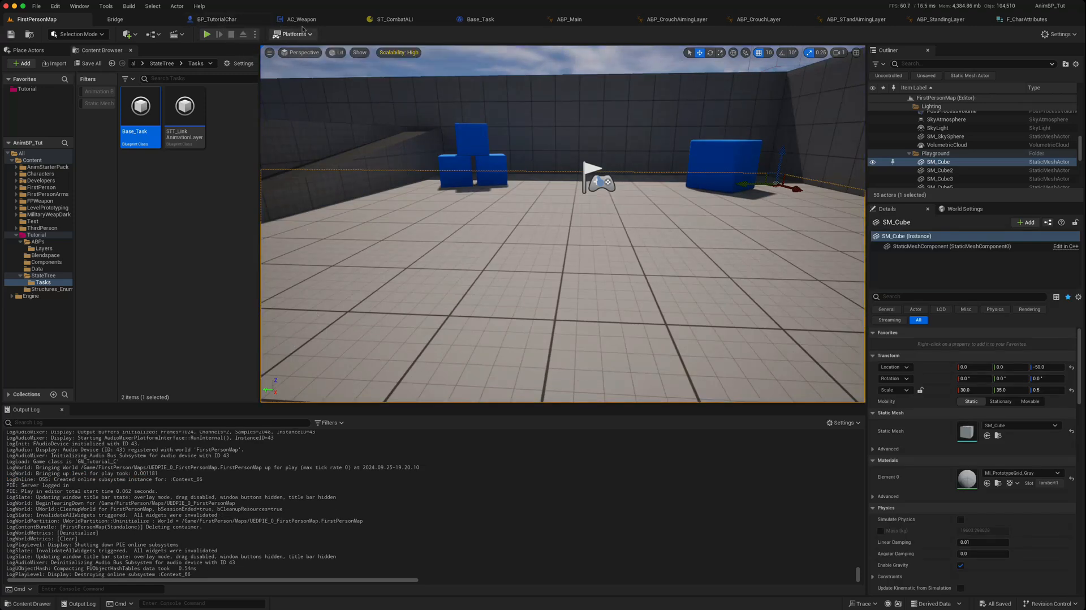
left_click(283, 19)
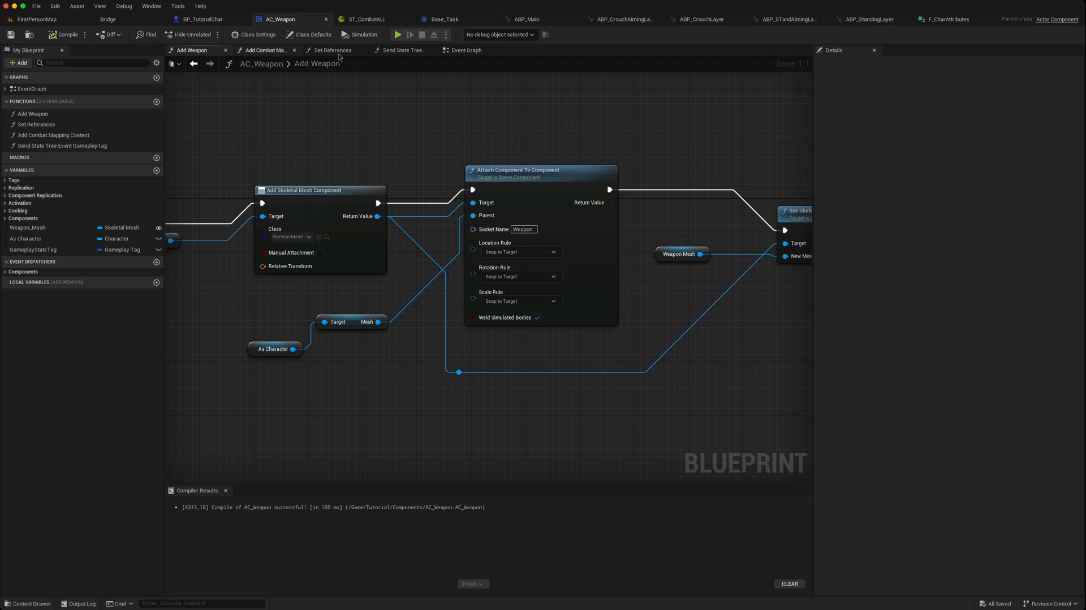
Review BP_TutorialChar's movement details, event graph and construction script, then AC_Weapon's event graph.
left_click(465, 49)
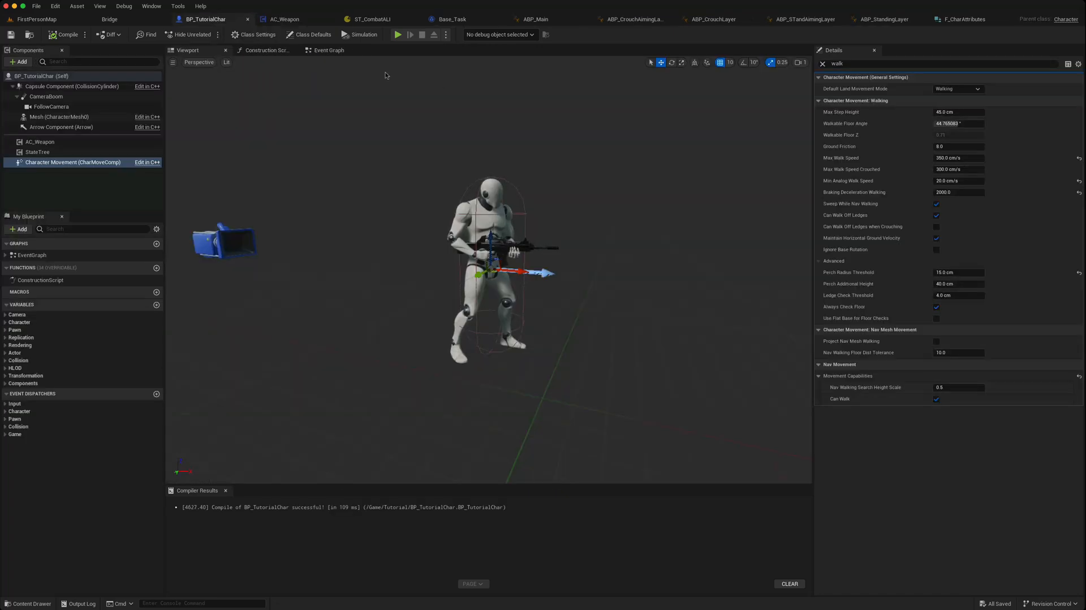
left_click(328, 50)
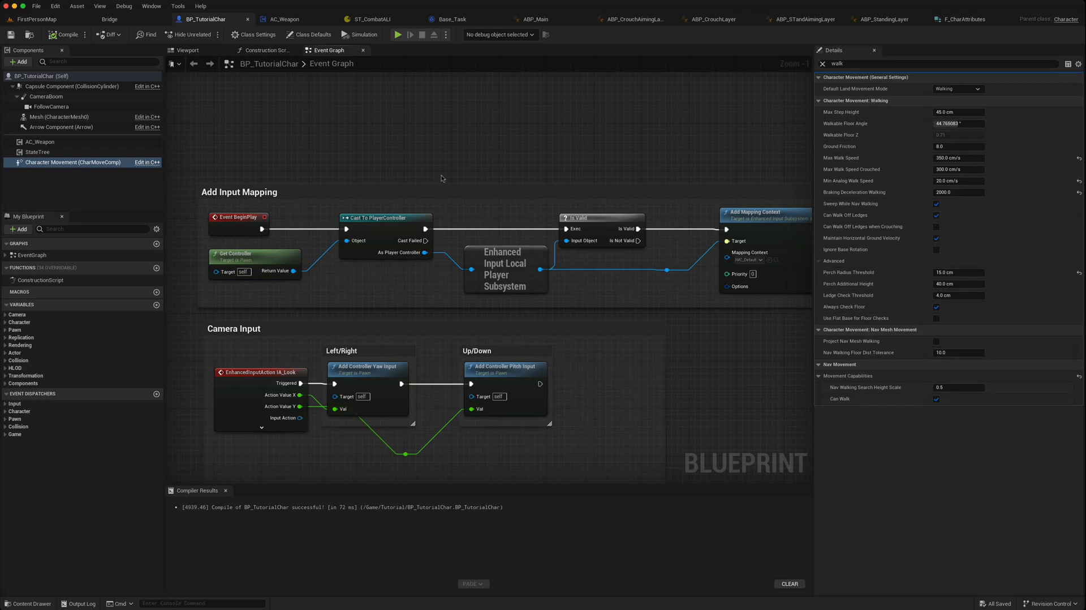
mouse_move(271, 59)
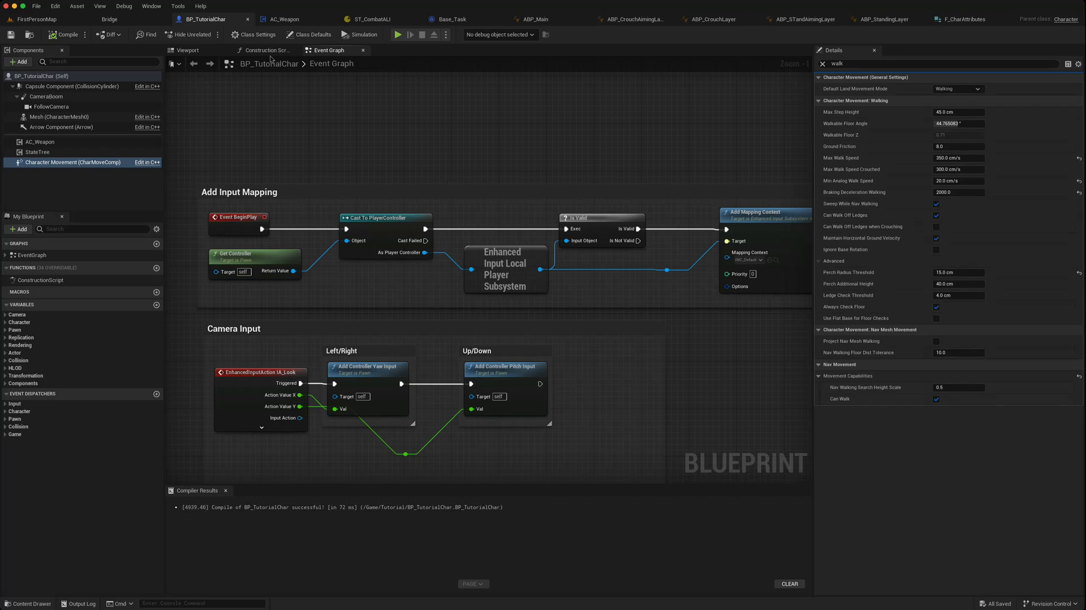
left_click(265, 50)
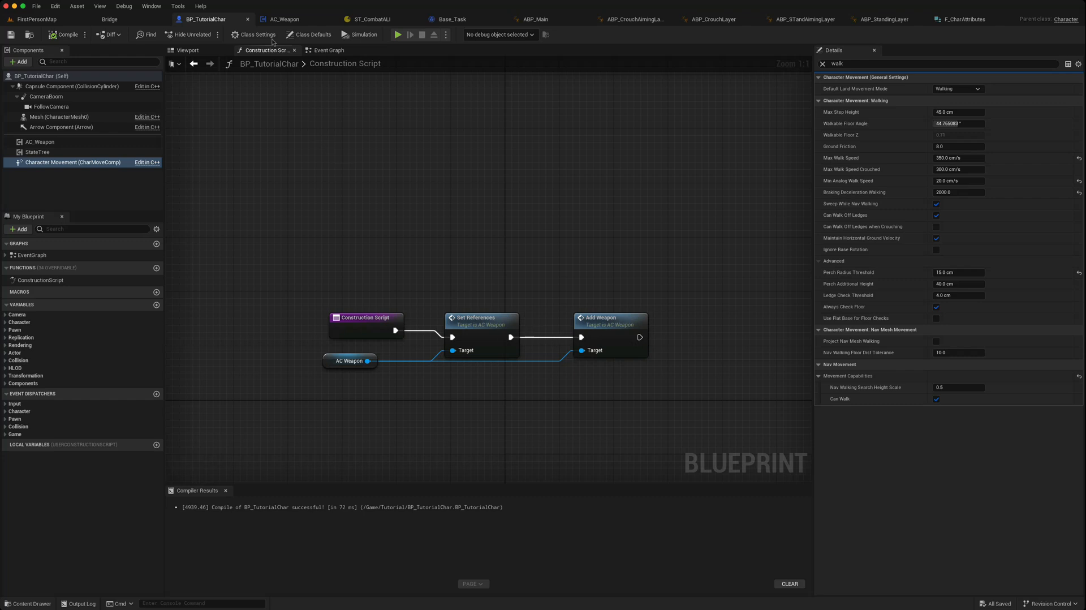
left_click(281, 19)
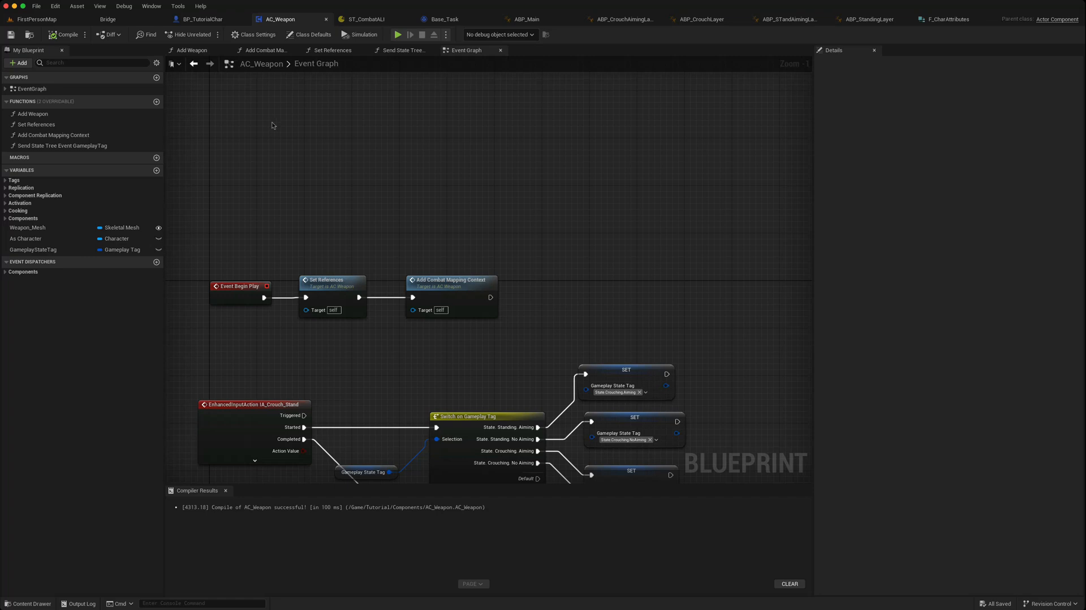
mouse_move(264, 94)
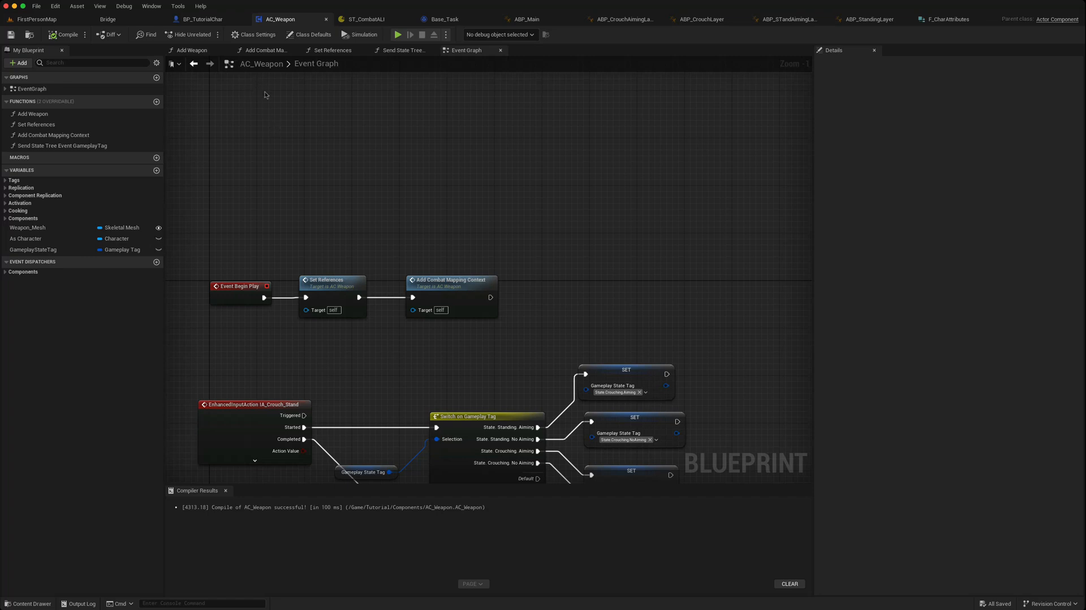
mouse_move(329, 138)
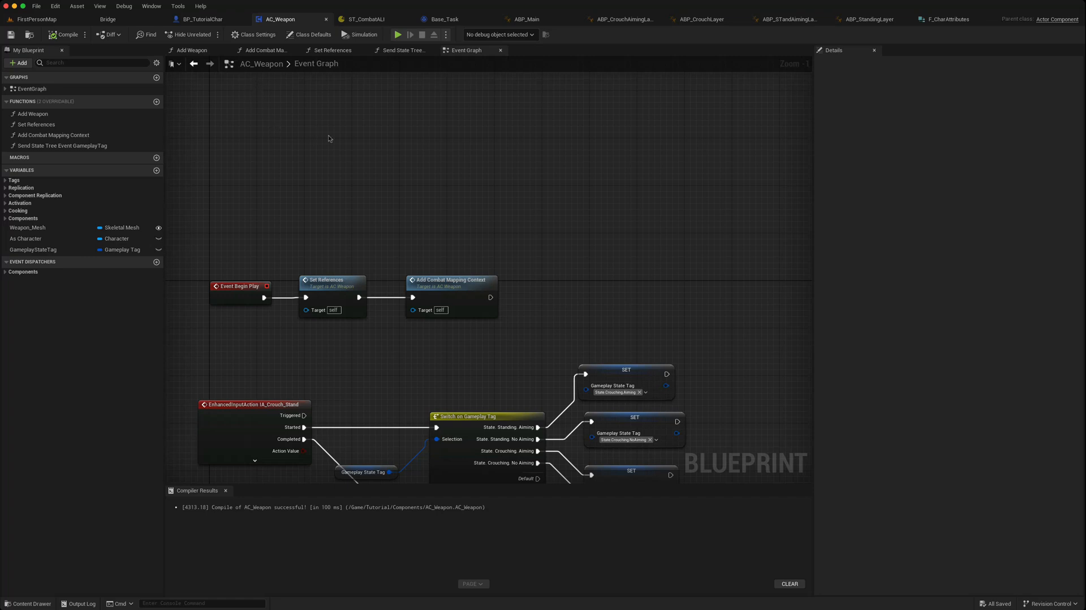
mouse_move(492, 71)
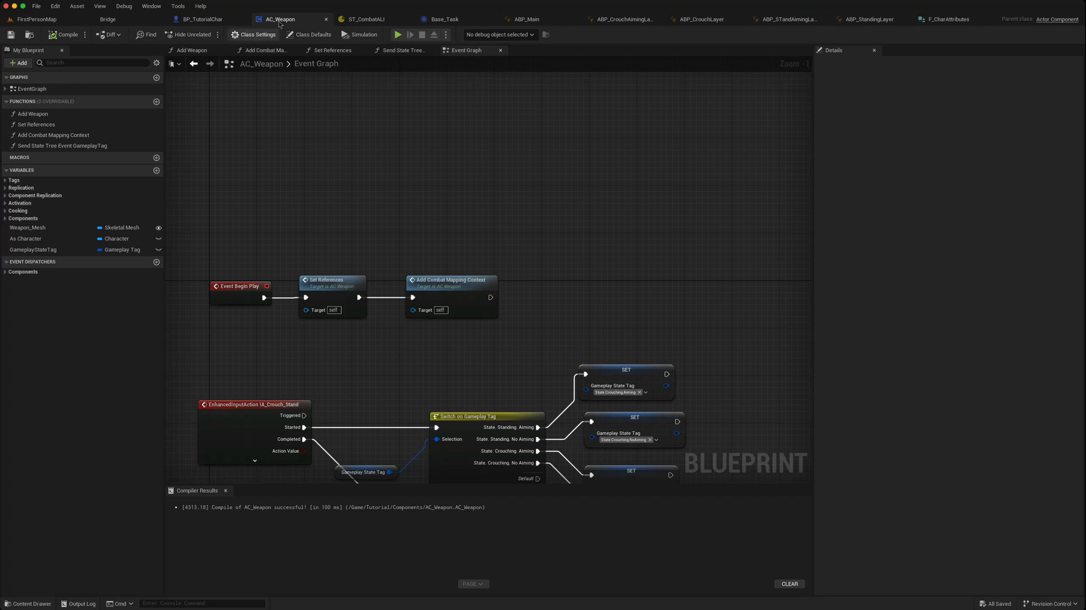
mouse_move(280, 19)
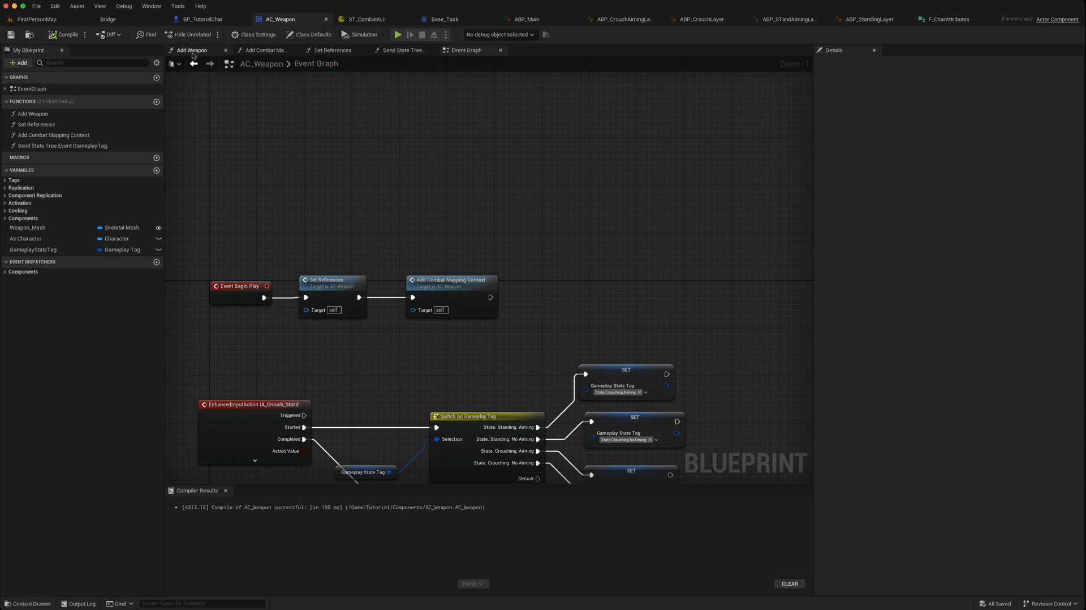
Run Set Collision Enabled (No Collision) on Weapon Mesh after the mesh assignment and compile AC_Weapon.
left_click(192, 50)
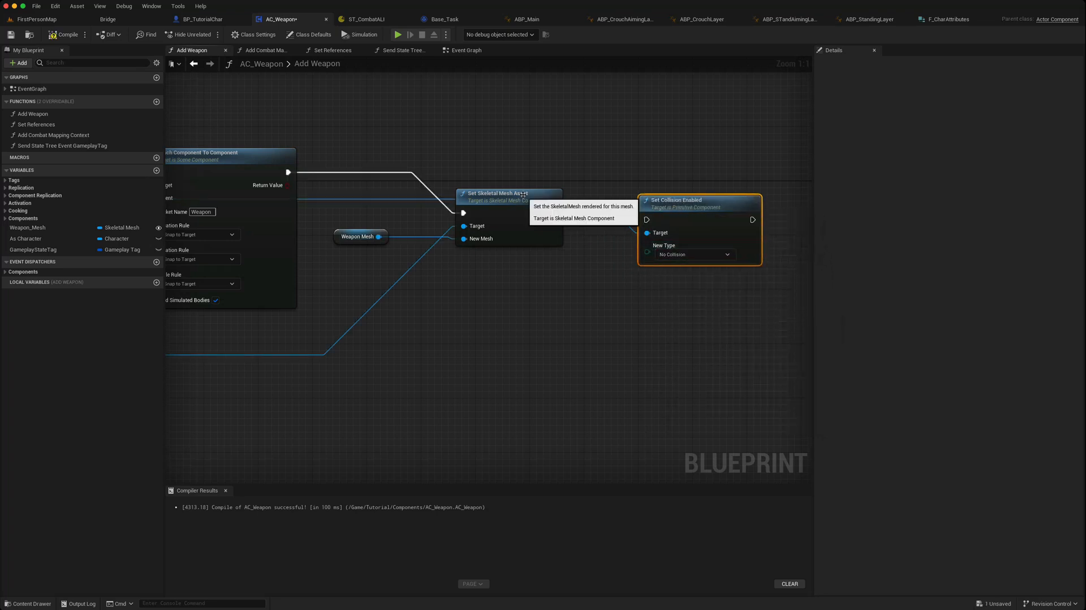
left_click_drag(561, 213, 646, 219)
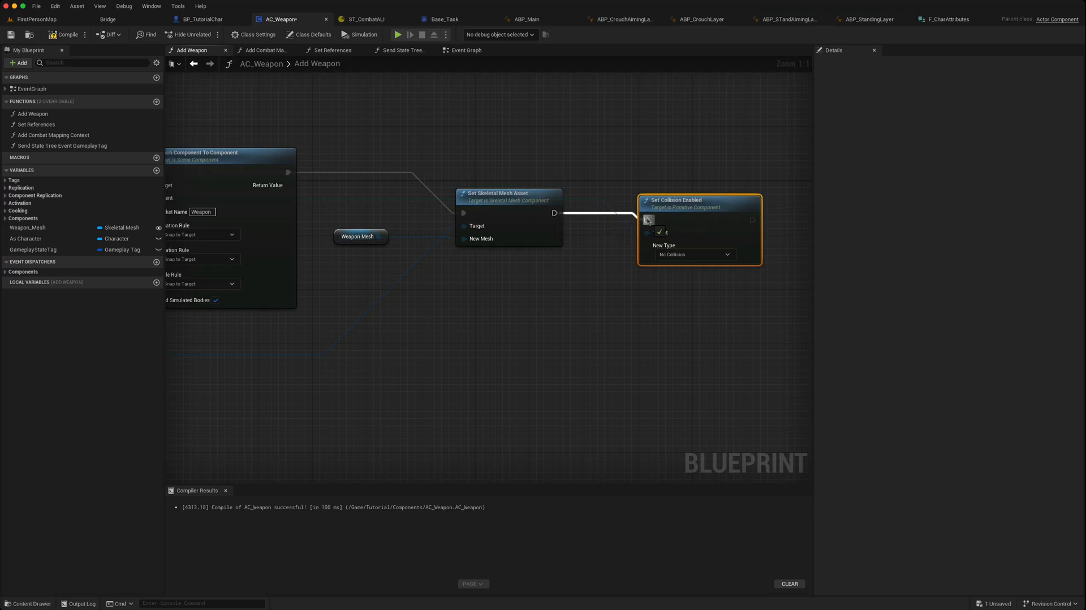
left_click(67, 34)
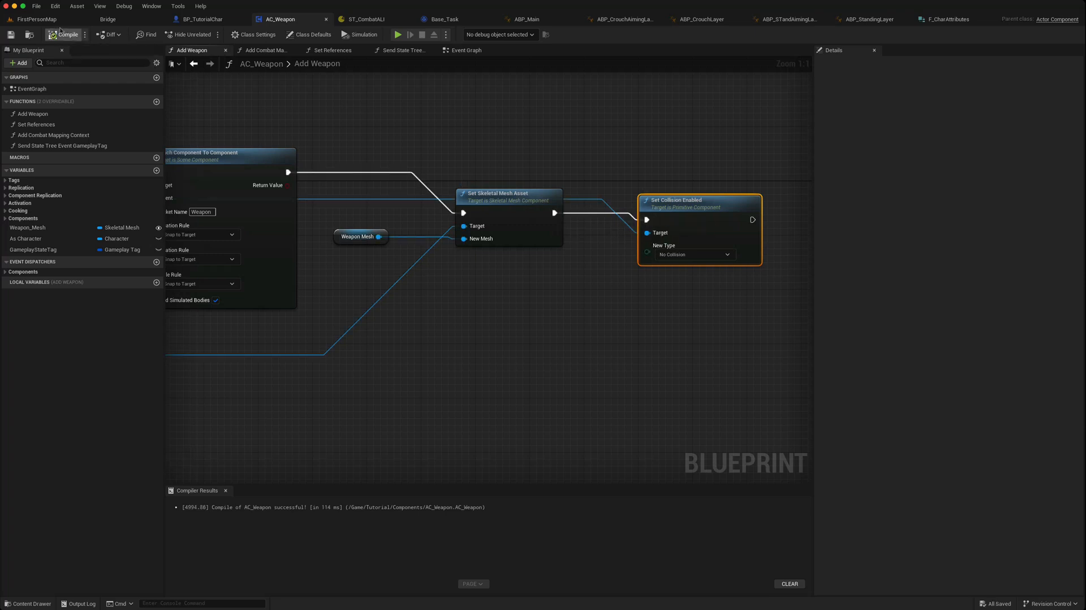
left_click(397, 35)
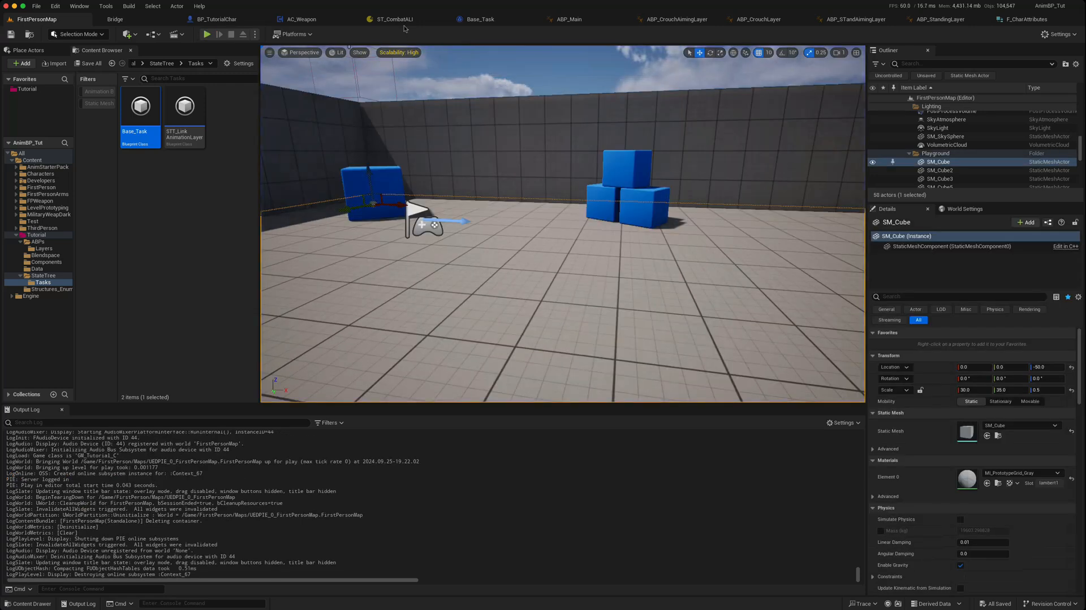
Check ST_CombatALI's walk speeds of 350 and 300, then return to Add Weapon.
left_click(394, 19)
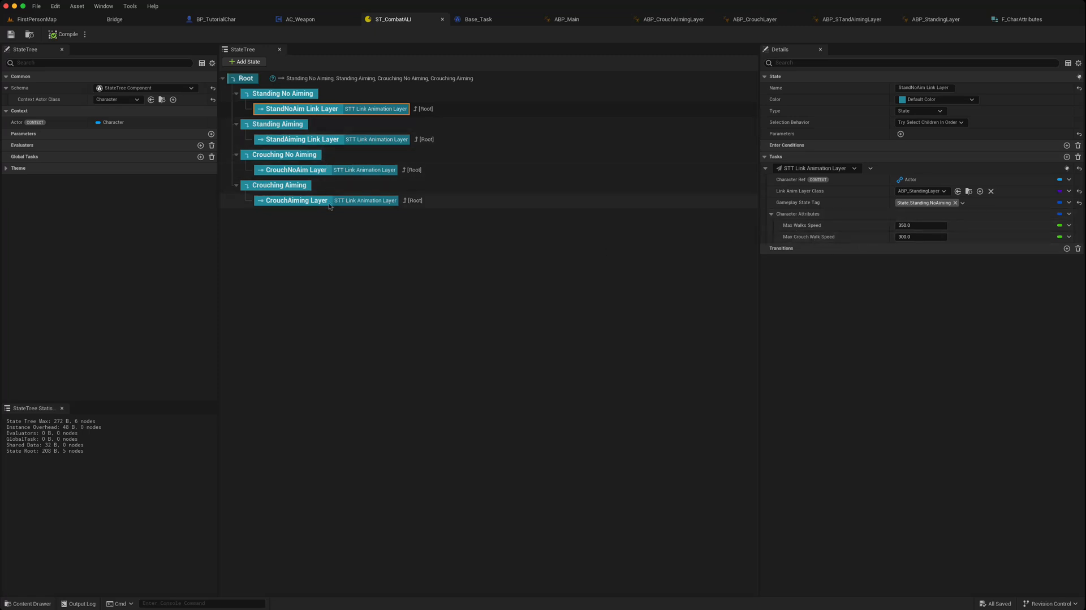
mouse_move(348, 143)
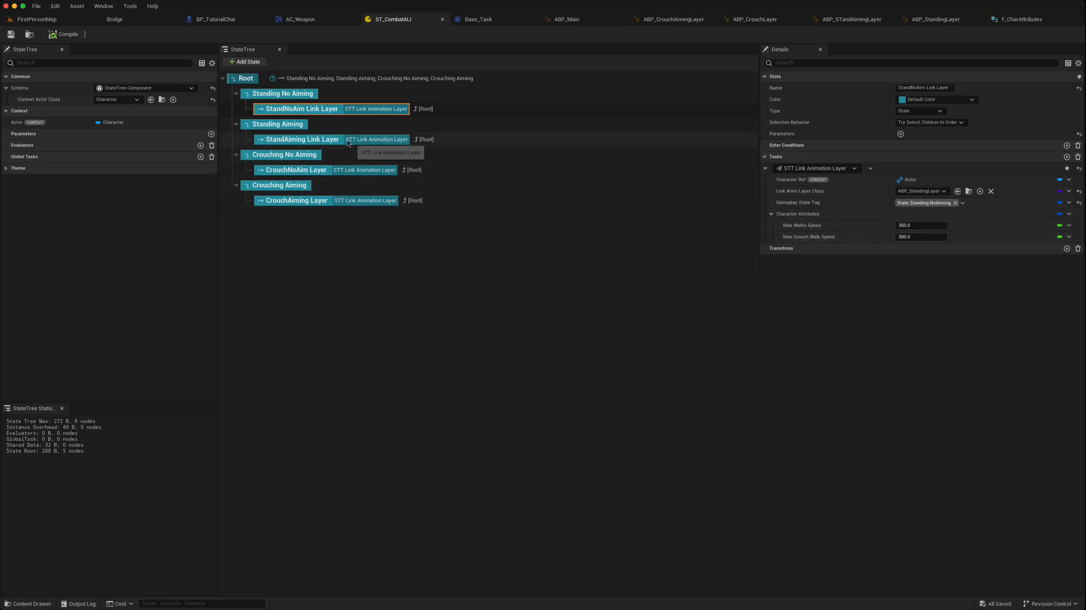
mouse_move(369, 149)
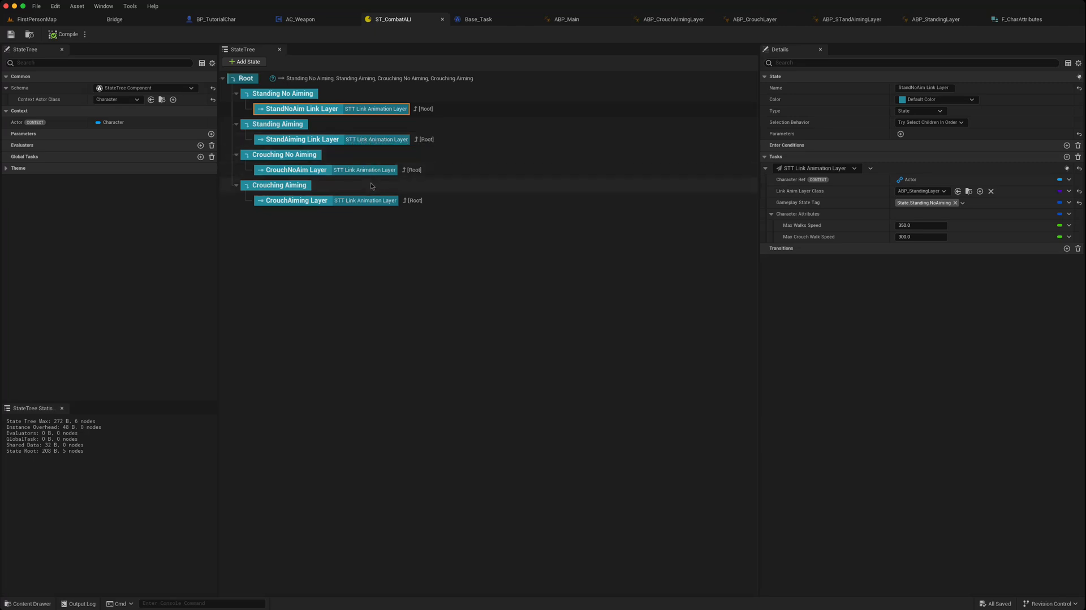
left_click(299, 19)
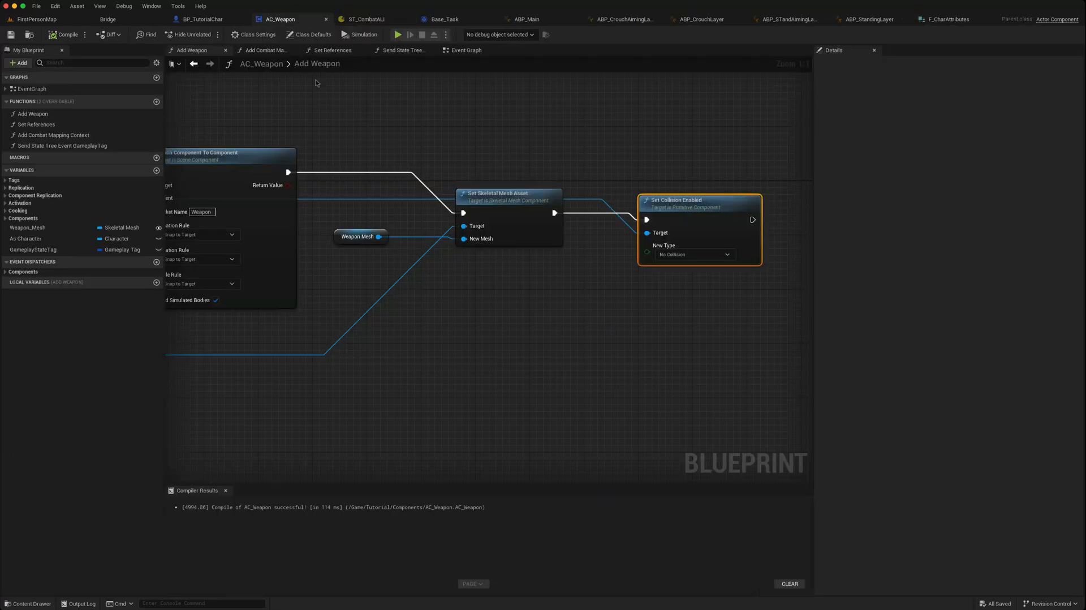
mouse_move(515, 246)
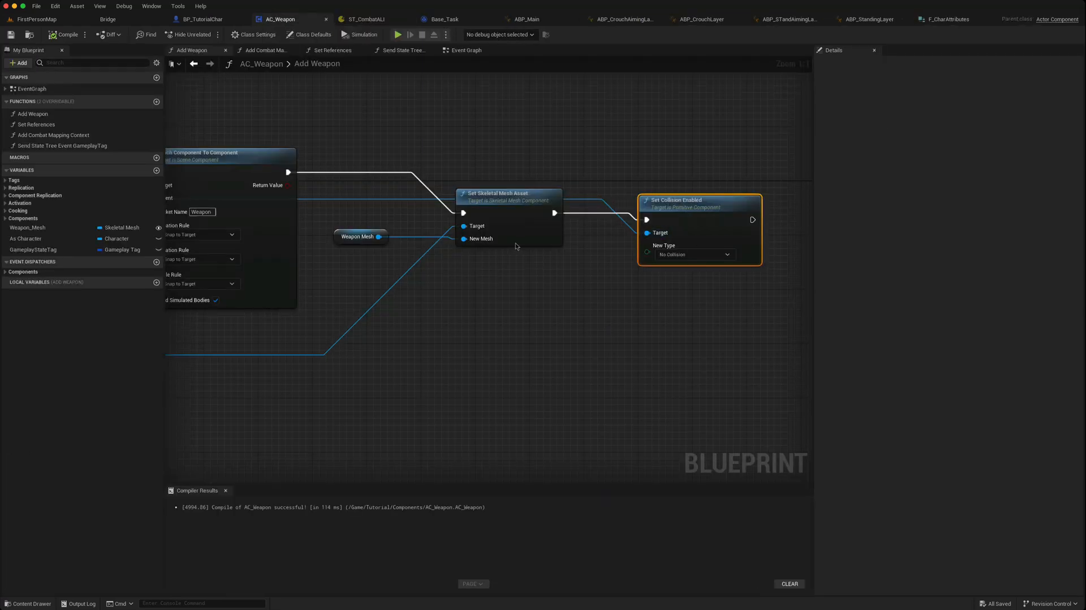